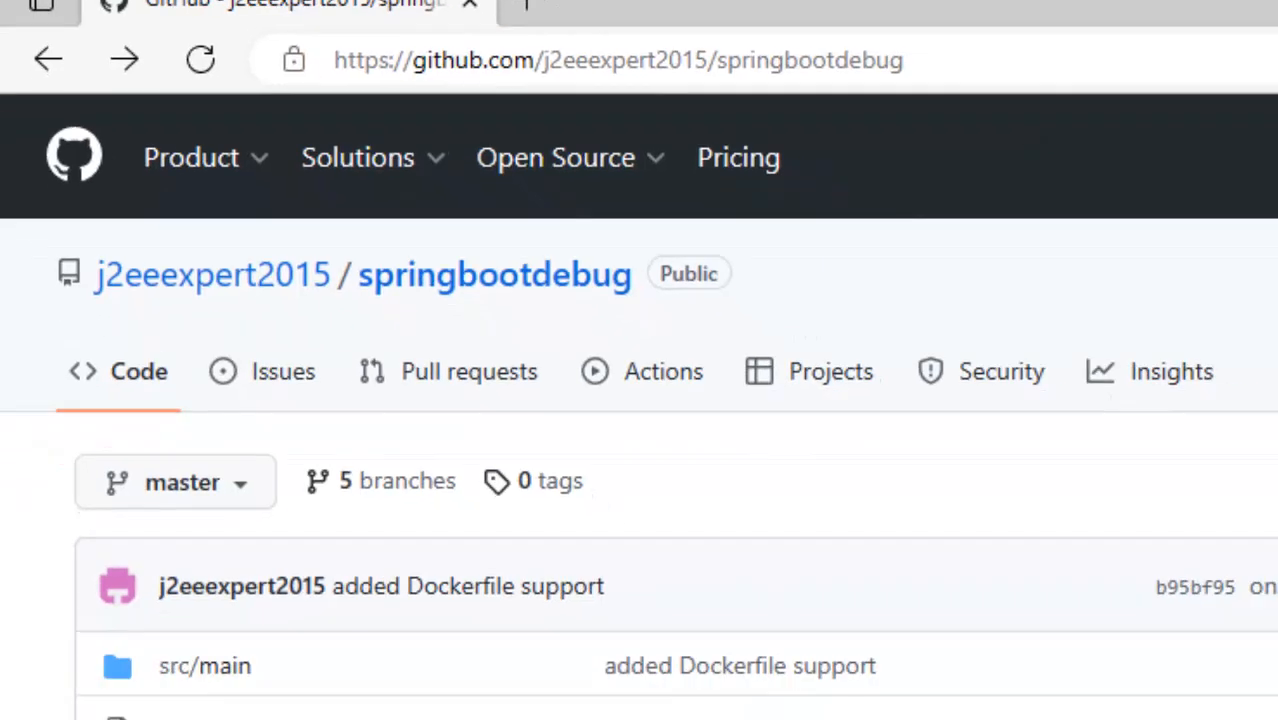
- Review pom.xml on the master branch, then return to the file list
{"action": "scroll", "scroll_direction": "down", "scroll_amount": 3}
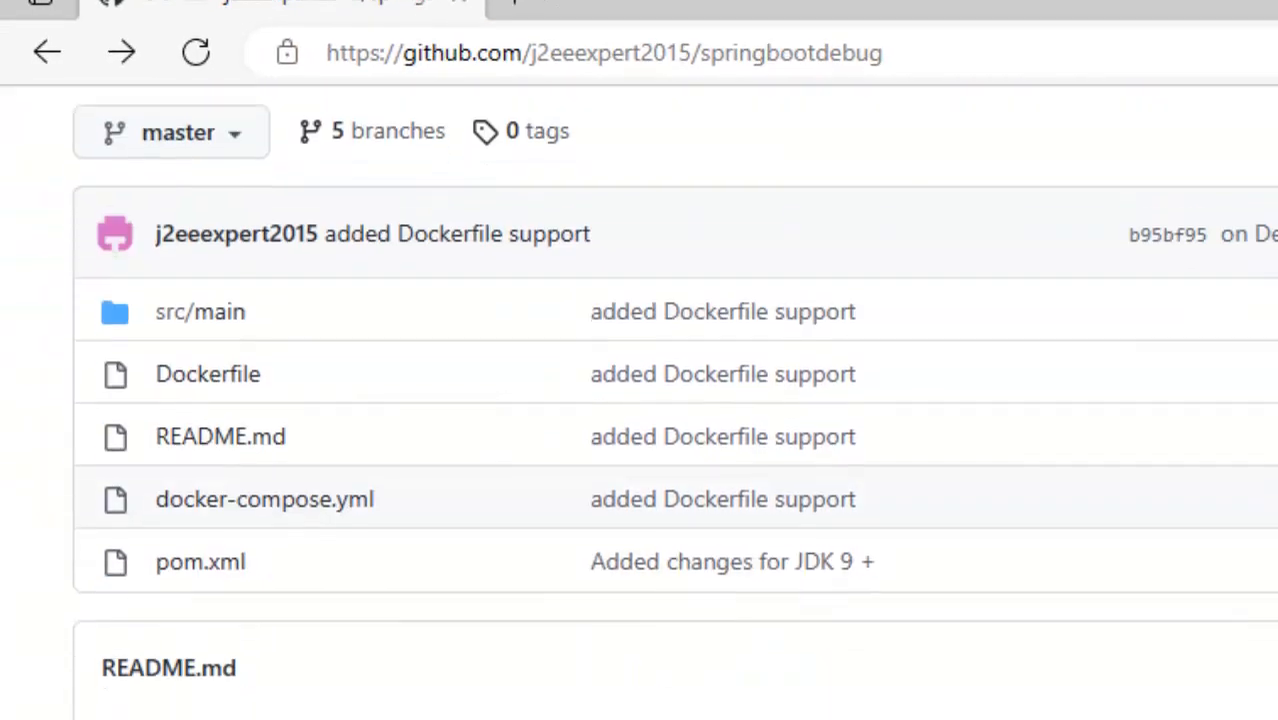
{"action": "left_click", "coordinate": [195, 52]}
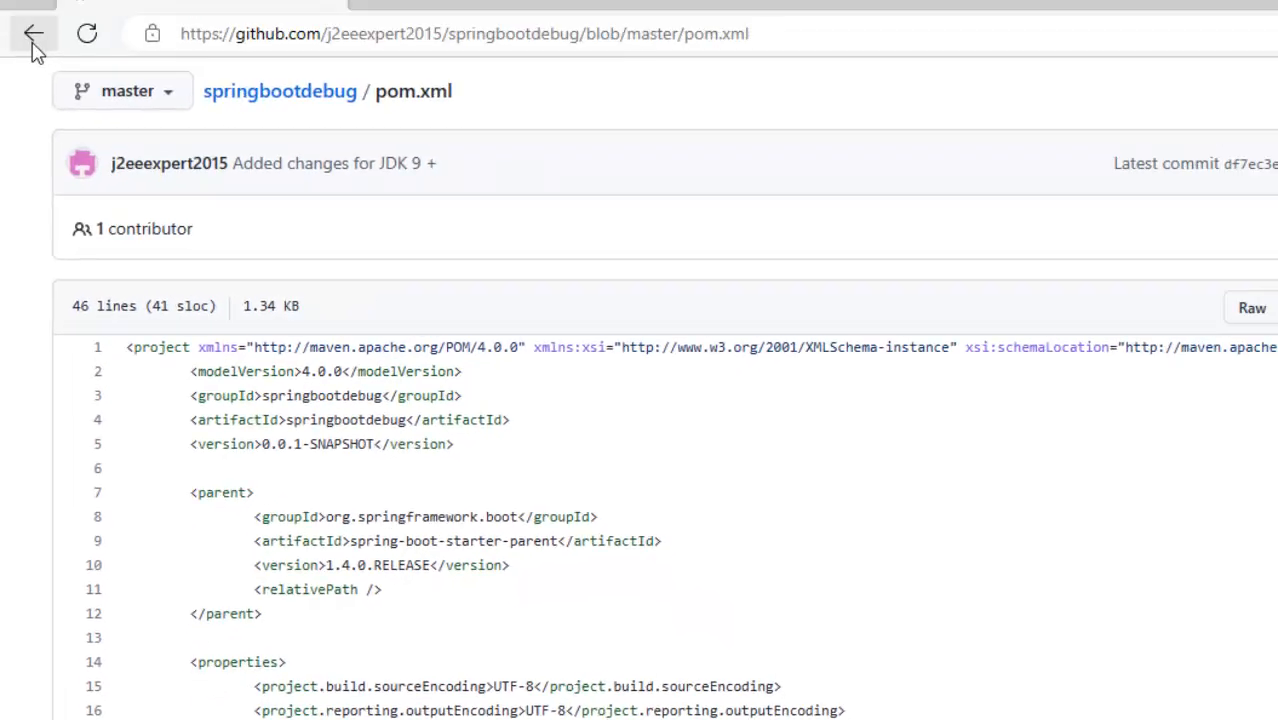
{"action": "left_click", "coordinate": [33, 33]}
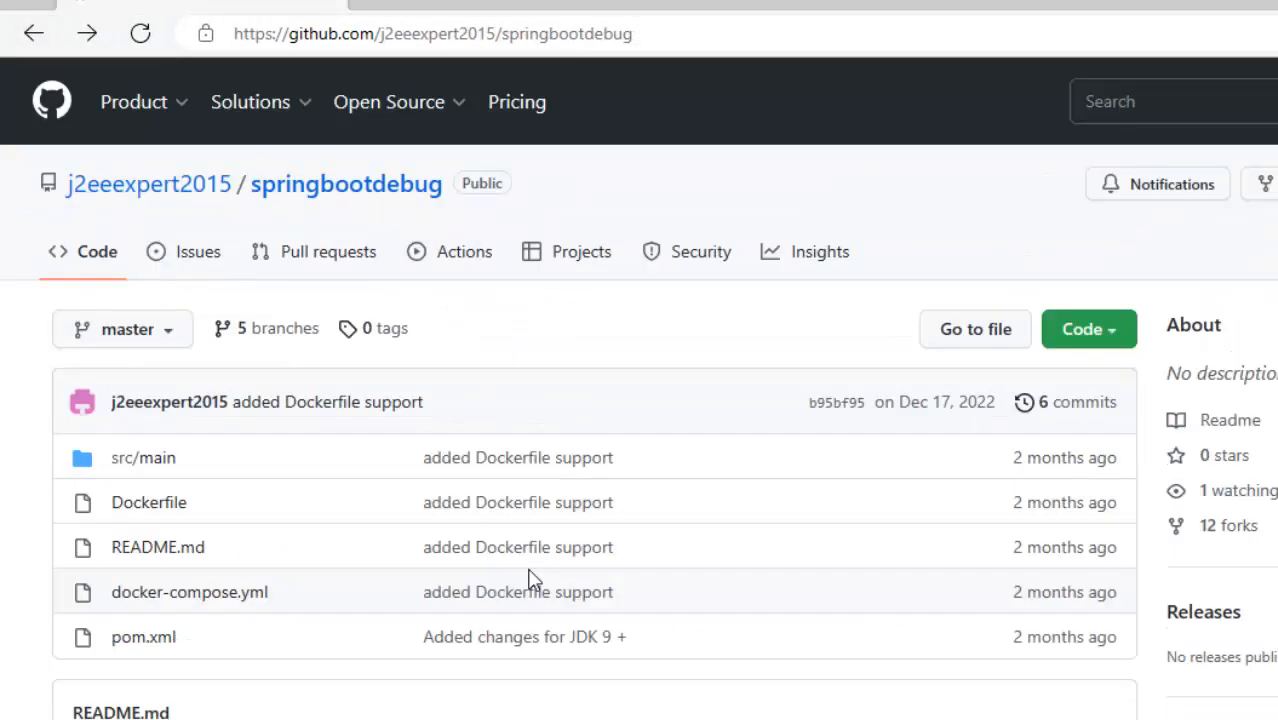
- Switch to branch openjdk17-springboot2.5.5, check its pom.xml, and download it as ZIP
{"action": "left_click", "coordinate": [122, 328]}
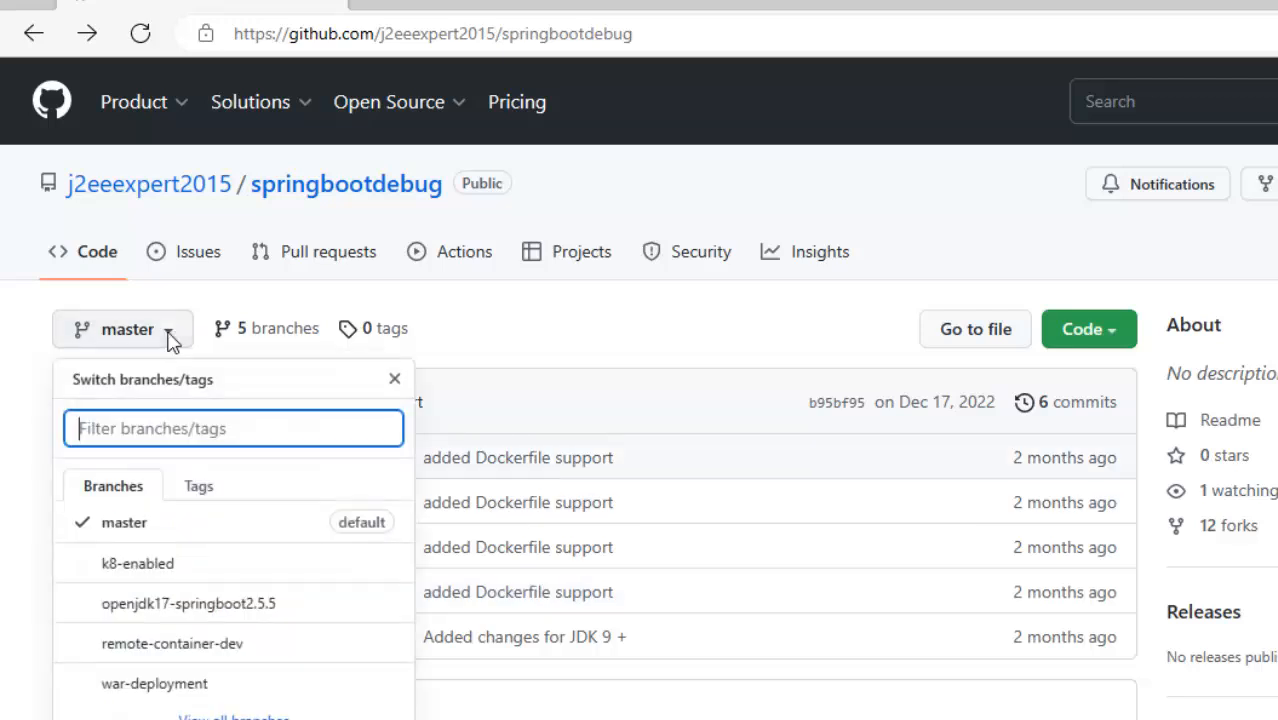
{"action": "mouse_move", "coordinate": [345, 622]}
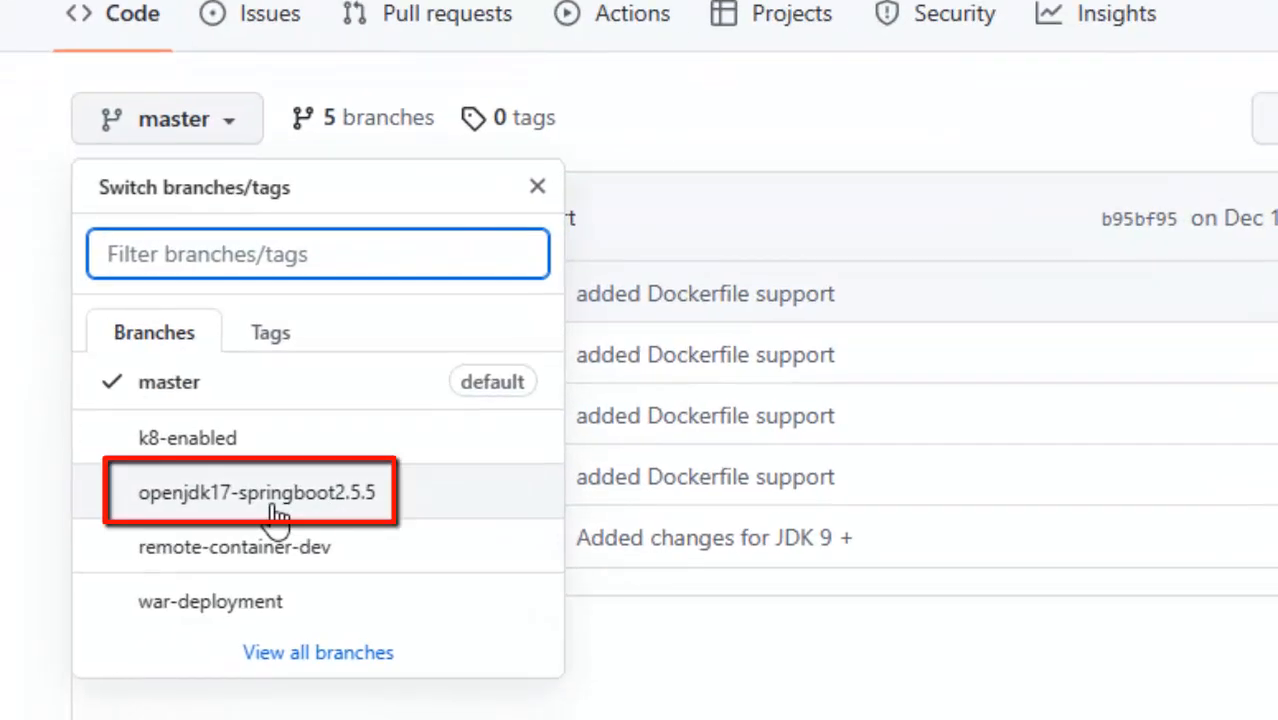
{"action": "left_click", "coordinate": [258, 492]}
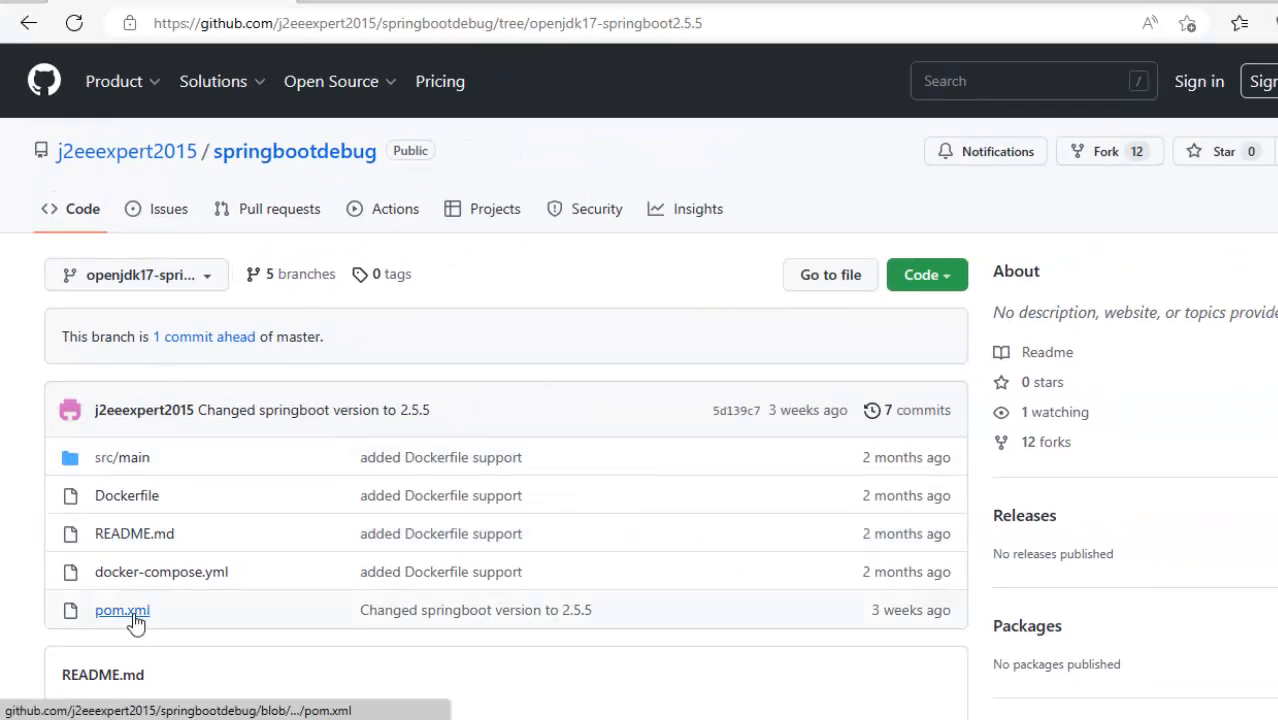
{"action": "left_click", "coordinate": [122, 610]}
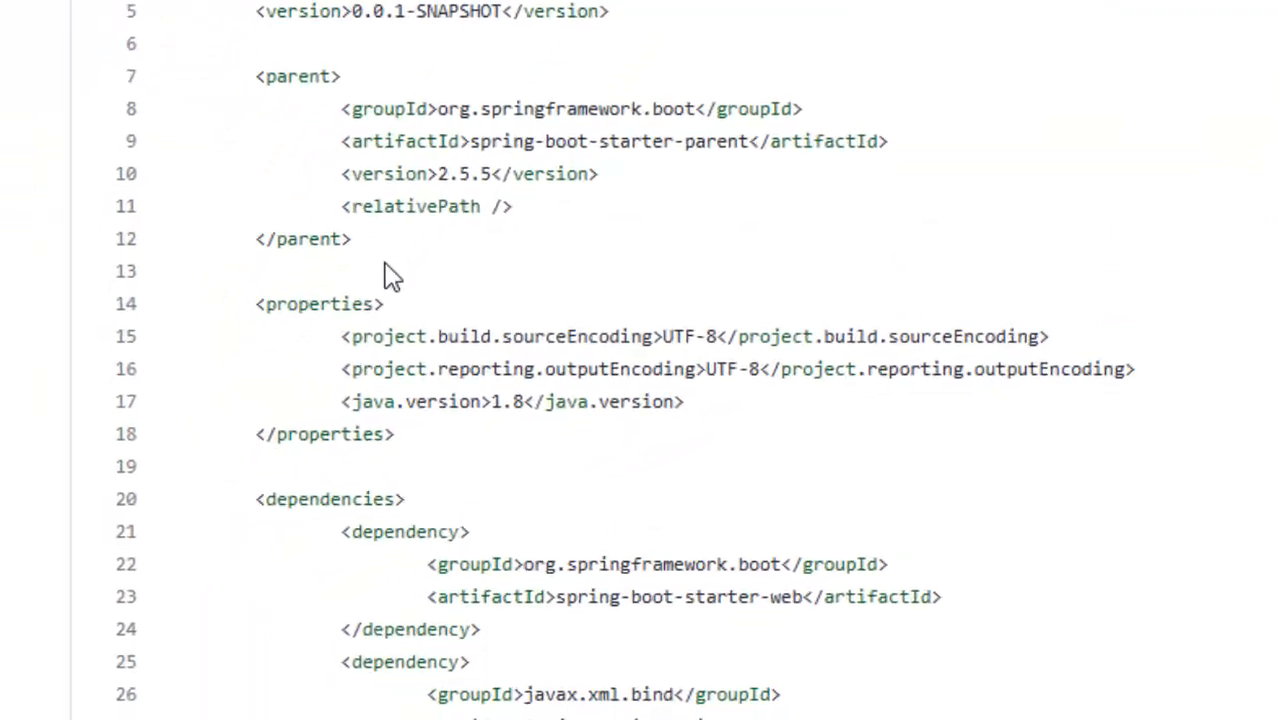
{"action": "scroll", "scroll_direction": "up", "scroll_amount": 3}
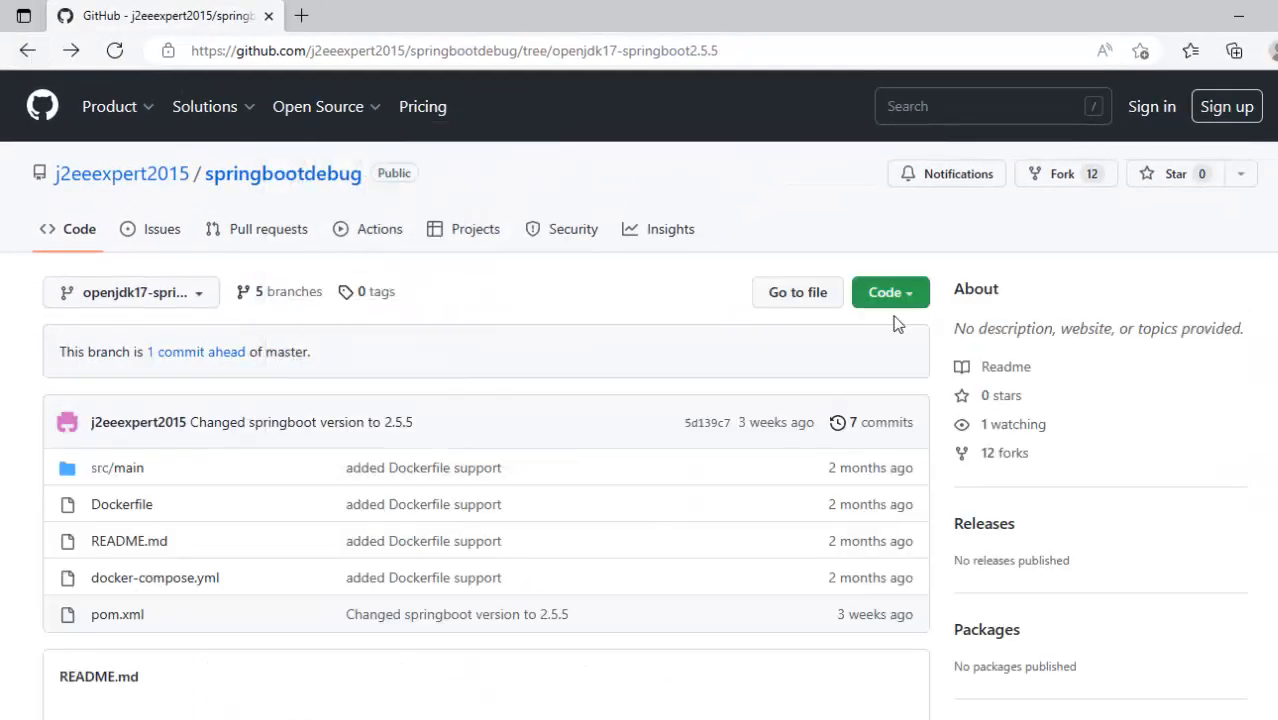
{"action": "left_click", "coordinate": [884, 292]}
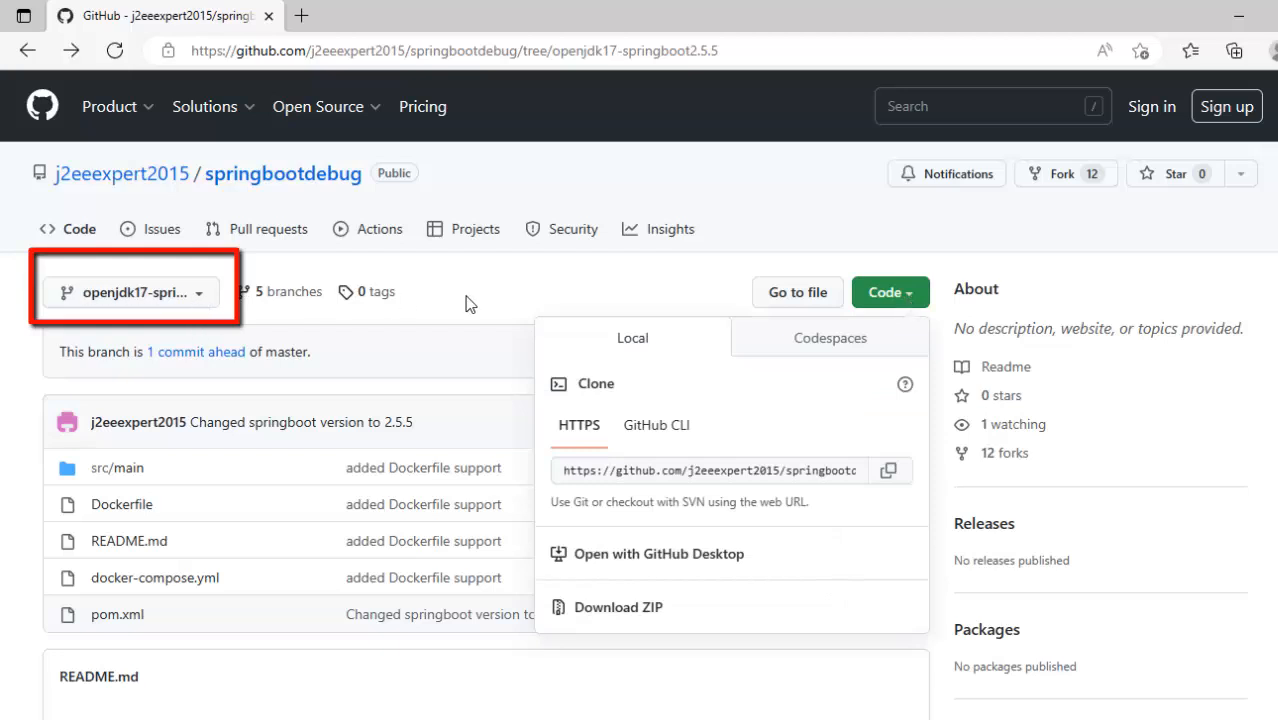
{"action": "mouse_move", "coordinate": [630, 618]}
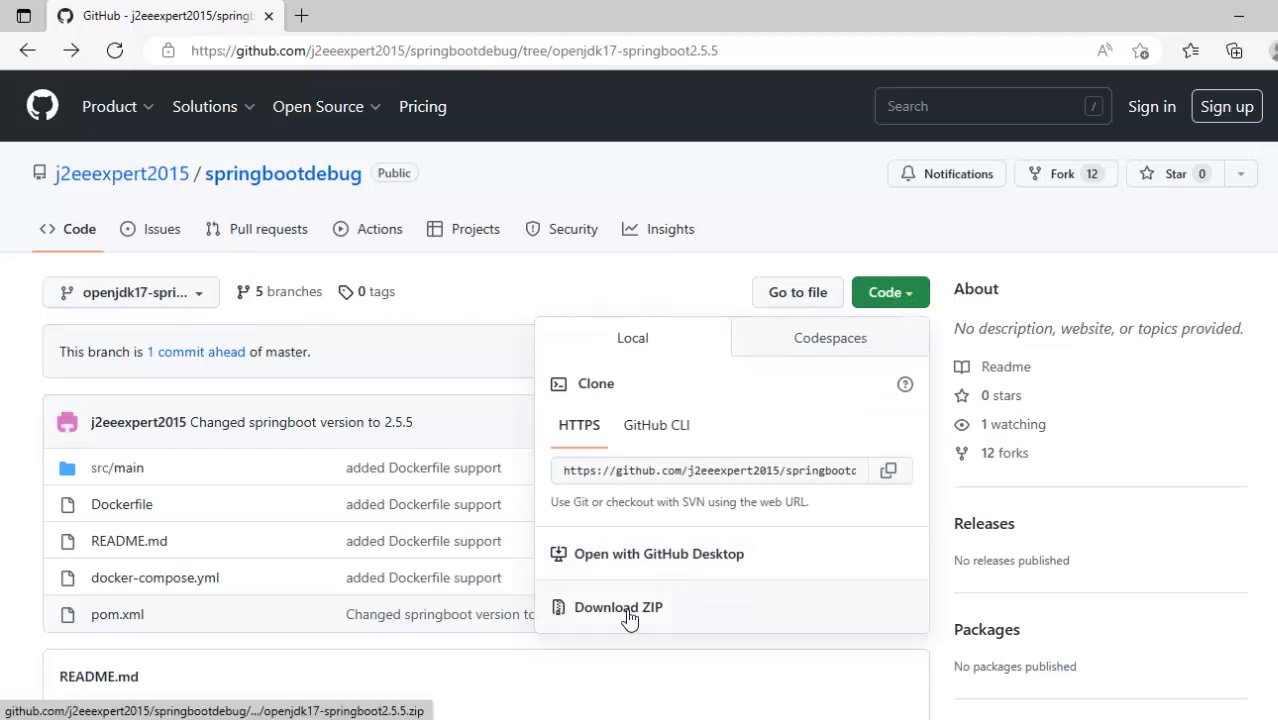
{"action": "left_click", "coordinate": [618, 607]}
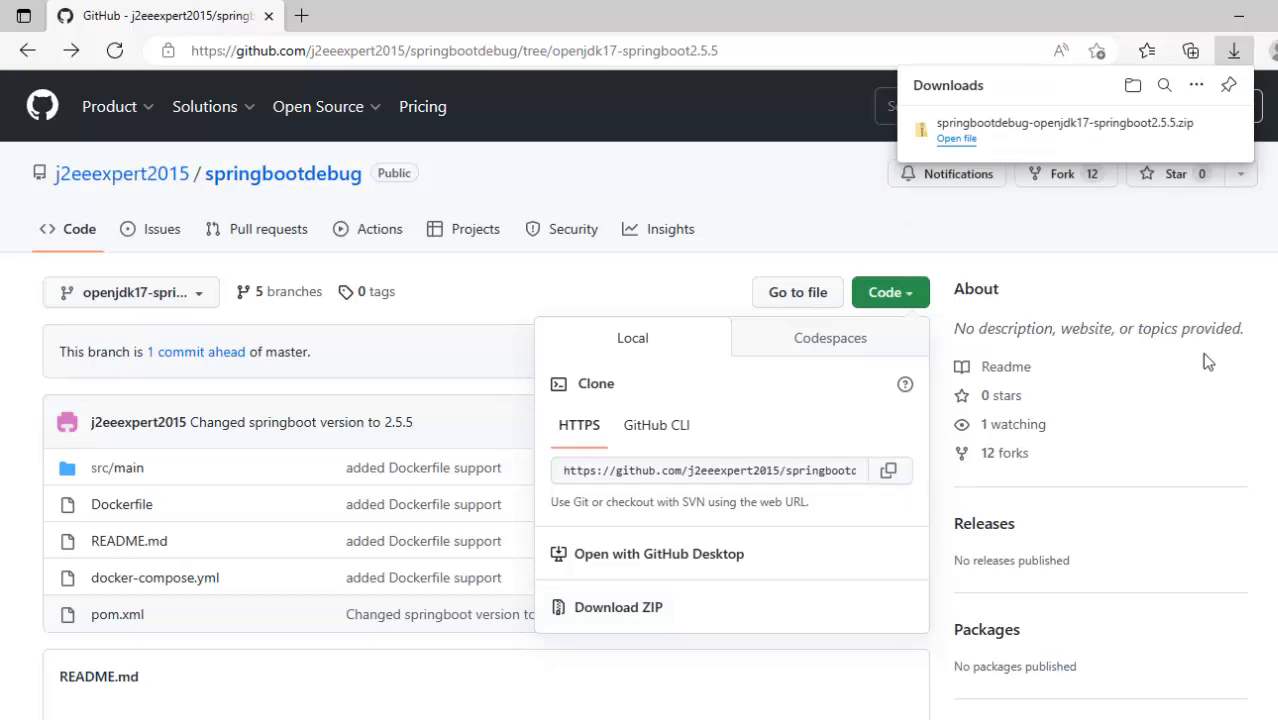
- Locate the downloaded springbootdebug ZIP in Downloads and bring up its extract actions
{"action": "left_click", "coordinate": [957, 138]}
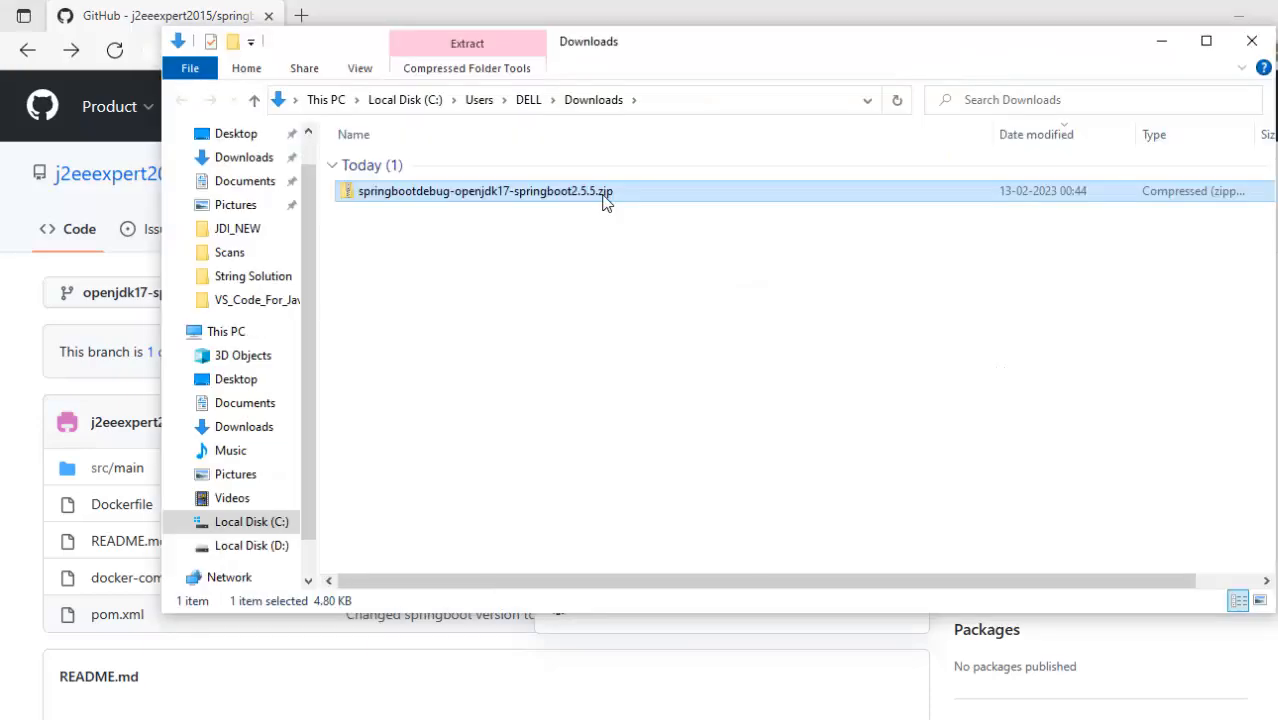
{"action": "right_click", "coordinate": [485, 191]}
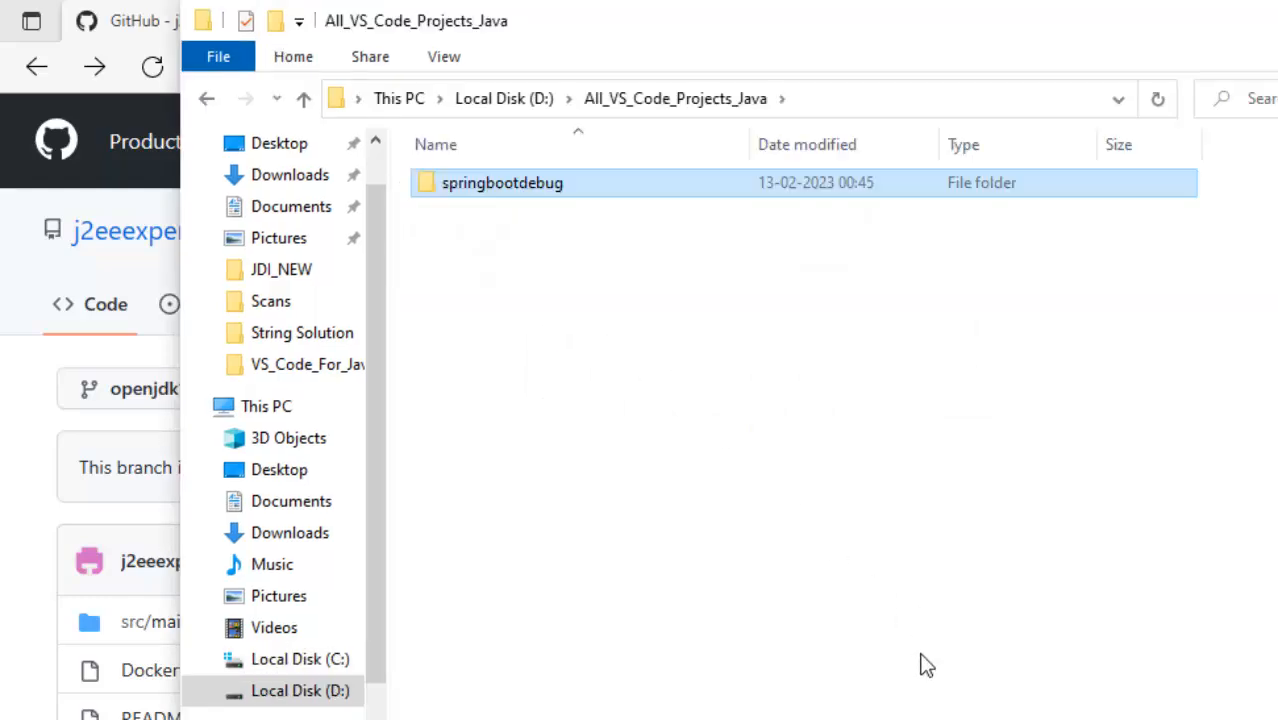
- Open the springbootdebug folder as the VS Code workspace
{"action": "left_click", "coordinate": [51, 15]}
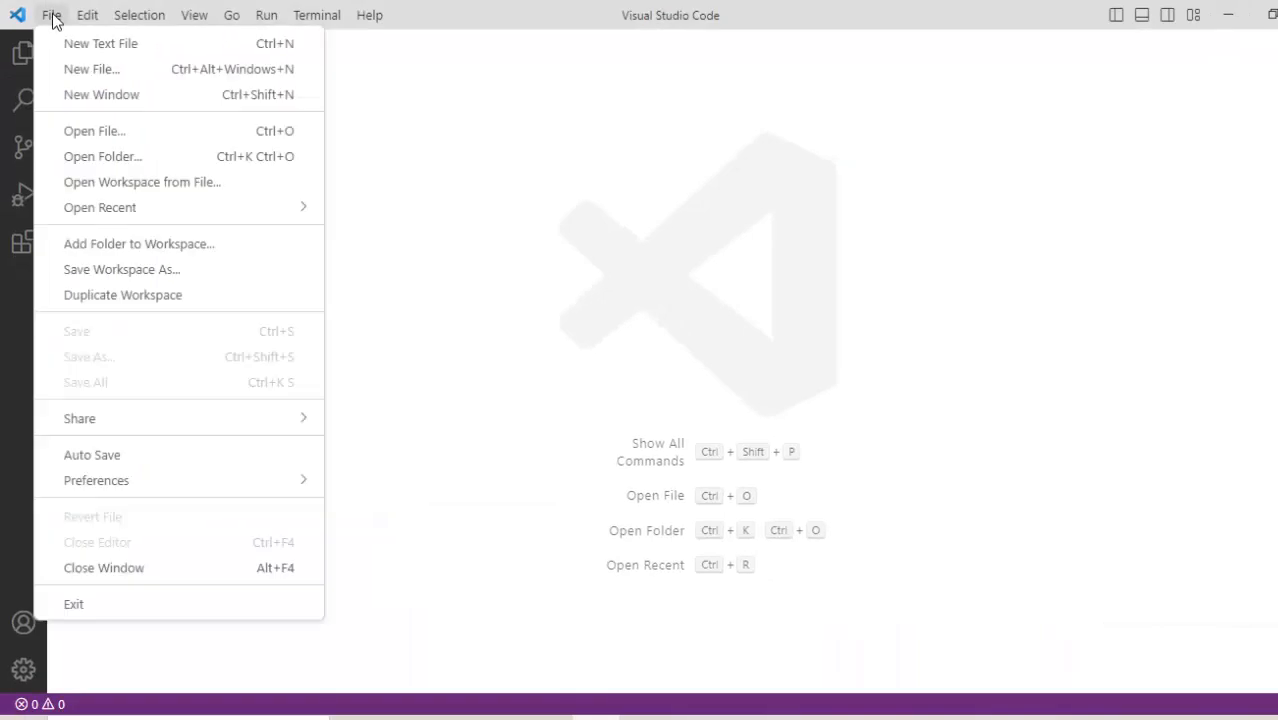
{"action": "left_click", "coordinate": [103, 156]}
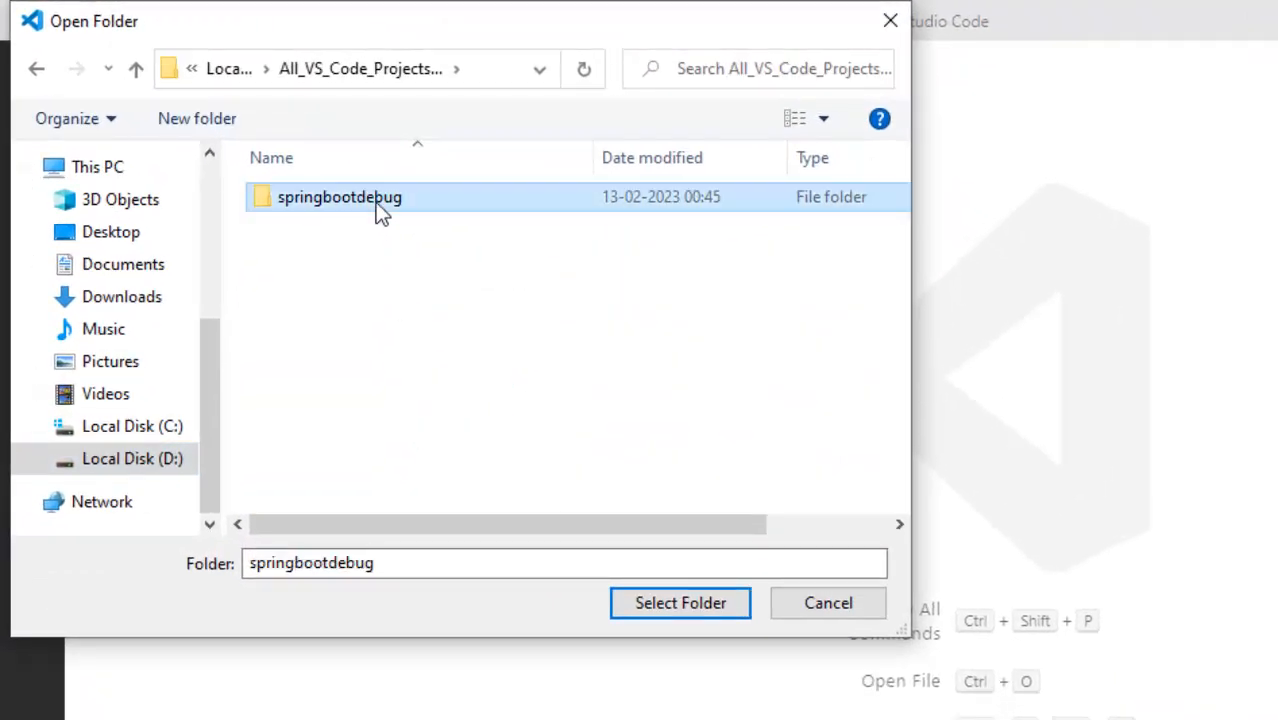
{"action": "left_click", "coordinate": [680, 602]}
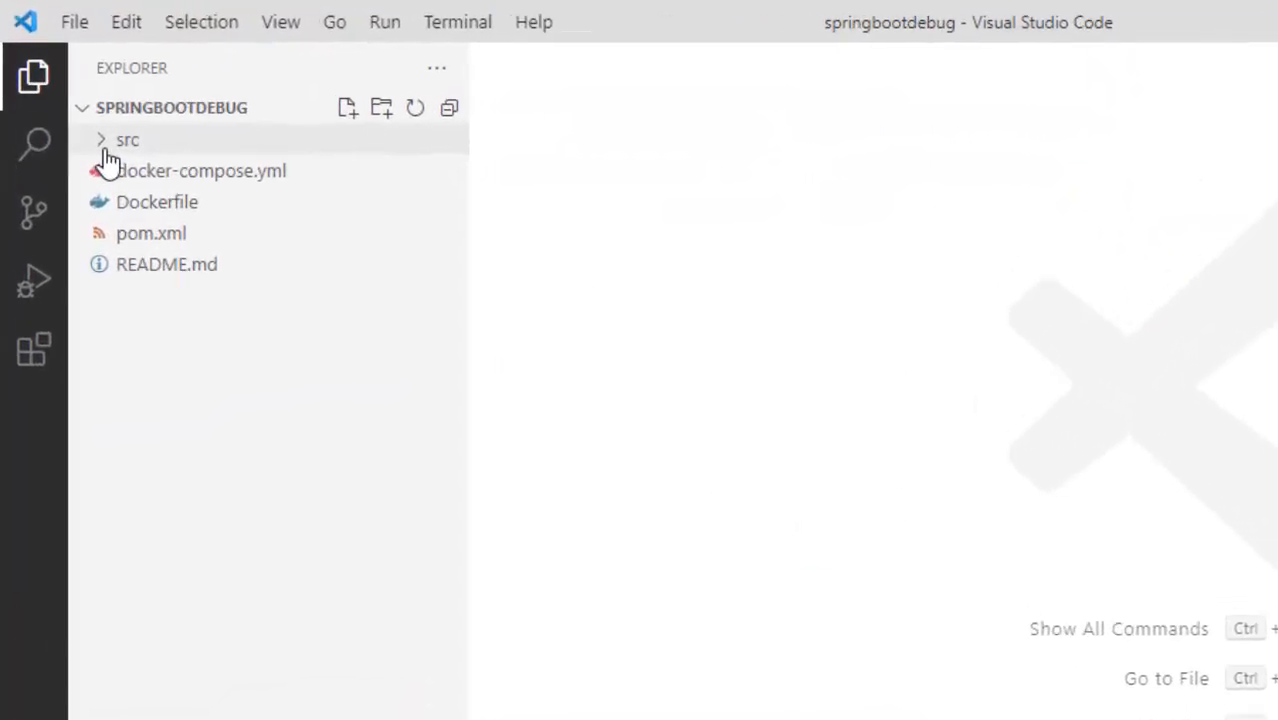
- Expand src/main/java and open HelloworldApplication.java
{"action": "left_click", "coordinate": [127, 139]}
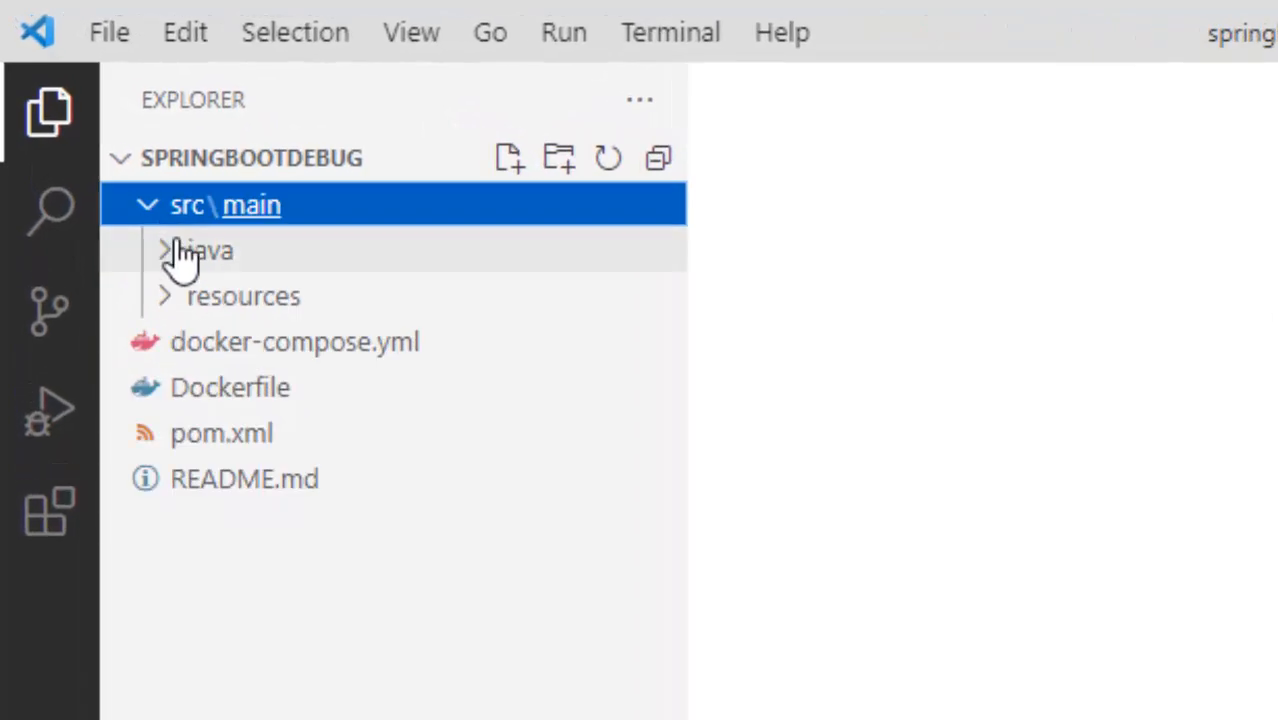
{"action": "left_click", "coordinate": [205, 250]}
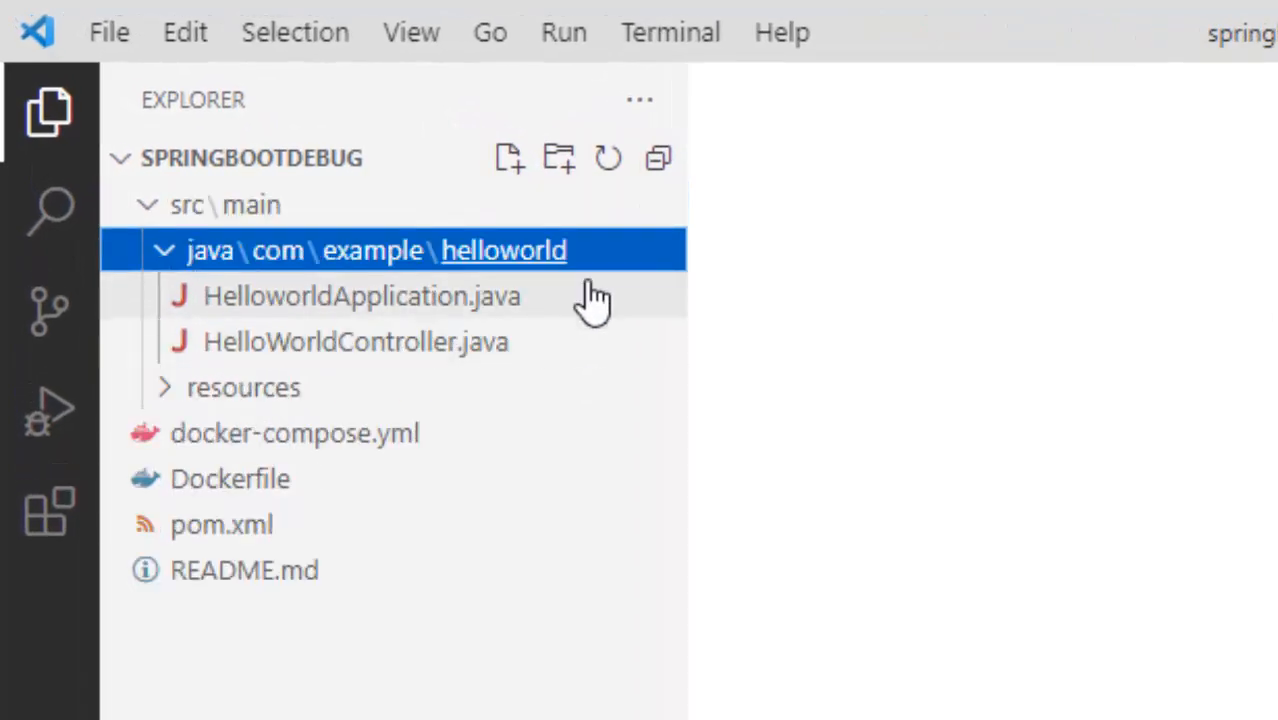
{"action": "mouse_move", "coordinate": [300, 270]}
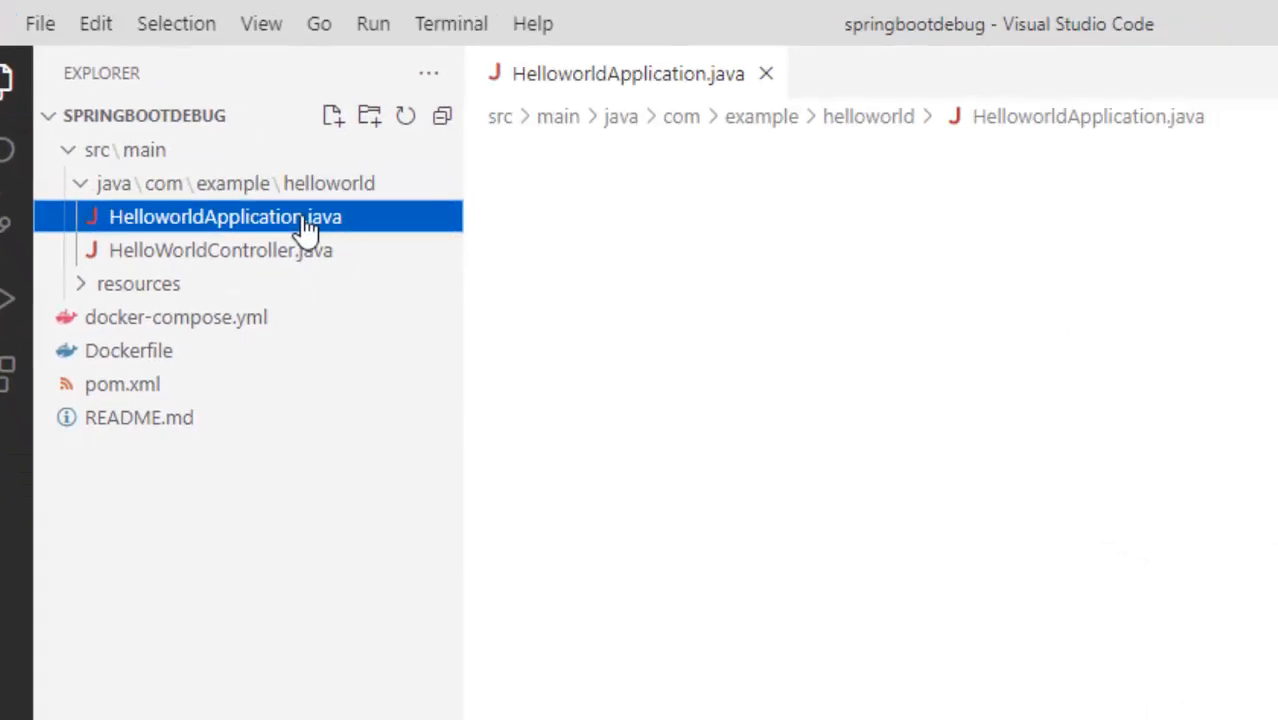
{"action": "left_click", "coordinate": [227, 216]}
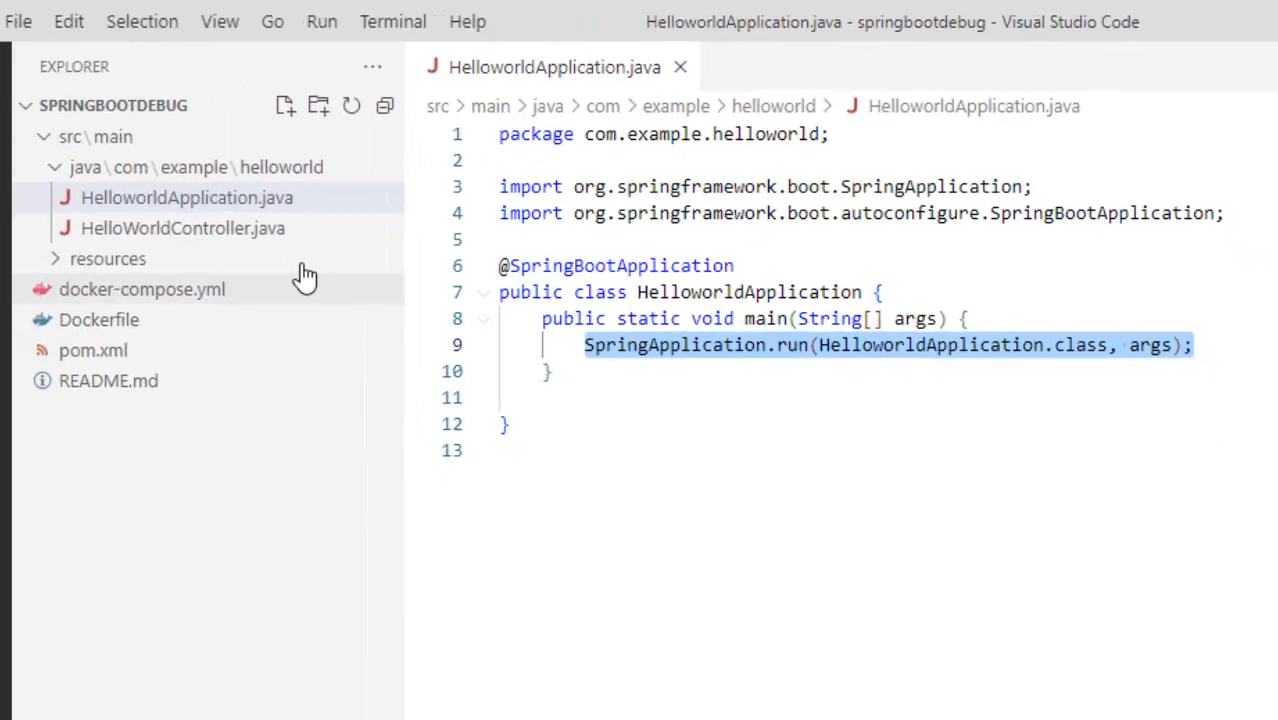
{"action": "left_click", "coordinate": [182, 228]}
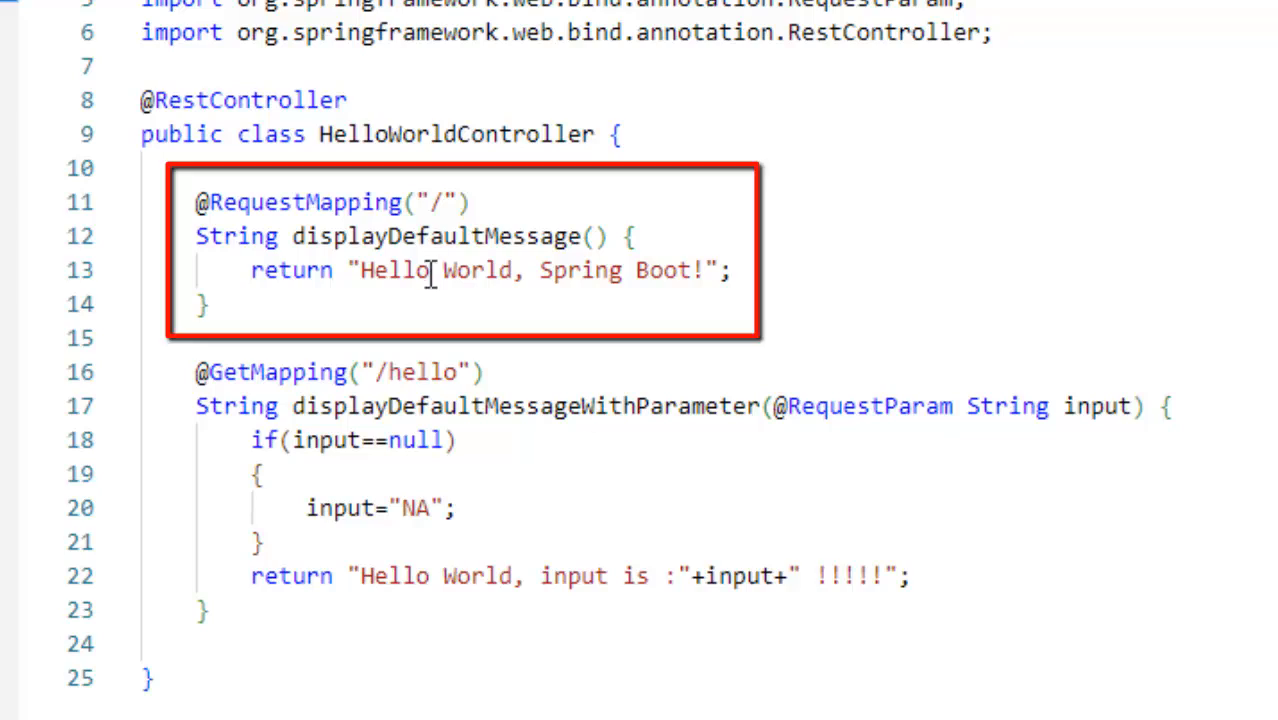
{"action": "mouse_move", "coordinate": [825, 285]}
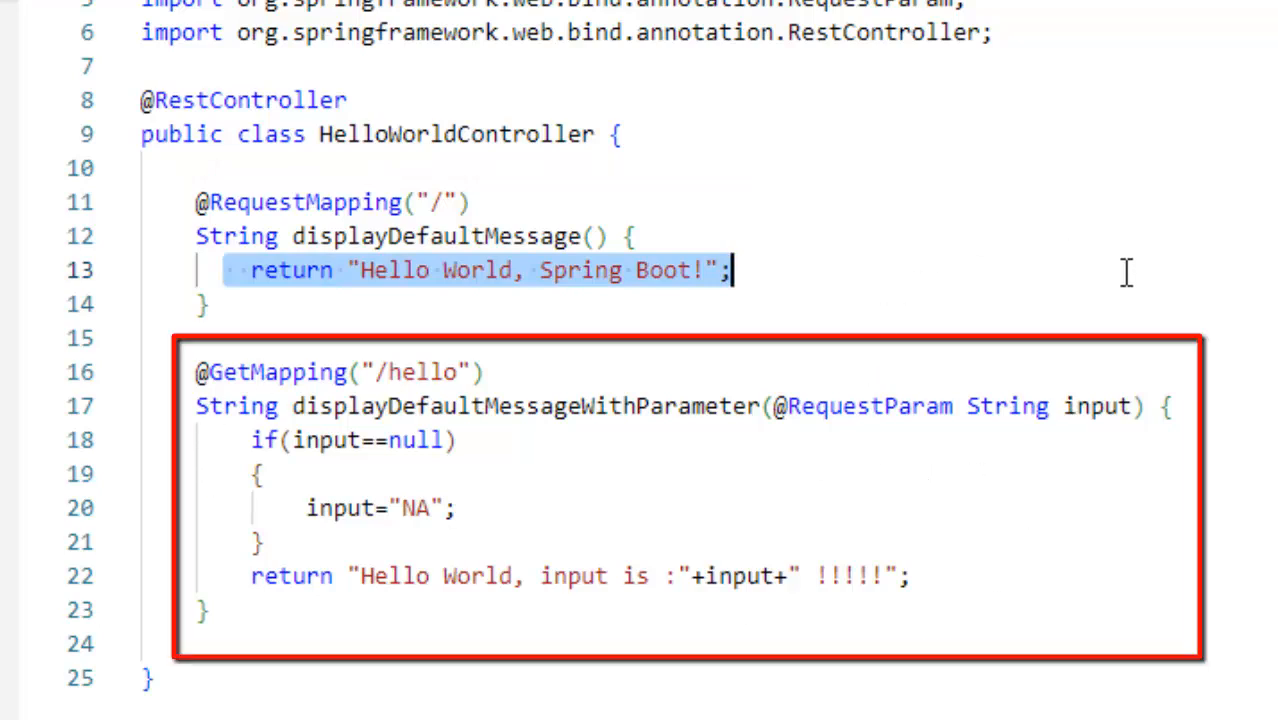
{"action": "mouse_move", "coordinate": [403, 385]}
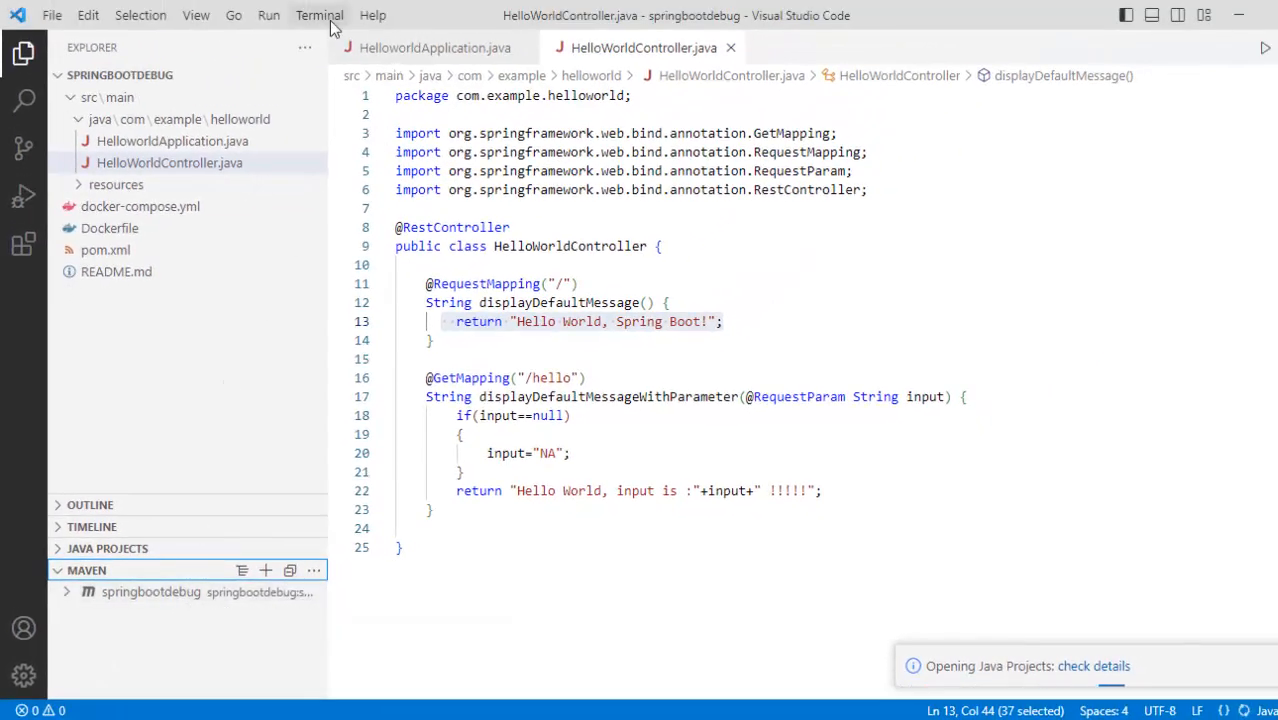
- Run mvn clean install in a new integrated terminal
{"action": "left_click", "coordinate": [319, 15]}
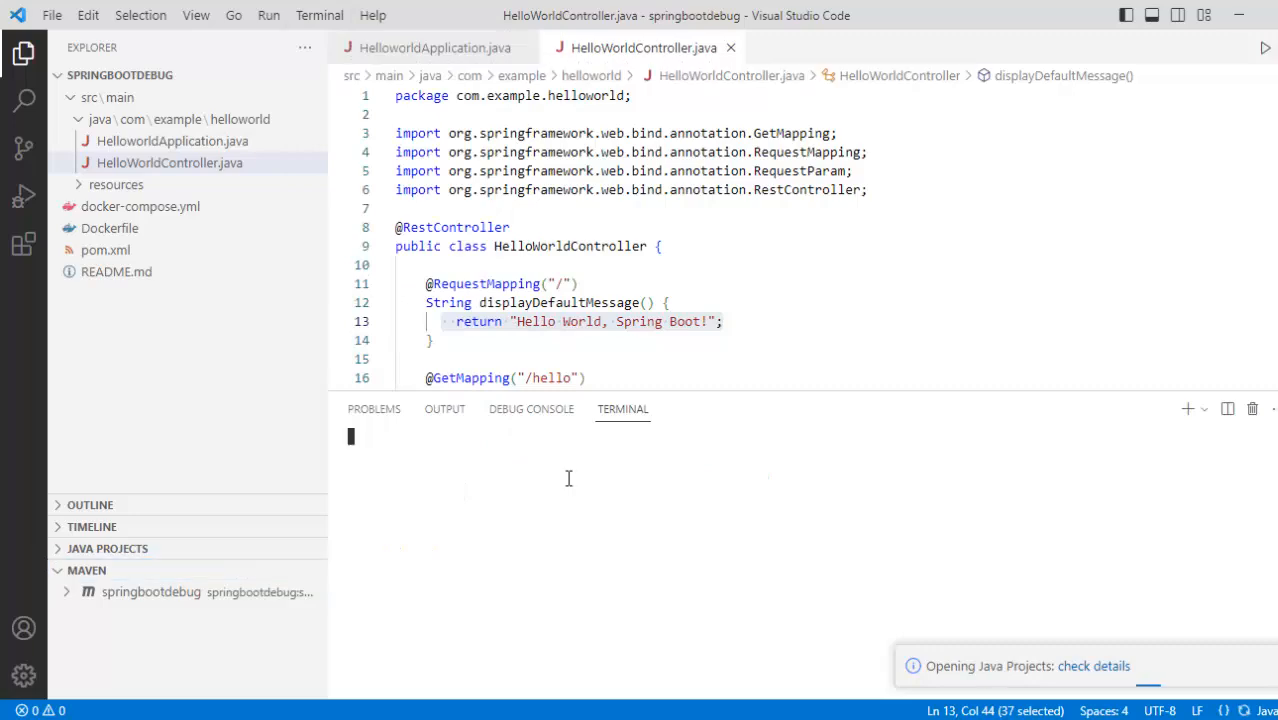
{"action": "type", "text": "mvn clean install"}
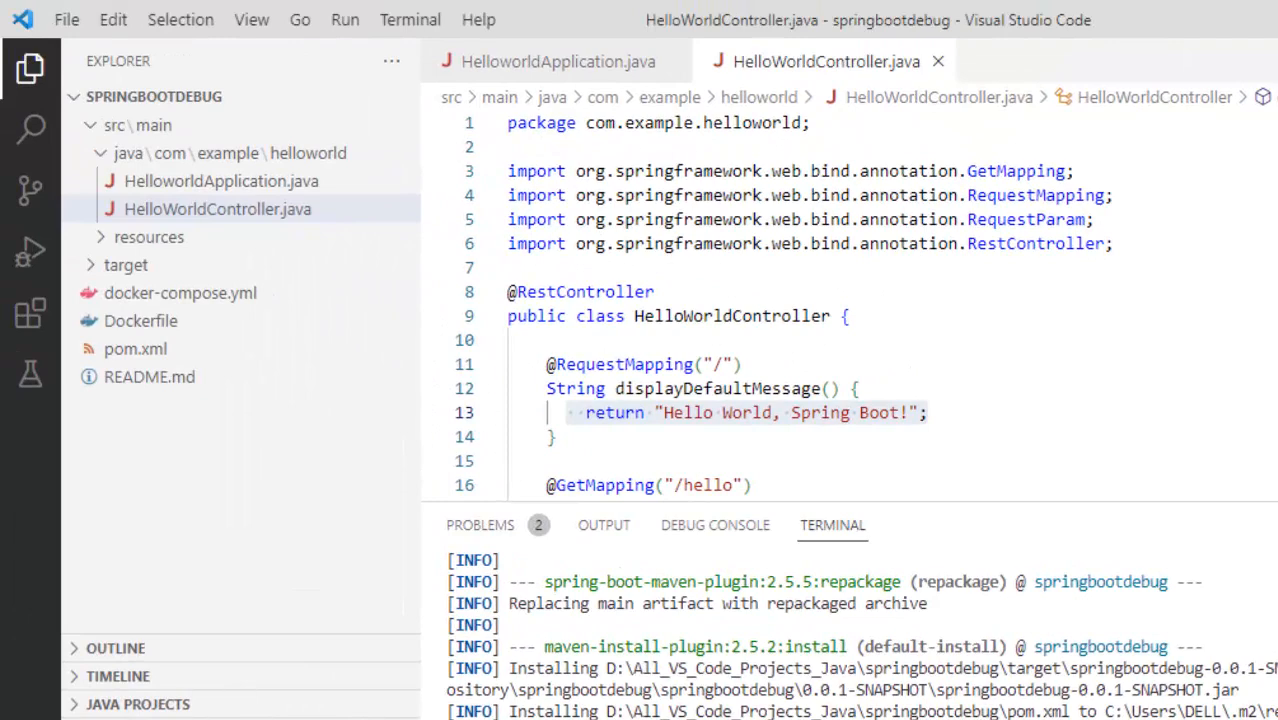
{"action": "mouse_move", "coordinate": [310, 181]}
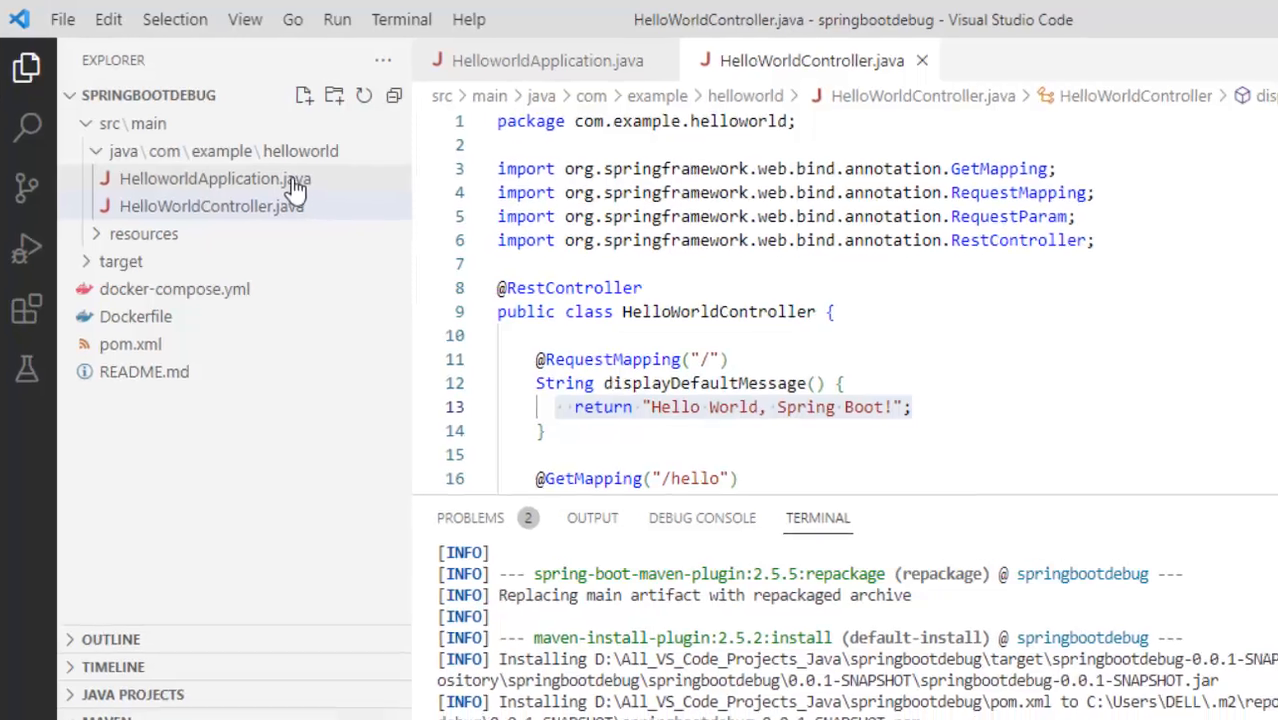
- Run HelloworldApplication.java with Run Java from the editor's Run dropdown
{"action": "left_click", "coordinate": [216, 178]}
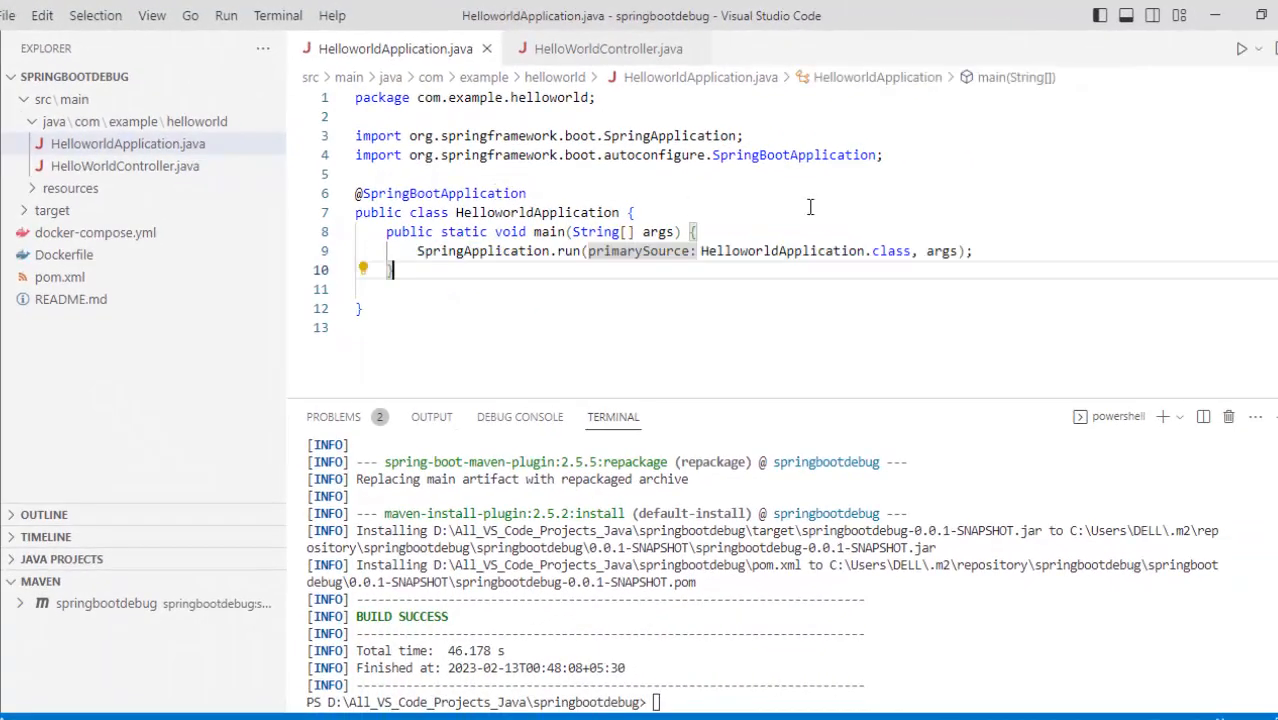
{"action": "left_click", "coordinate": [1259, 49]}
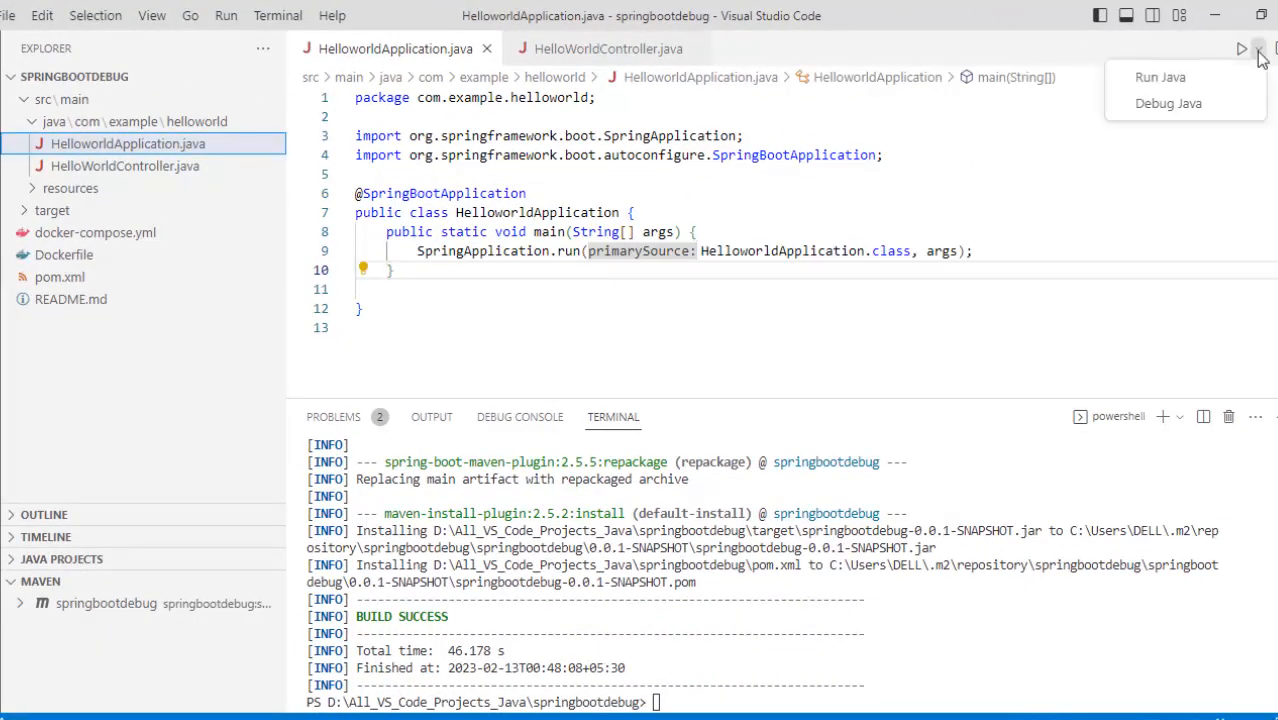
{"action": "left_click", "coordinate": [1159, 77]}
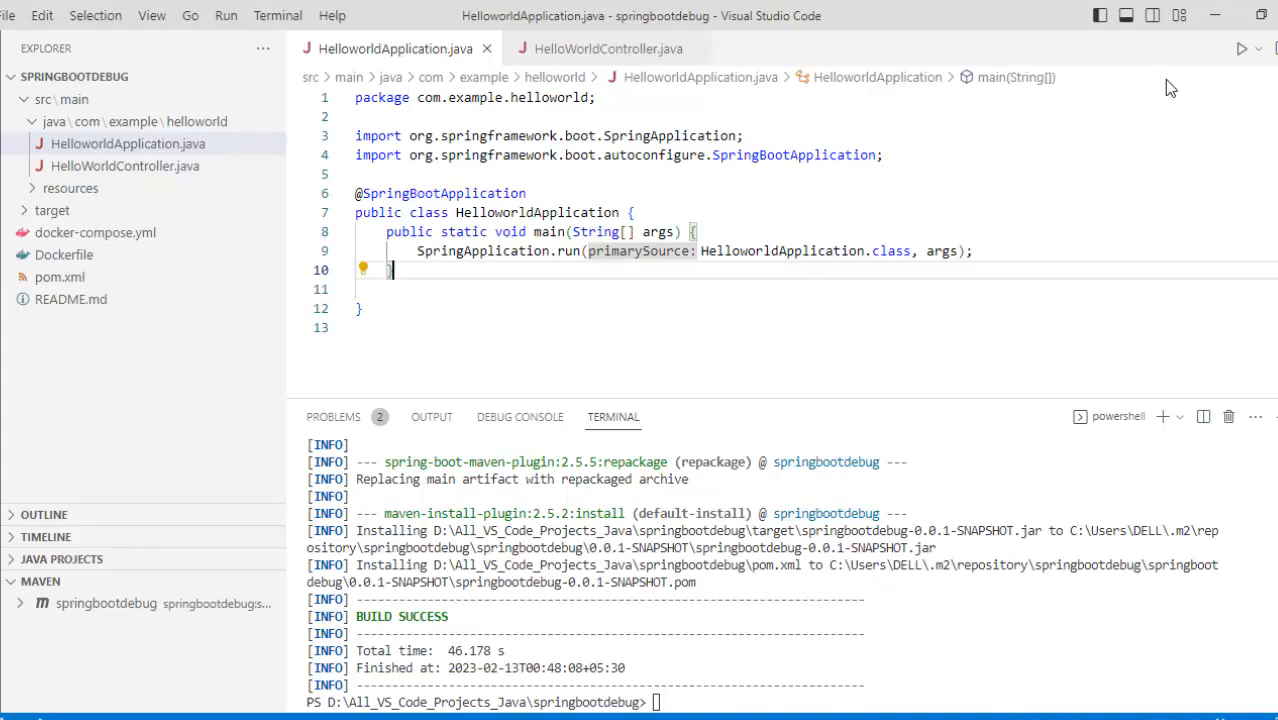
{"action": "left_click", "coordinate": [1242, 48]}
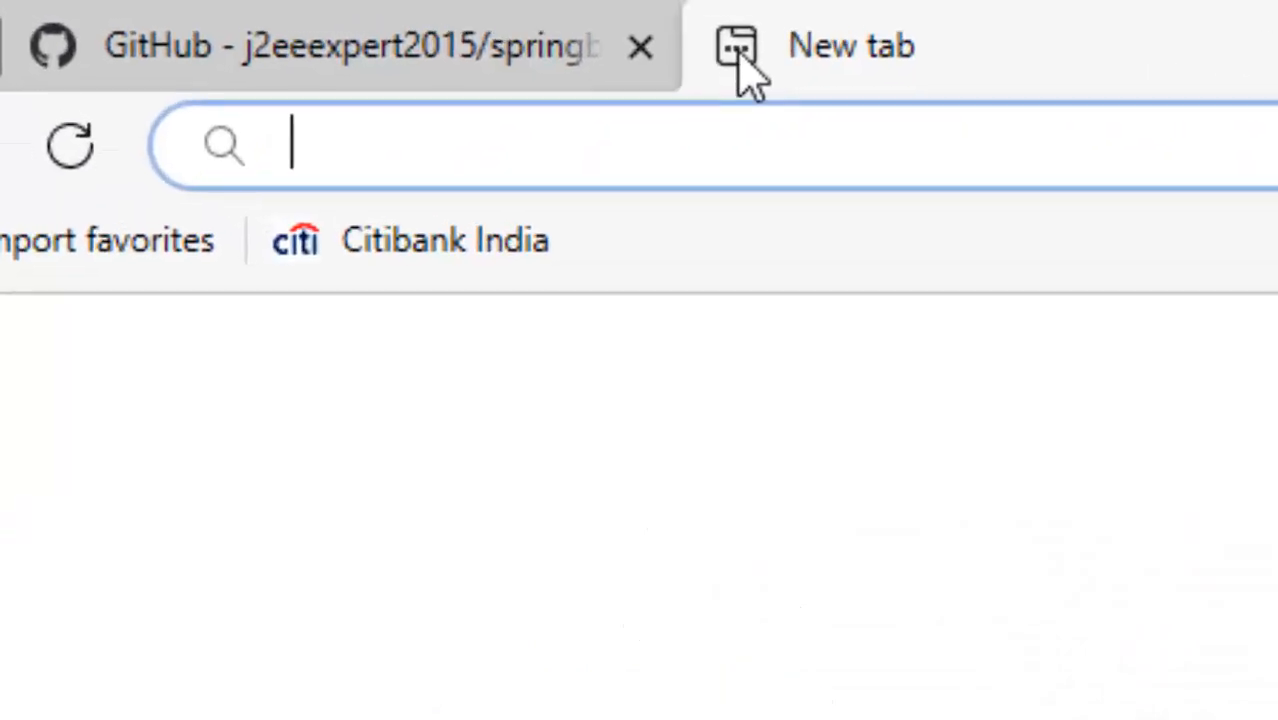
- Load localhost:8080/hello?input=testspringboot in the new browser tab
{"action": "type", "text": "localhost:8080/hello?input=testspringboot"}
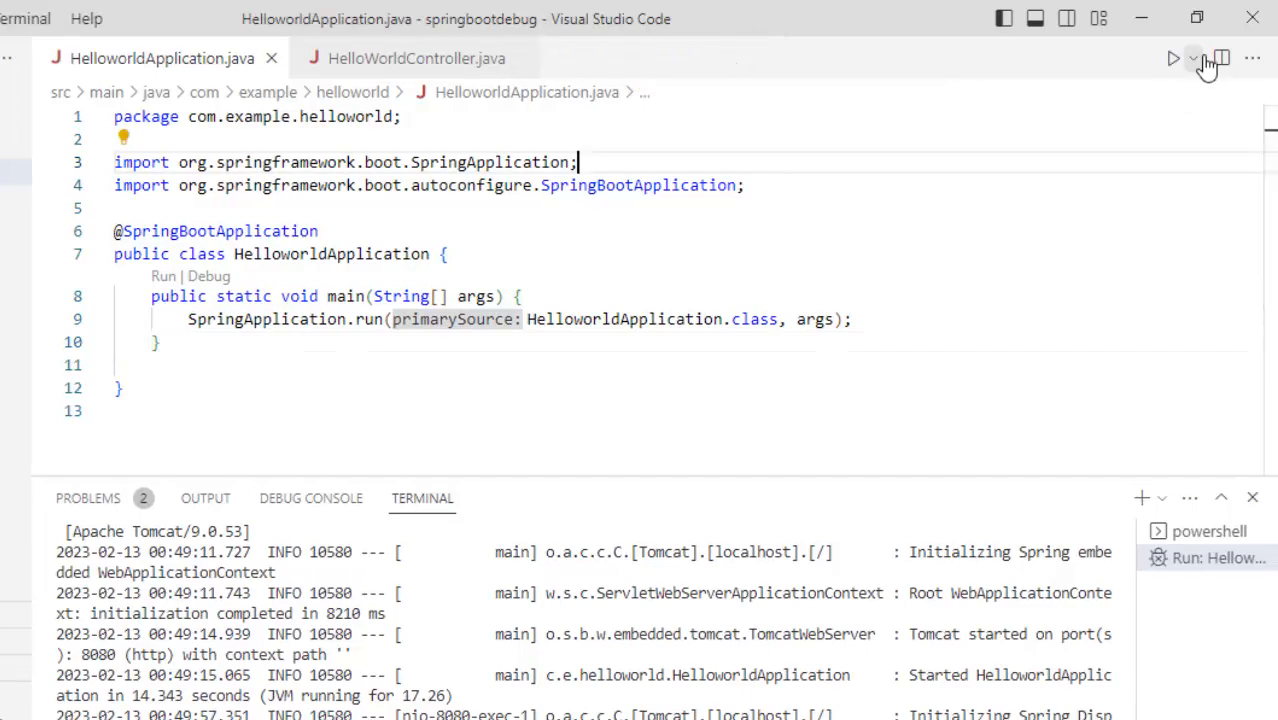
- Relaunch the app with Debug Java from the editor's Run dropdown
{"action": "left_click", "coordinate": [1192, 58]}
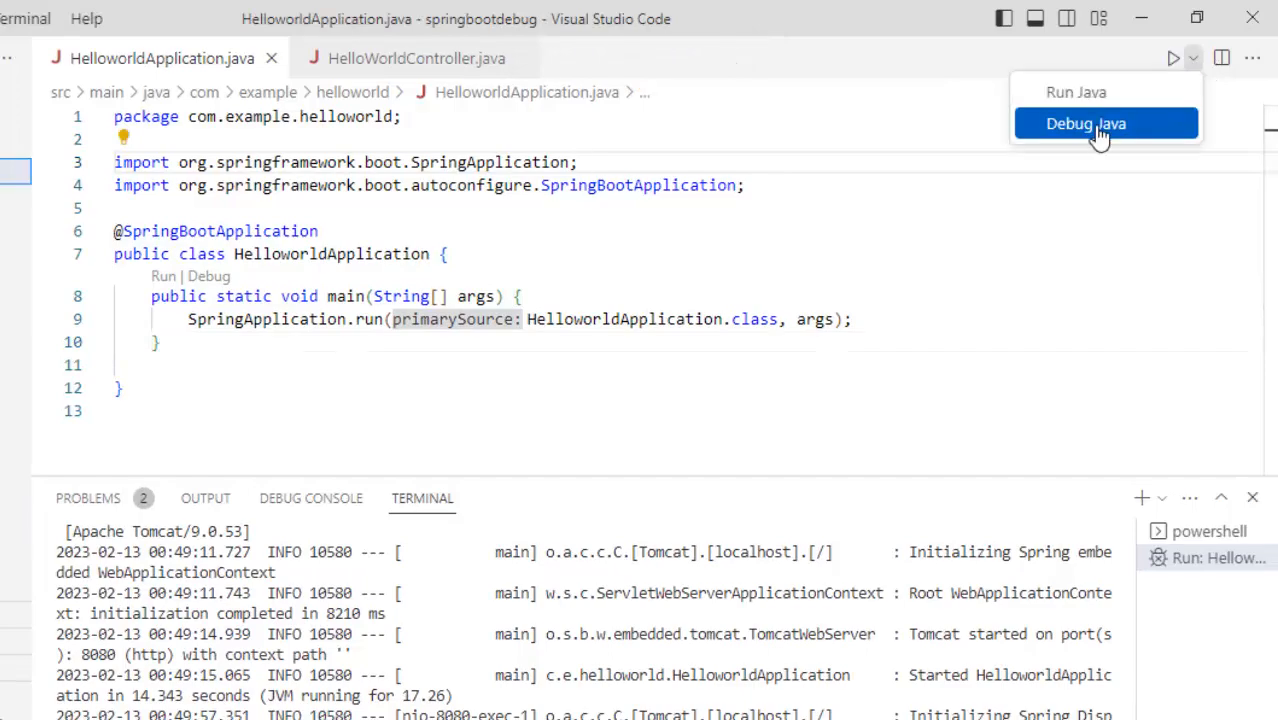
{"action": "left_click", "coordinate": [1086, 123]}
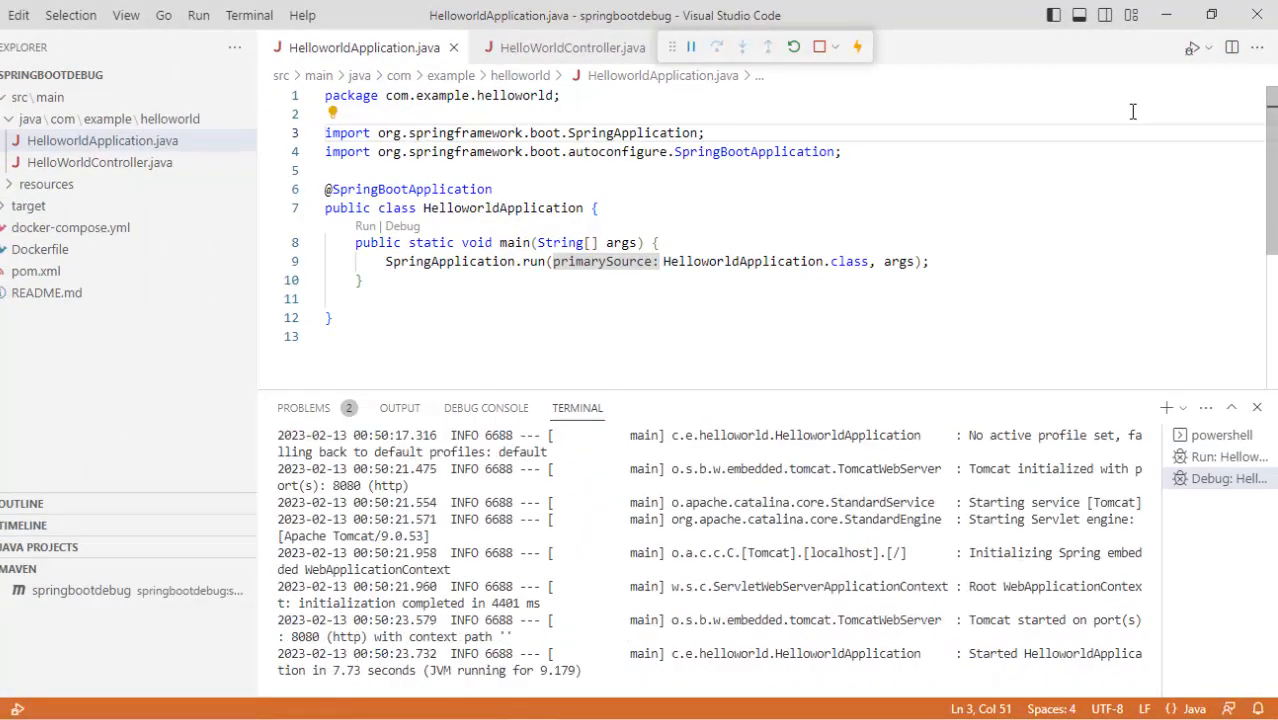
- Set a breakpoint on line 18 of HelloWorldController.java's /hello handler
{"action": "left_click", "coordinate": [572, 47]}
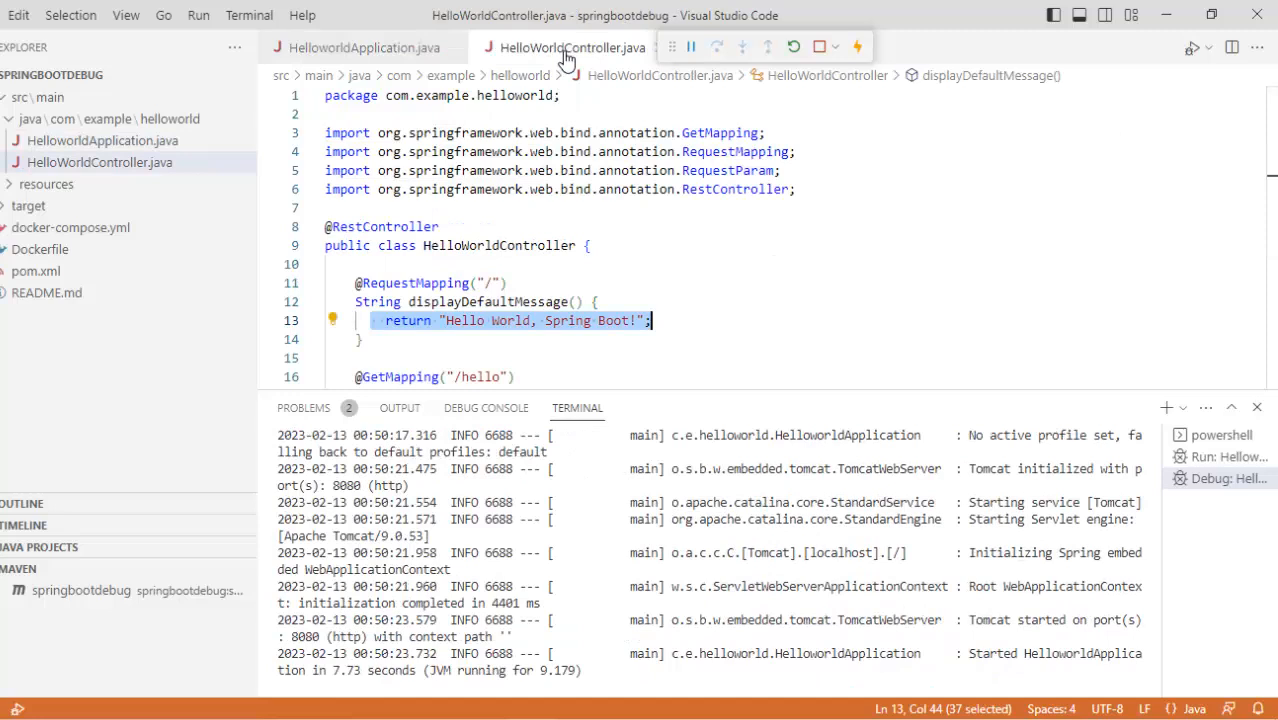
{"action": "scroll", "scroll_direction": "down", "scroll_amount": 3}
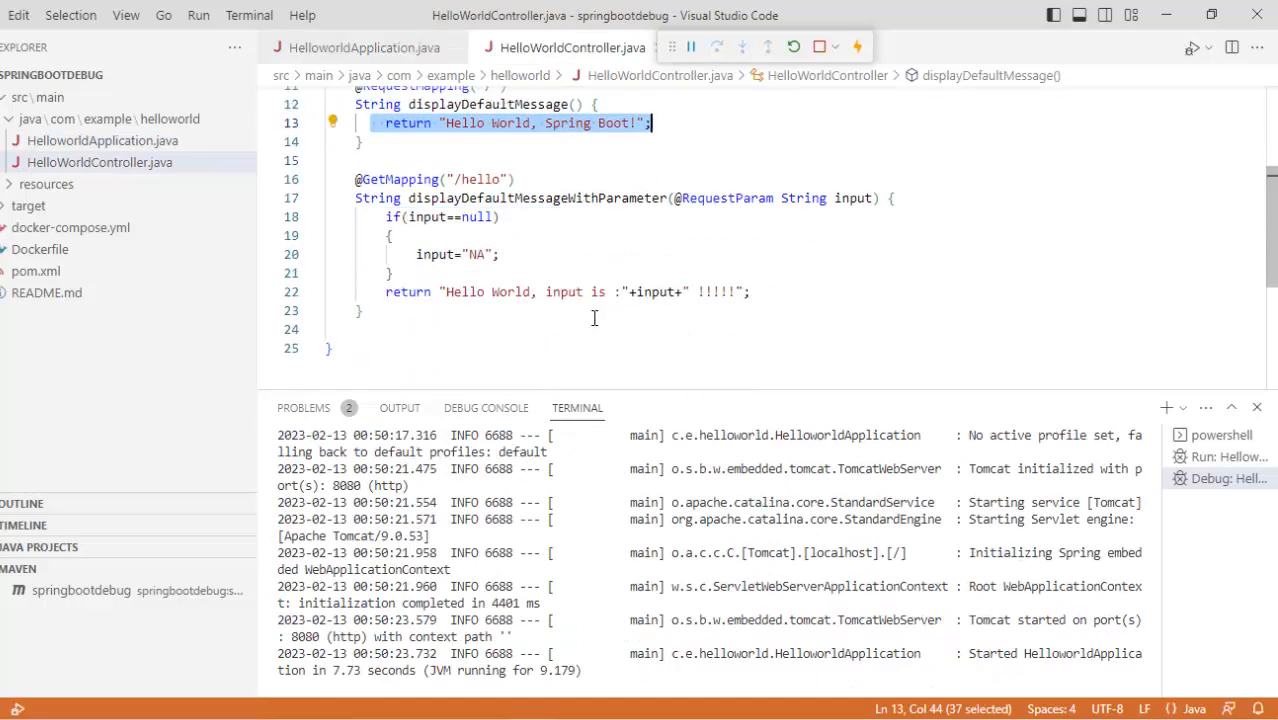
{"action": "mouse_move", "coordinate": [267, 217]}
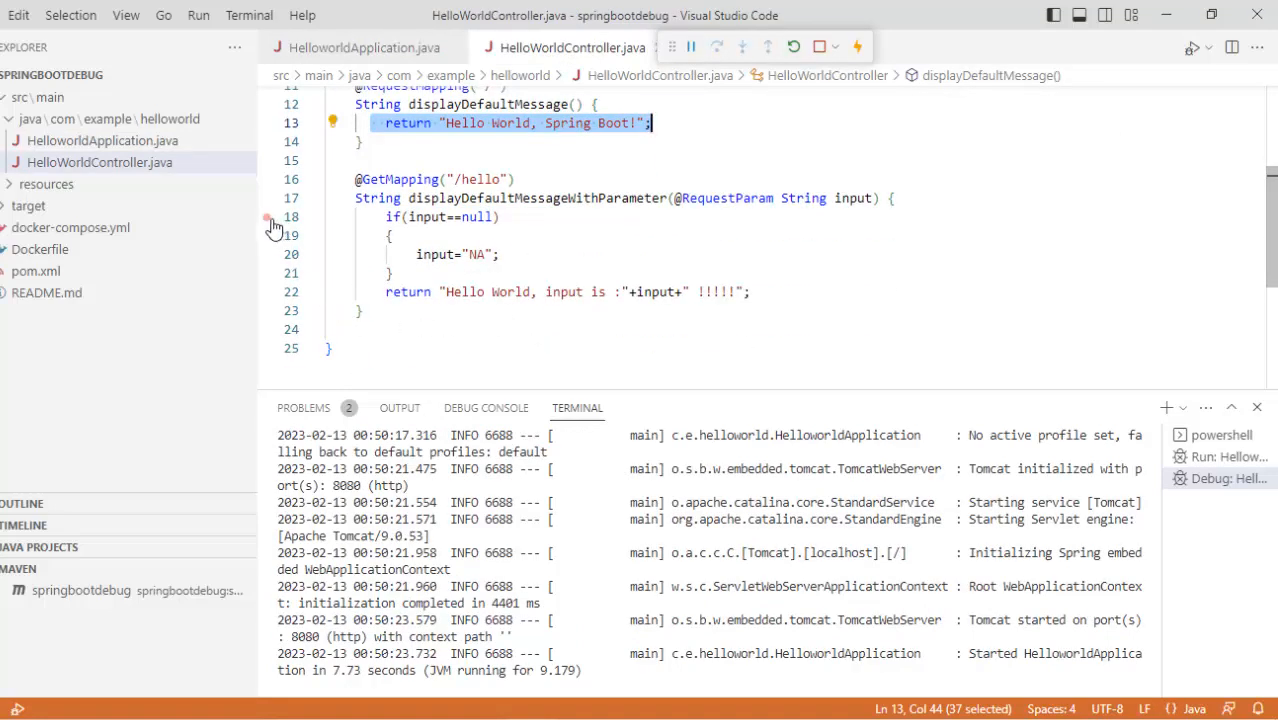
{"action": "left_click", "coordinate": [267, 291]}
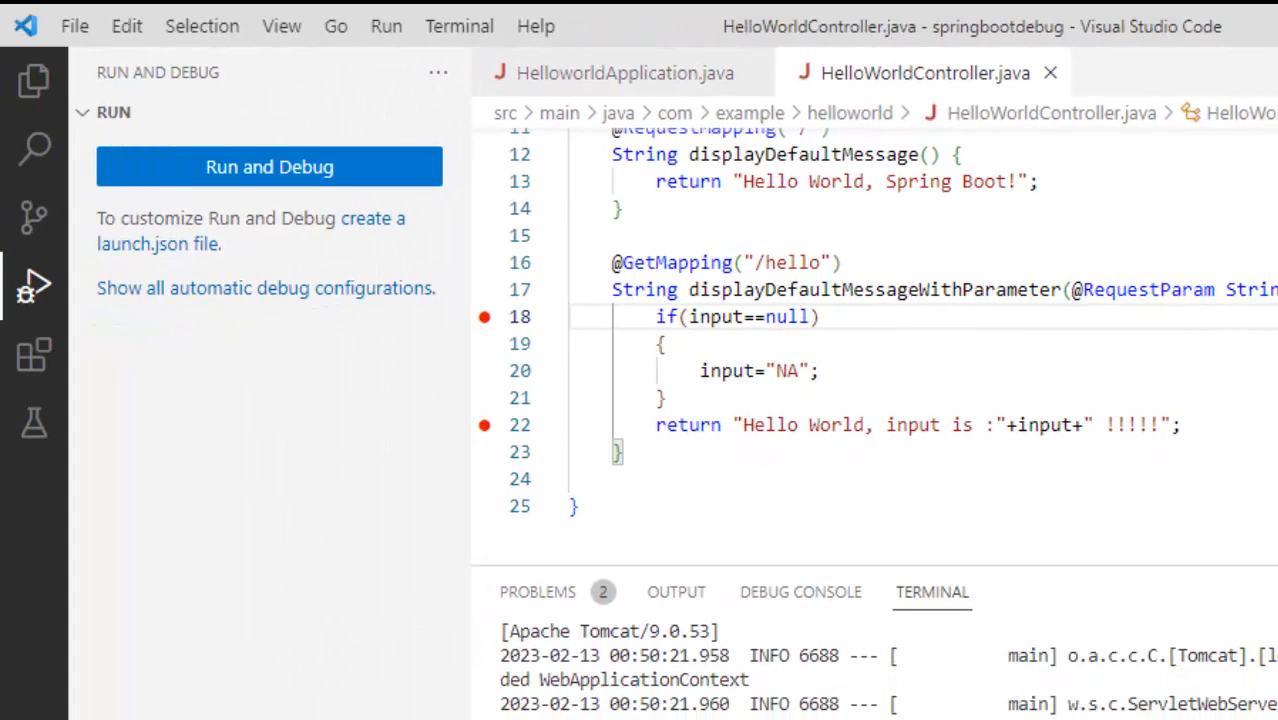
- Search extensions for 'spring boot' and install the Spring Boot Extension Pack
{"action": "left_click", "coordinate": [34, 357]}
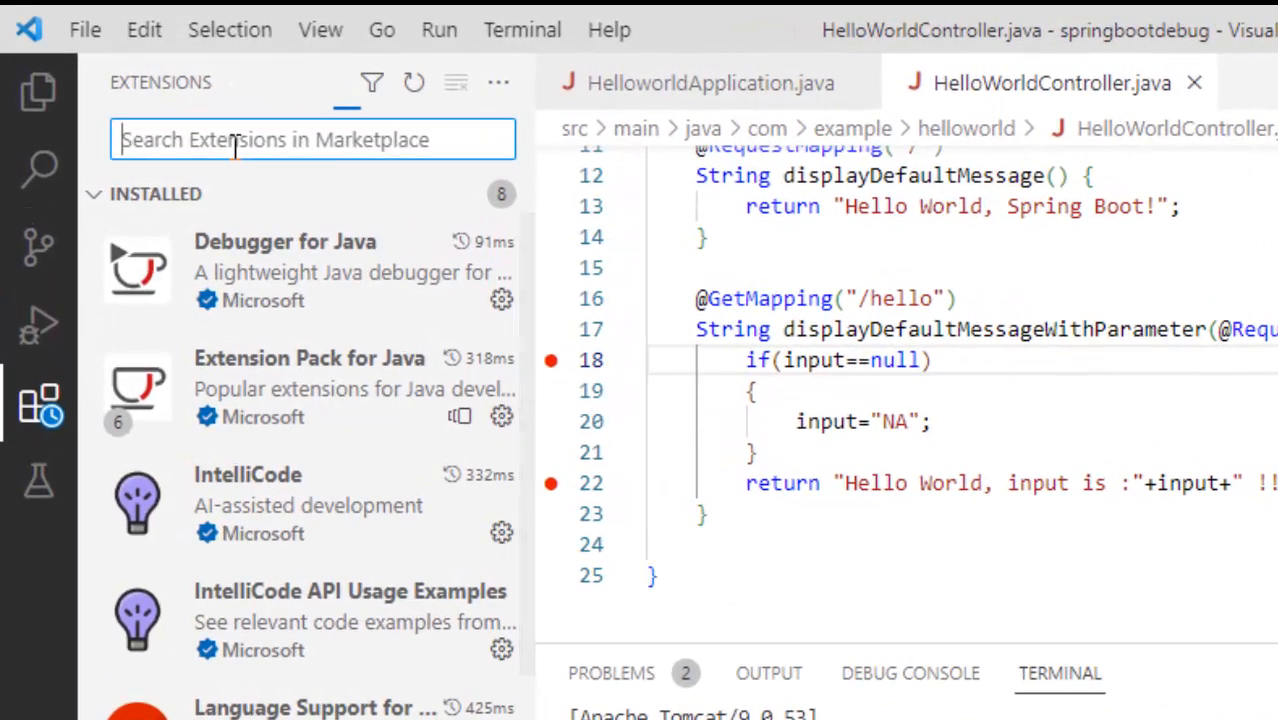
{"action": "type", "text": "spring boot"}
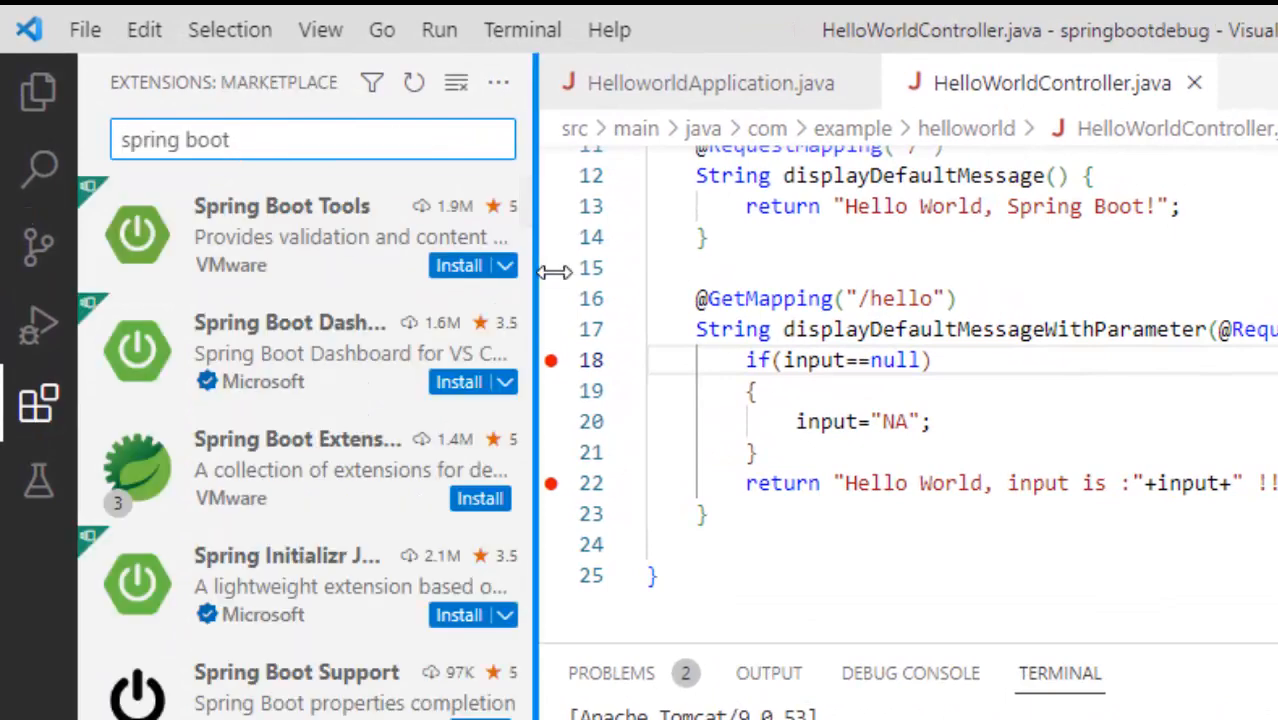
{"action": "left_click_drag", "start_coordinate": [540, 267], "coordinate": [740, 267]}
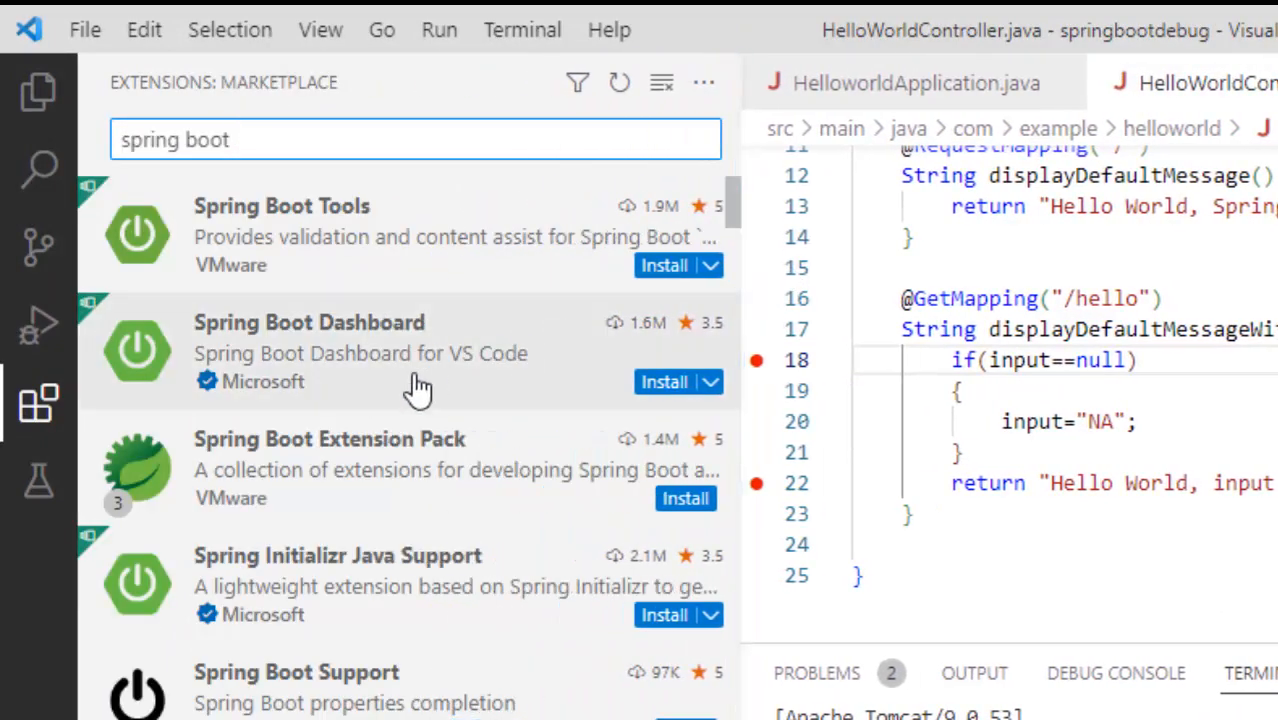
{"action": "mouse_move", "coordinate": [330, 665]}
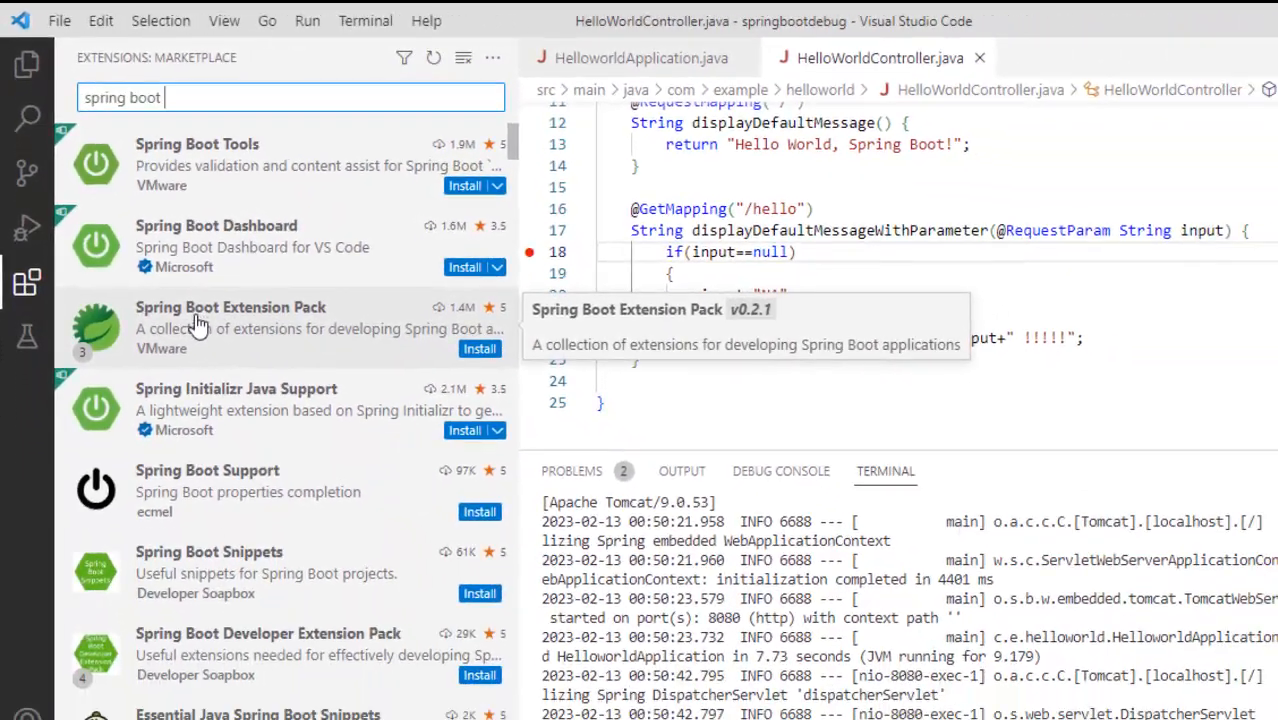
{"action": "left_click", "coordinate": [230, 327]}
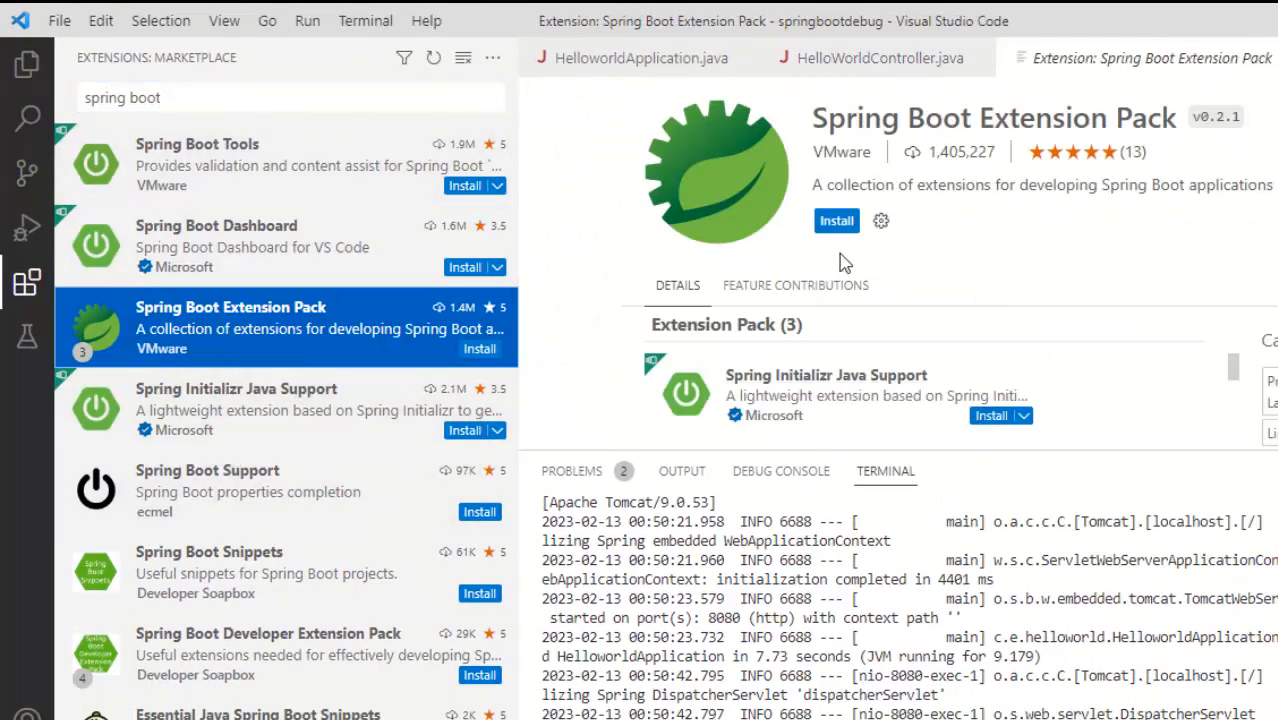
{"action": "left_click", "coordinate": [836, 220]}
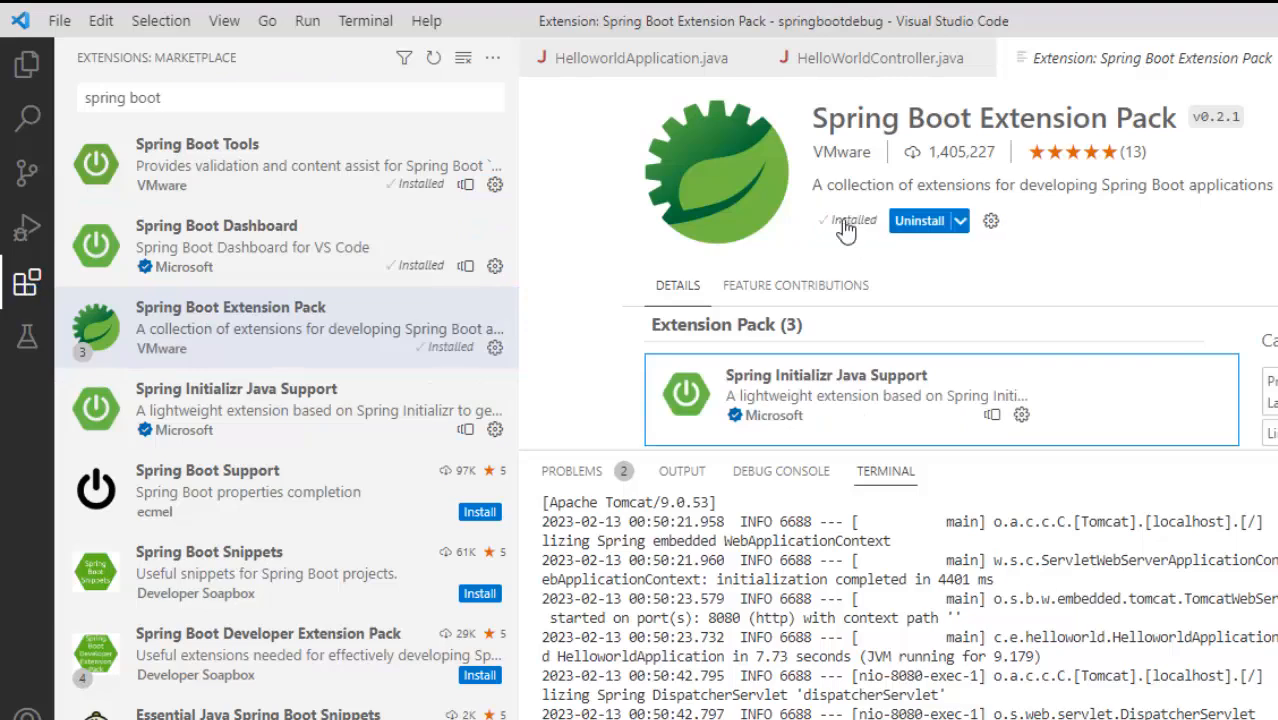
{"action": "left_click", "coordinate": [850, 220]}
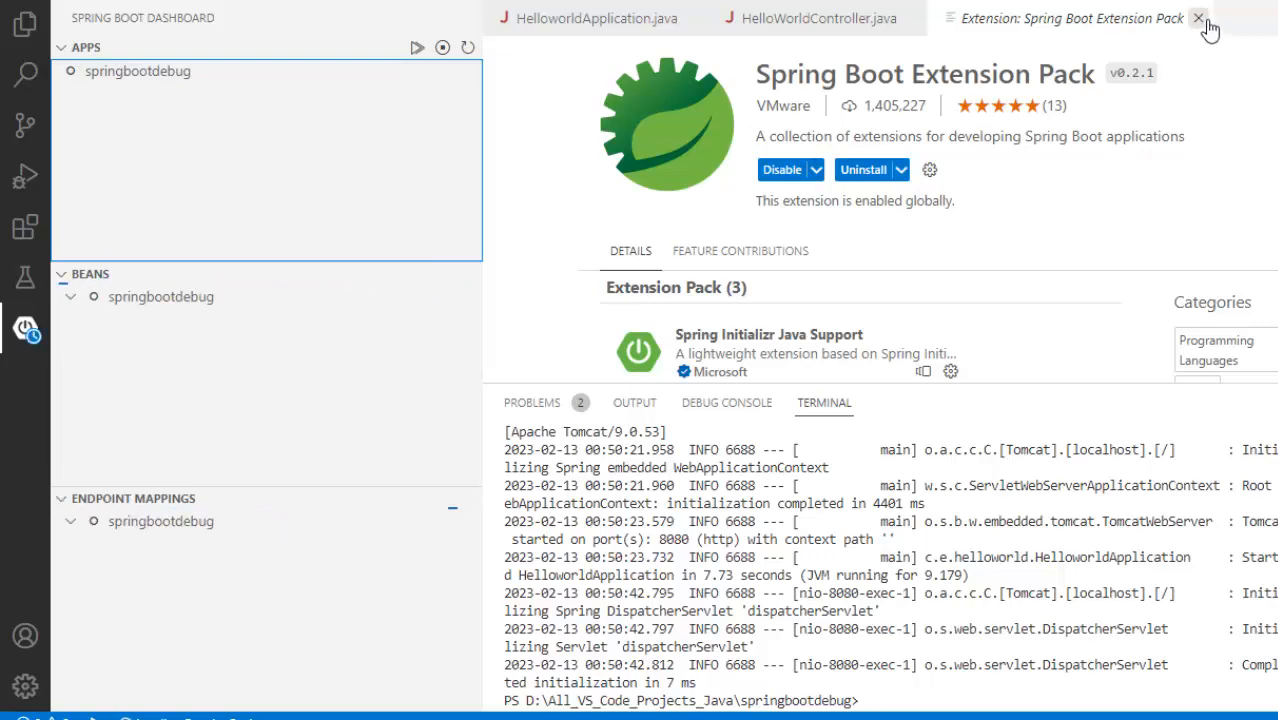
- Relaunch springbootdebug in debug mode from the Spring Boot Dashboard and review its startup banner
{"action": "left_click", "coordinate": [1199, 18]}
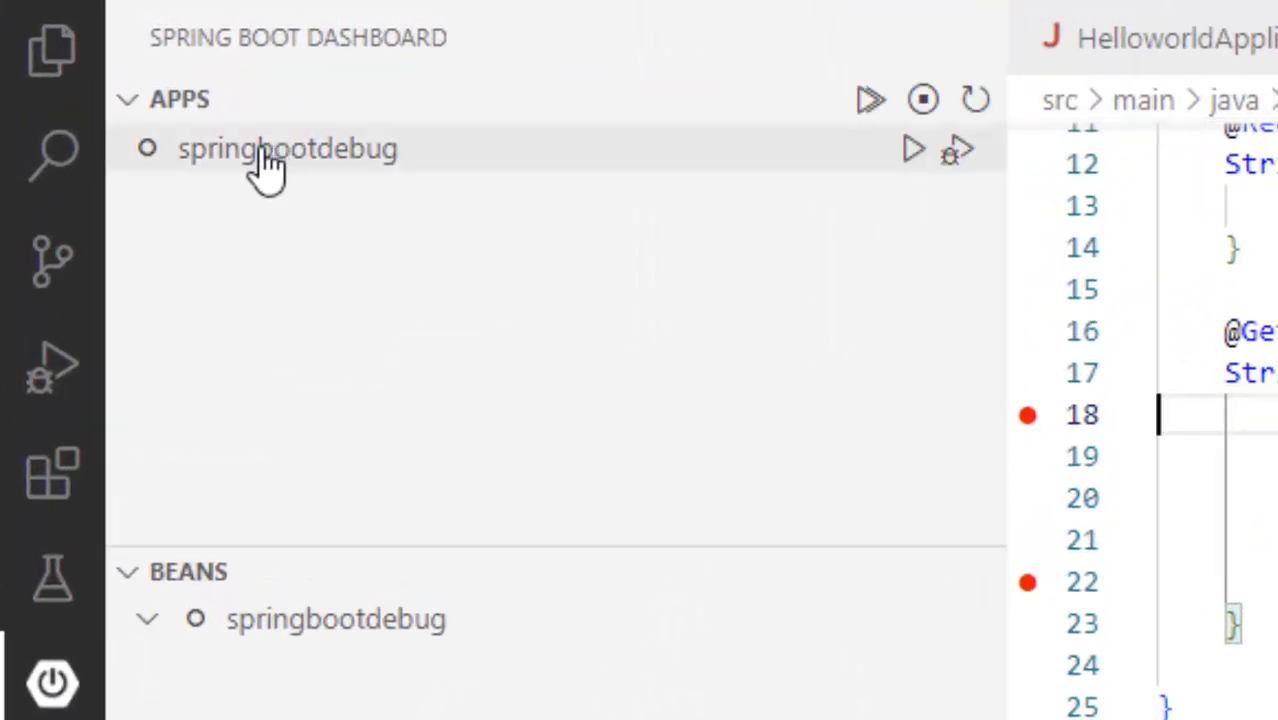
{"action": "left_click", "coordinate": [288, 148]}
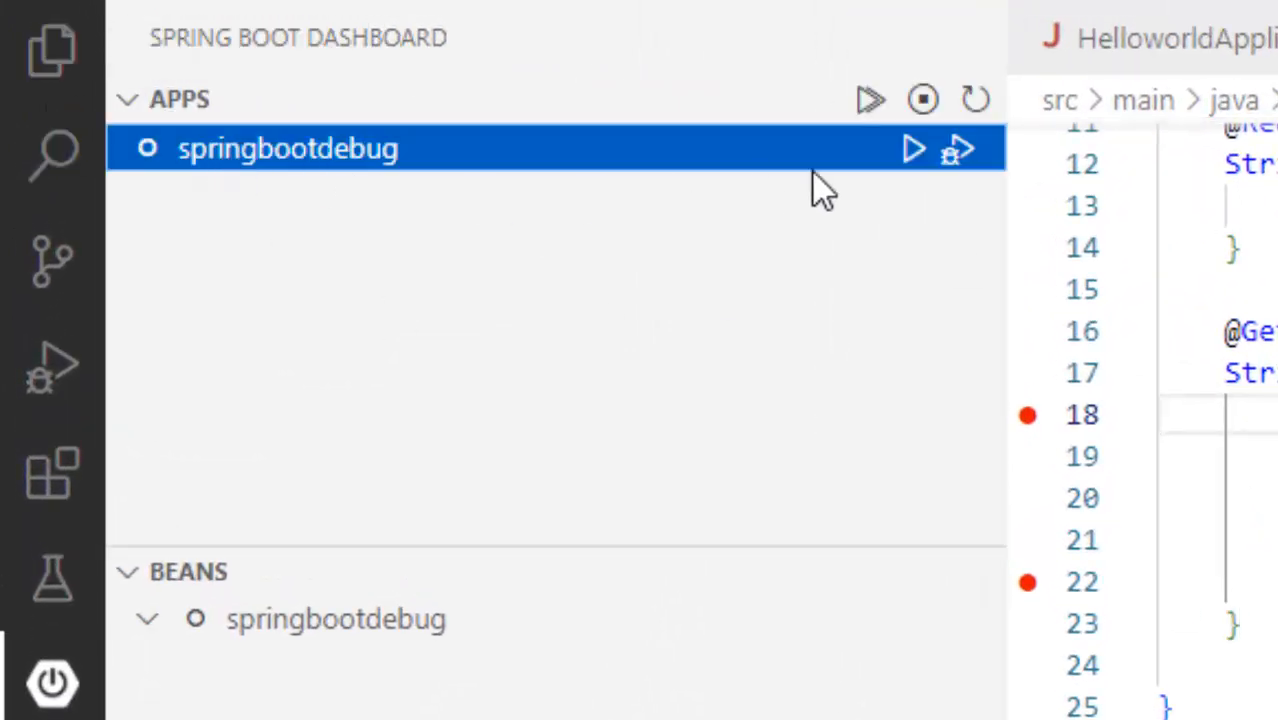
{"action": "mouse_move", "coordinate": [958, 149]}
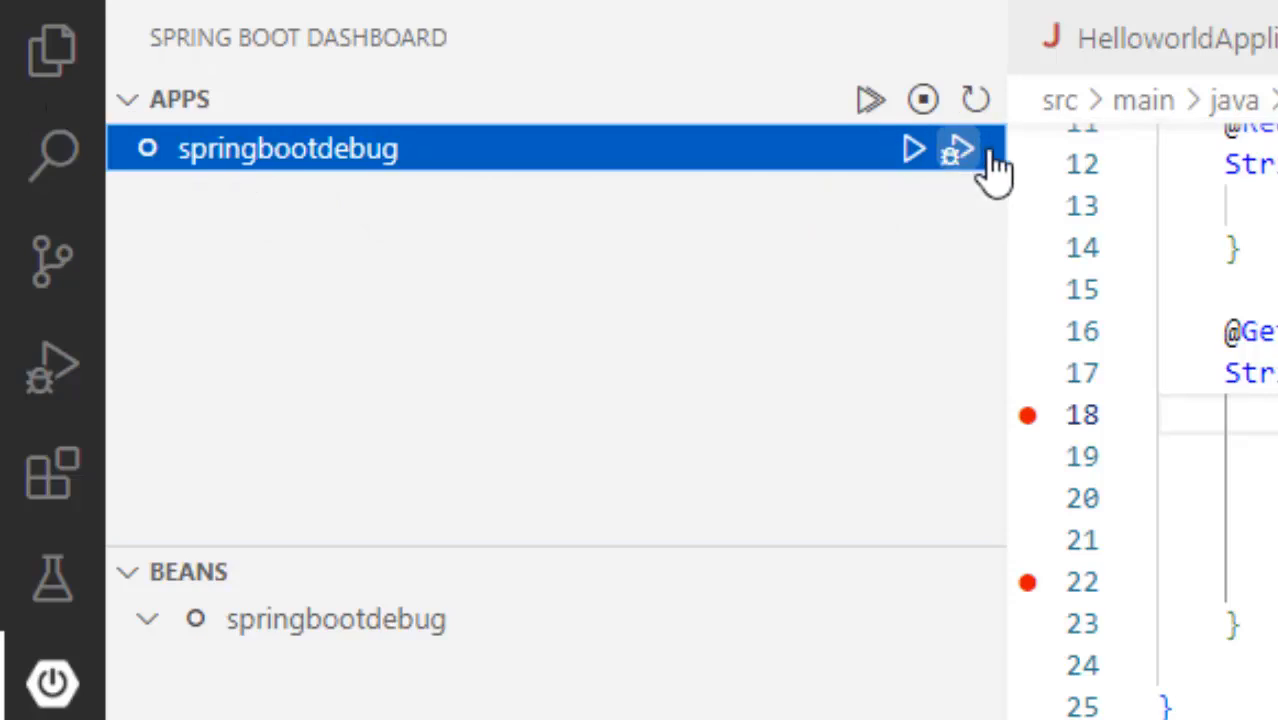
{"action": "mouse_move", "coordinate": [330, 160]}
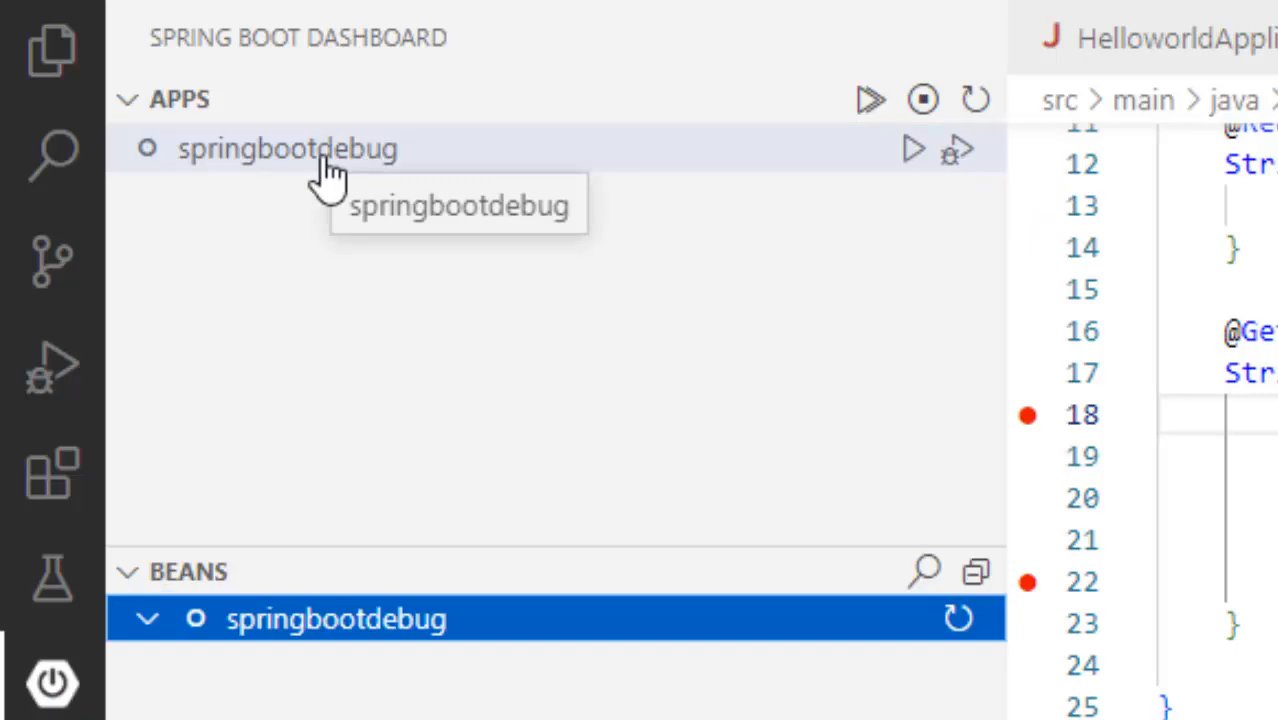
{"action": "mouse_move", "coordinate": [920, 160]}
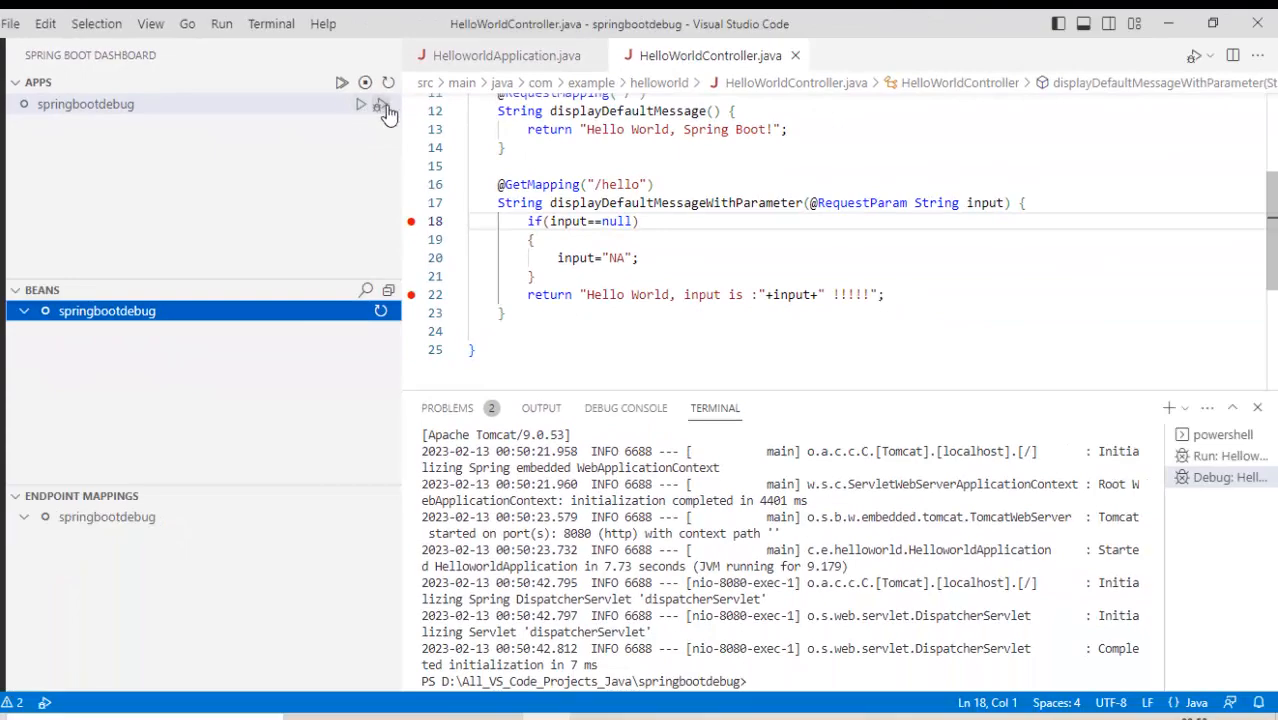
{"action": "left_click", "coordinate": [379, 104]}
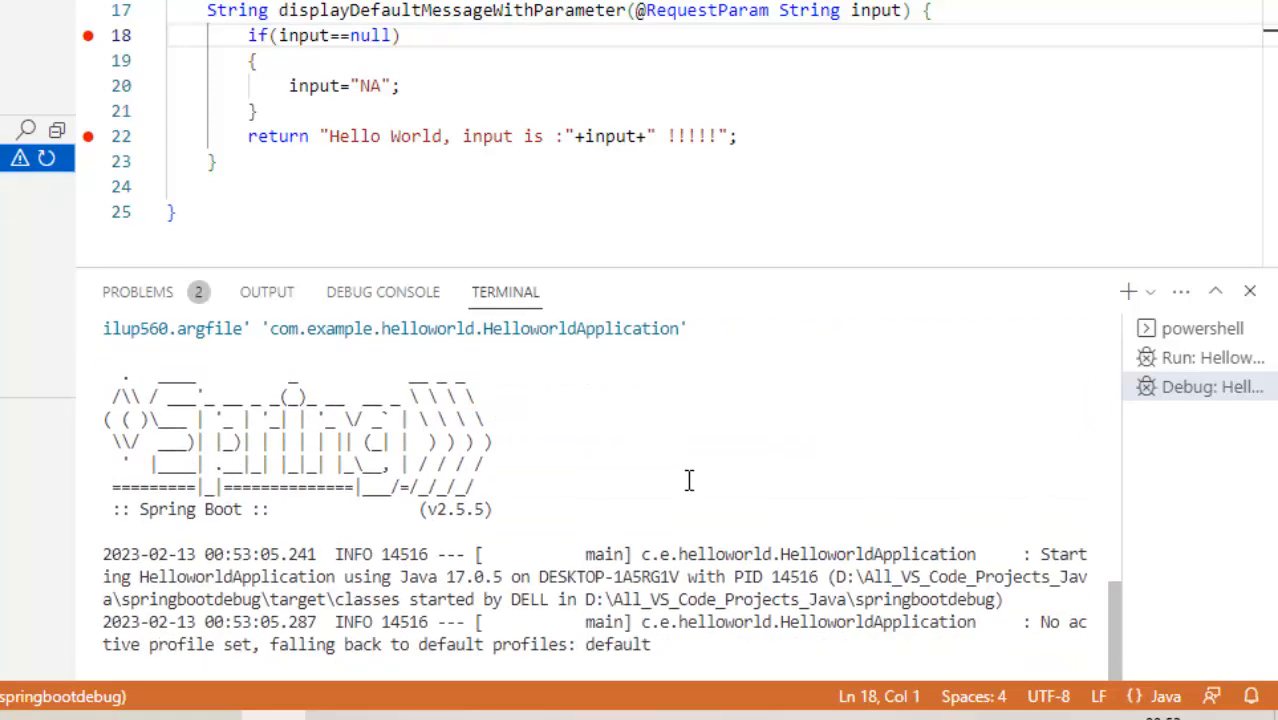
{"action": "mouse_move", "coordinate": [694, 467]}
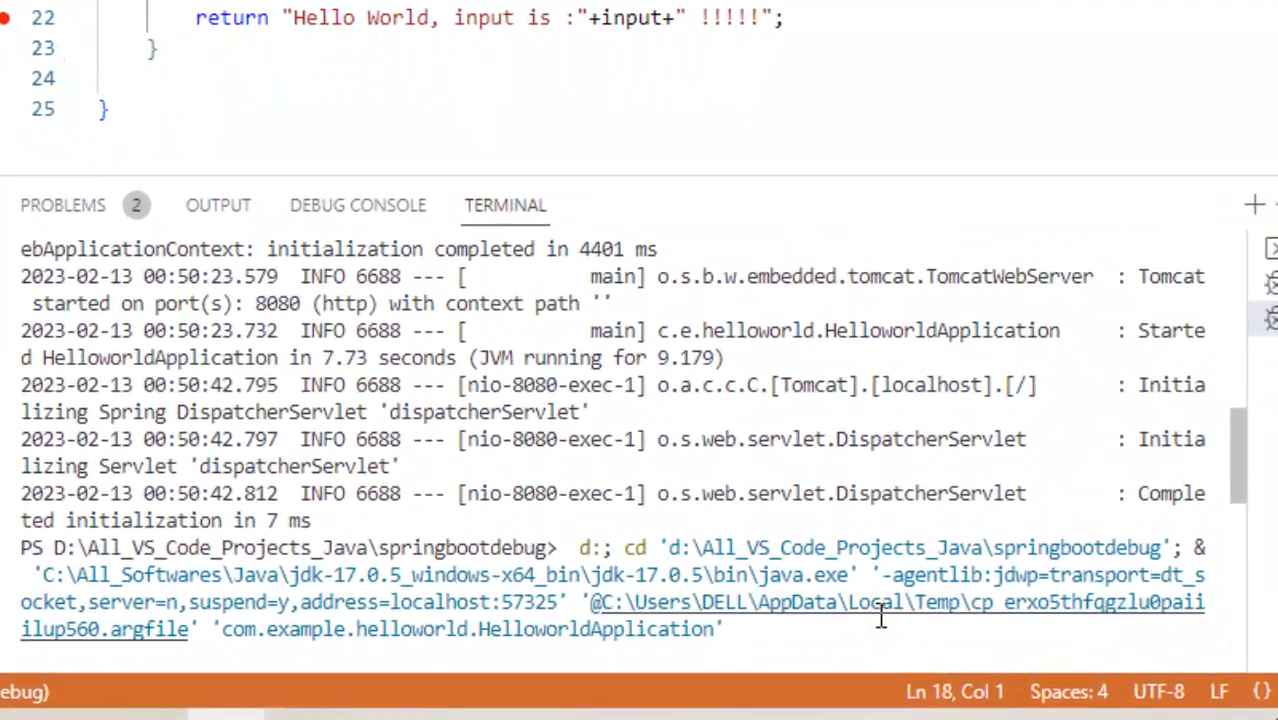
{"action": "scroll", "scroll_direction": "down", "scroll_amount": 3}
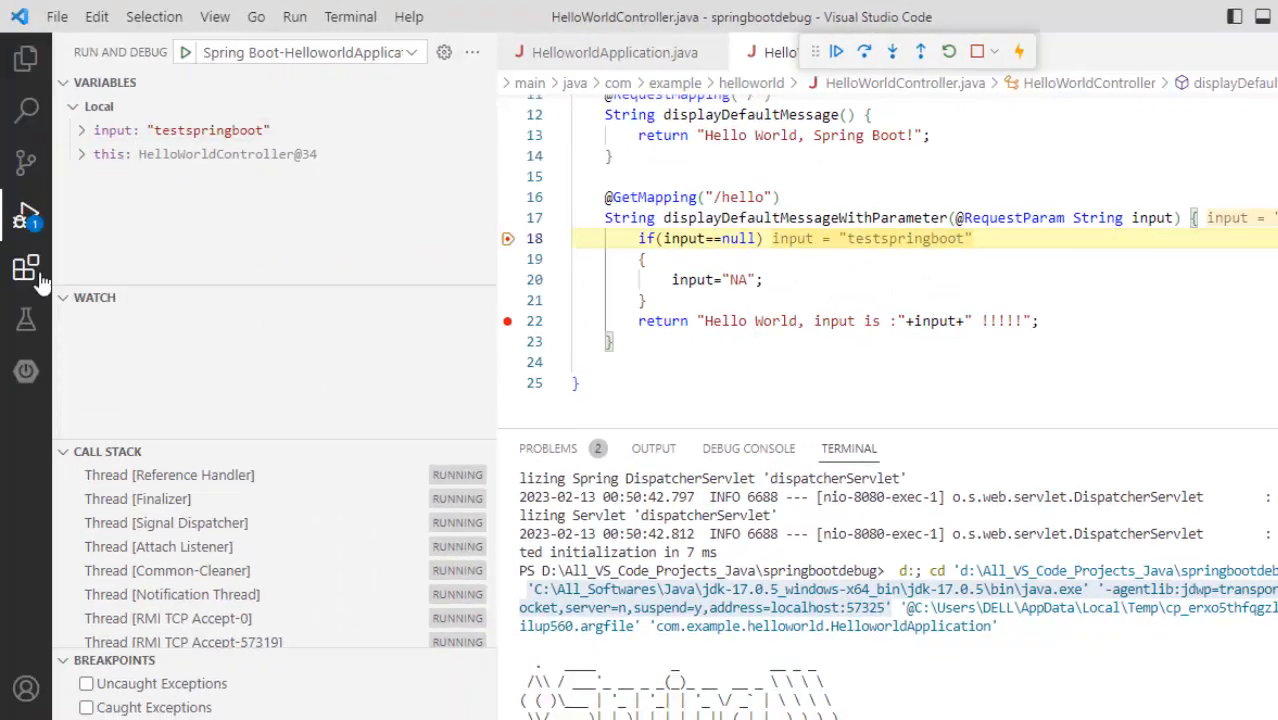
{"action": "left_click", "coordinate": [26, 371]}
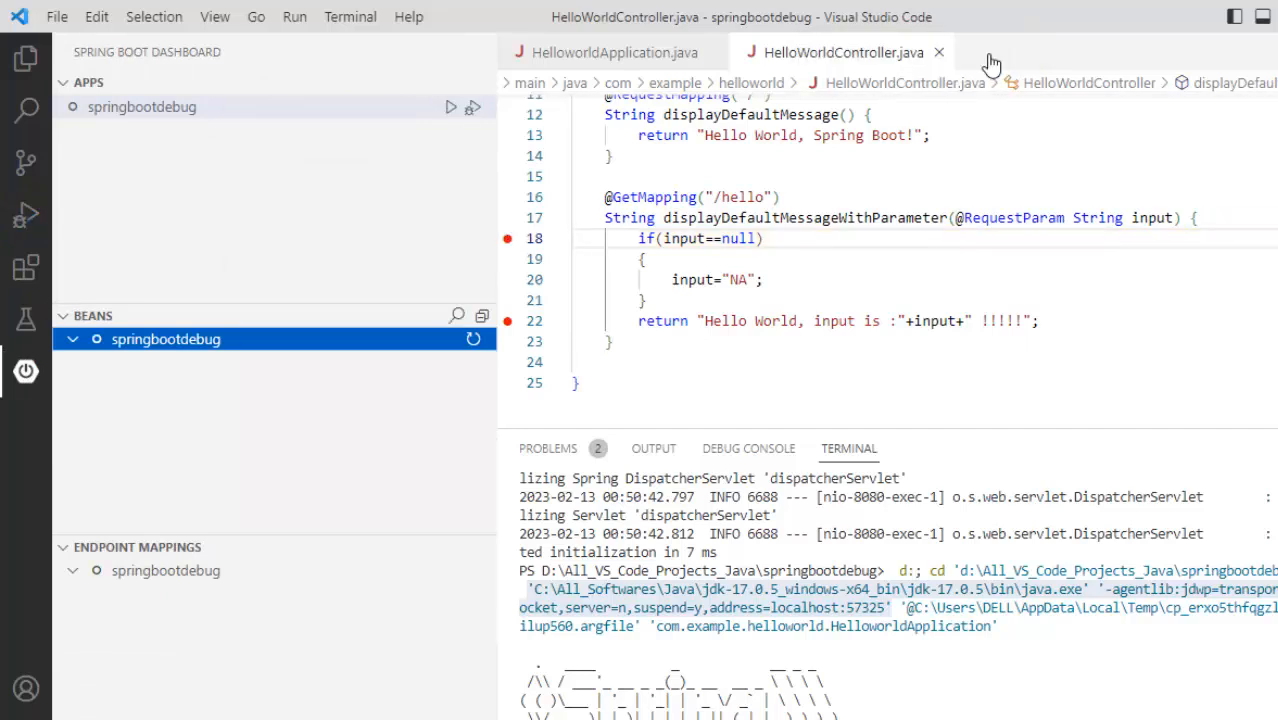
{"action": "mouse_move", "coordinate": [1201, 28]}
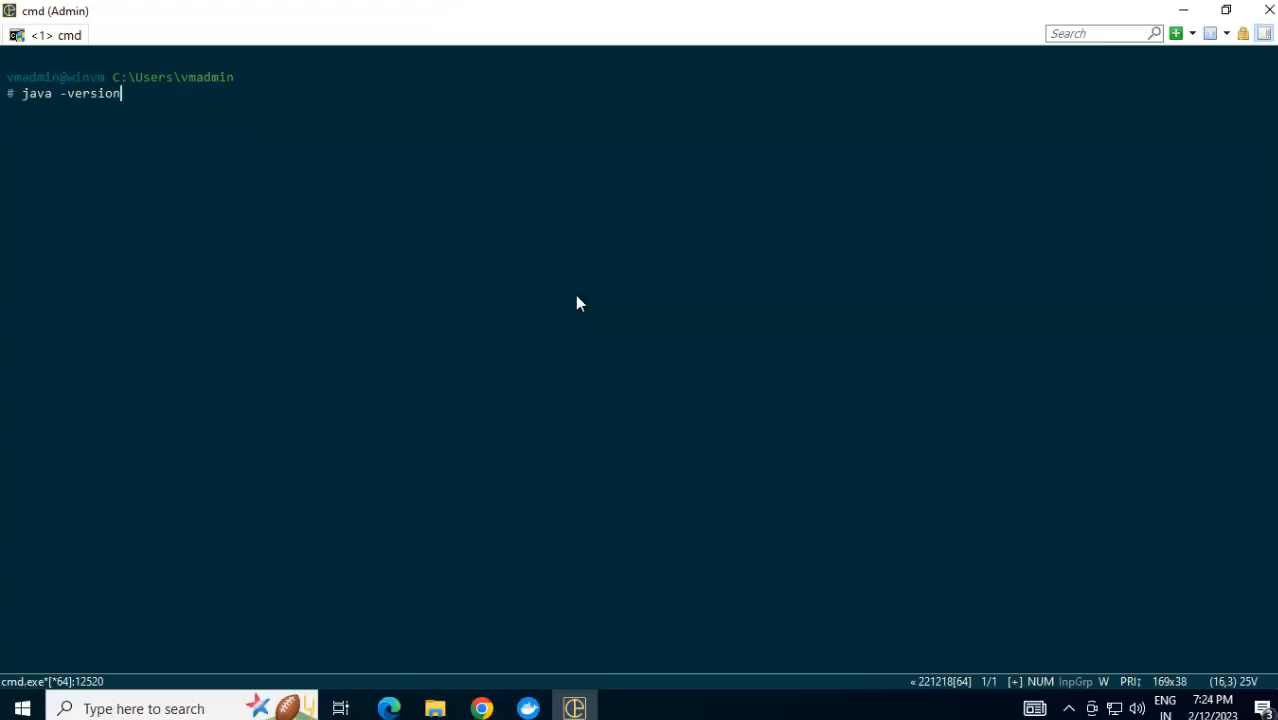
- Check the VM's Java version and download the springbootdebug-master ZIP from GitHub
{"action": "key", "text": "Return"}
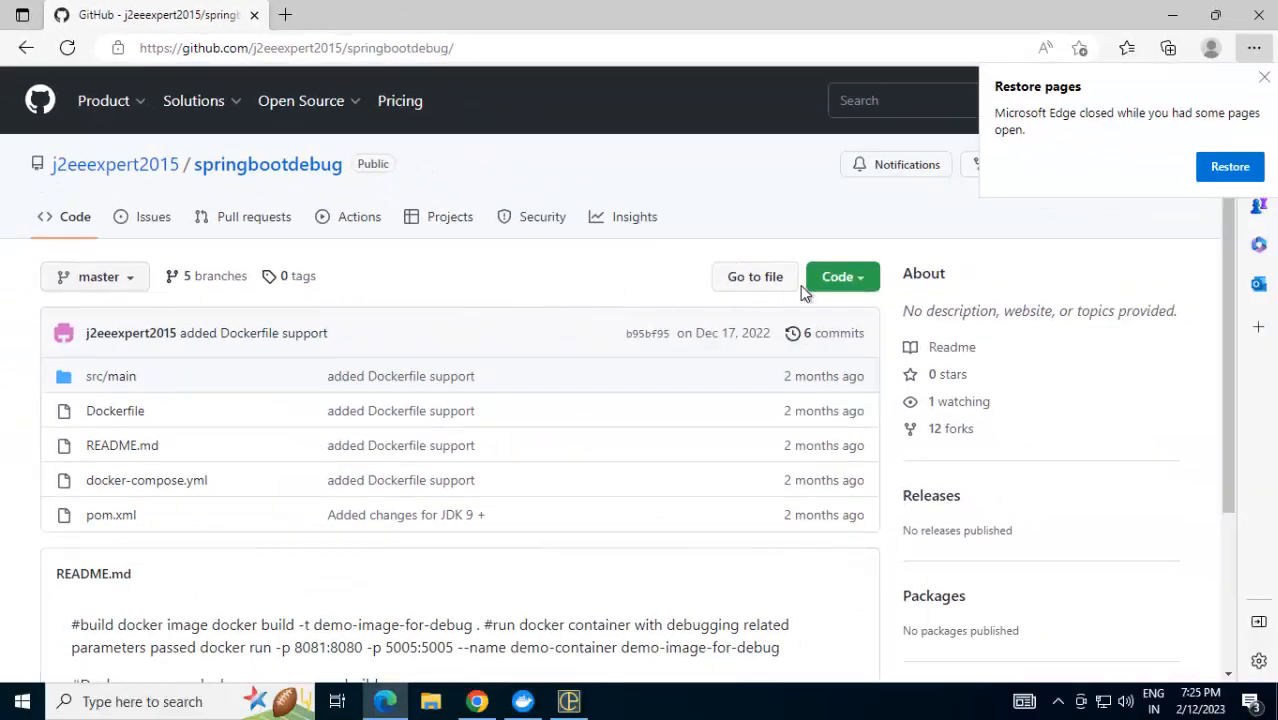
{"action": "left_click", "coordinate": [838, 276]}
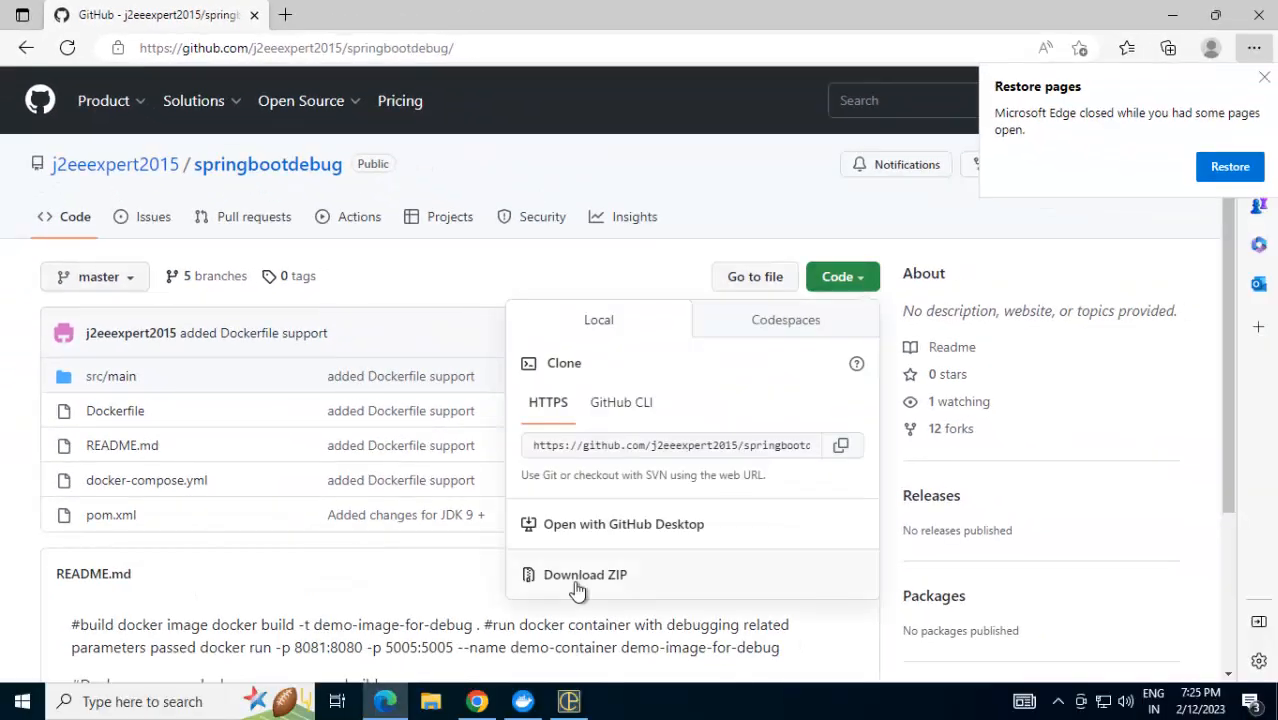
{"action": "right_click", "coordinate": [291, 175]}
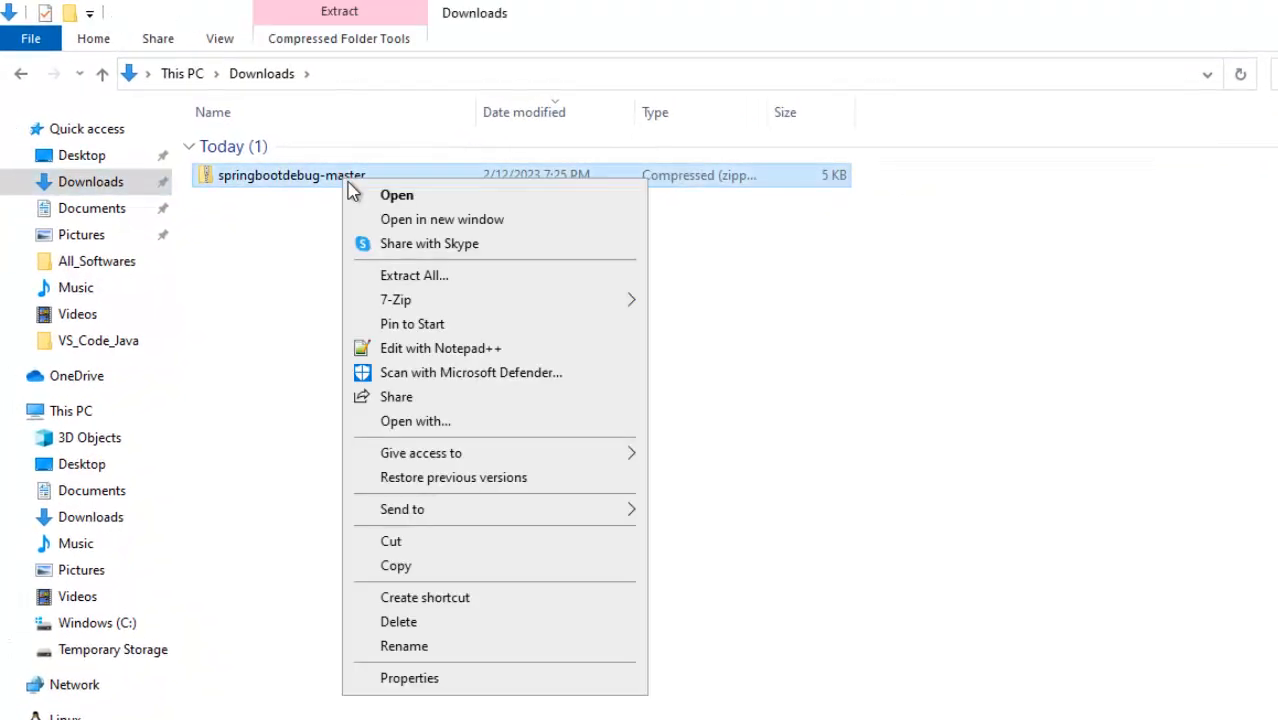
- Extract springbootdebug-master.zip into a springbootdebug folder in Downloads
{"action": "left_click", "coordinate": [775, 380]}
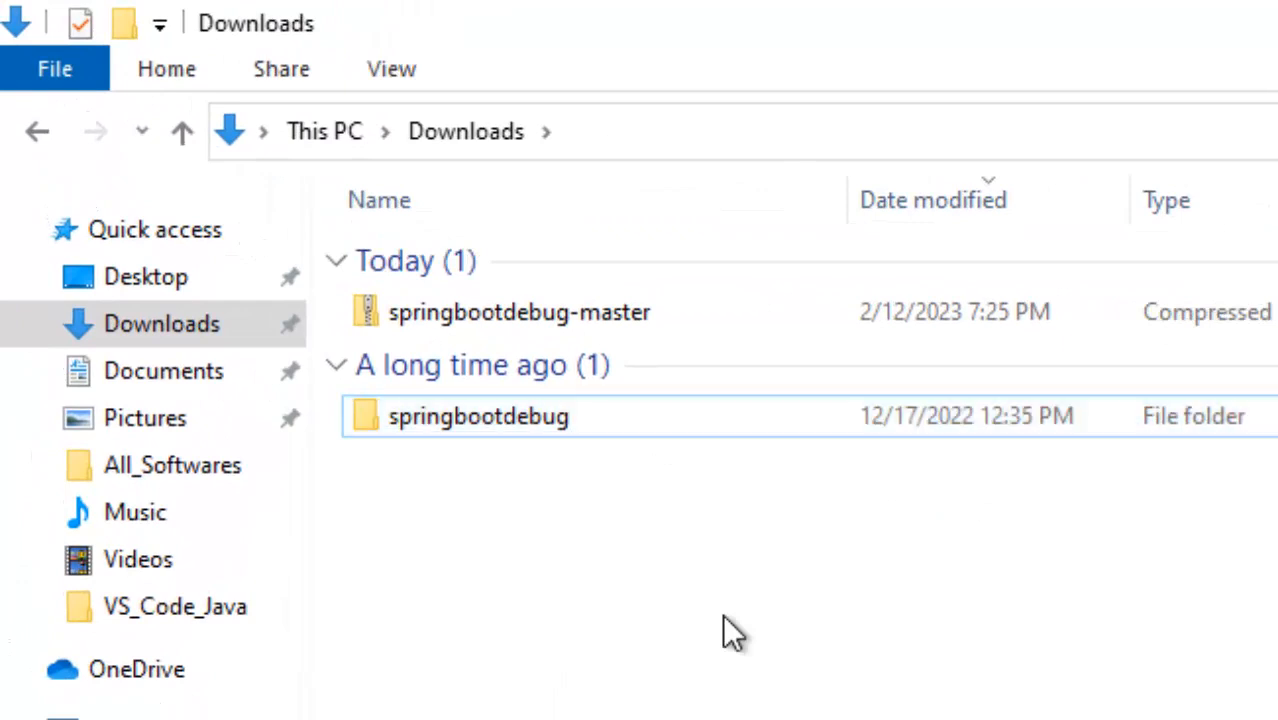
{"action": "left_click", "coordinate": [174, 606]}
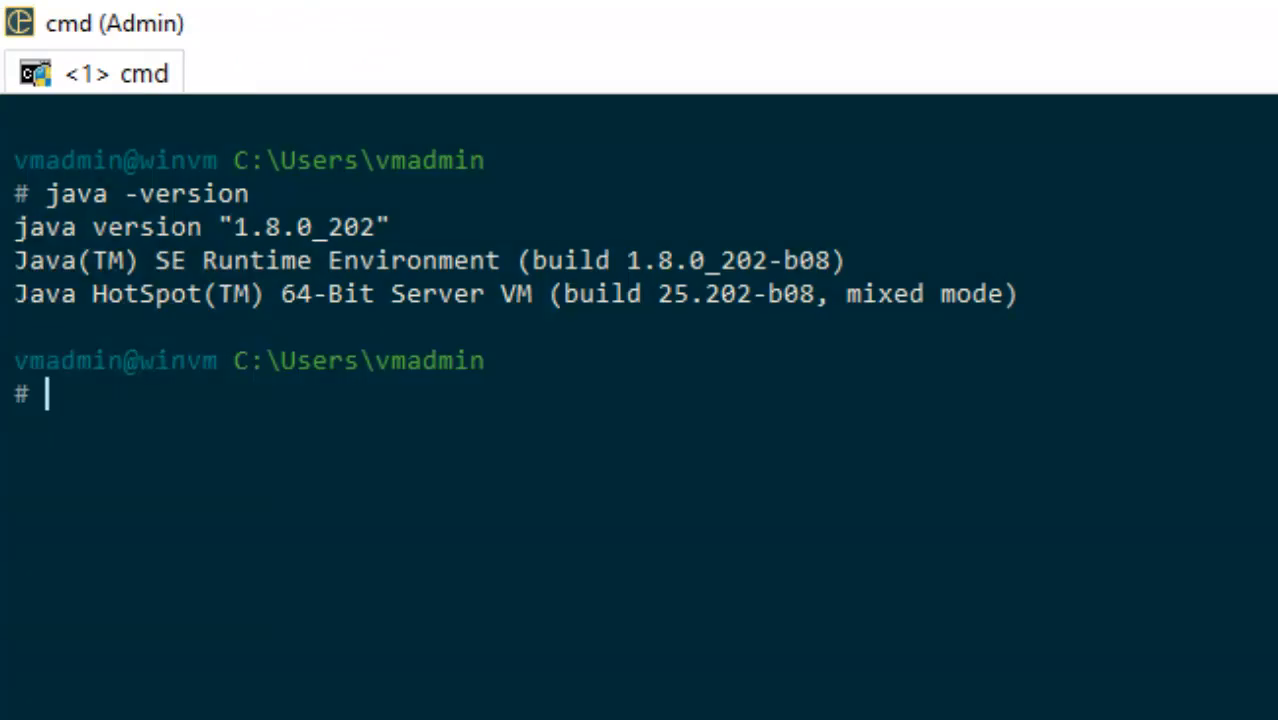
- Build C:\VS_Code_Java\springbootdebug with mvn clean install and confirm the SNAPSHOT jar in target
{"action": "type", "text": "cd C:\\VS_Code_Java\\springbootdebug"}
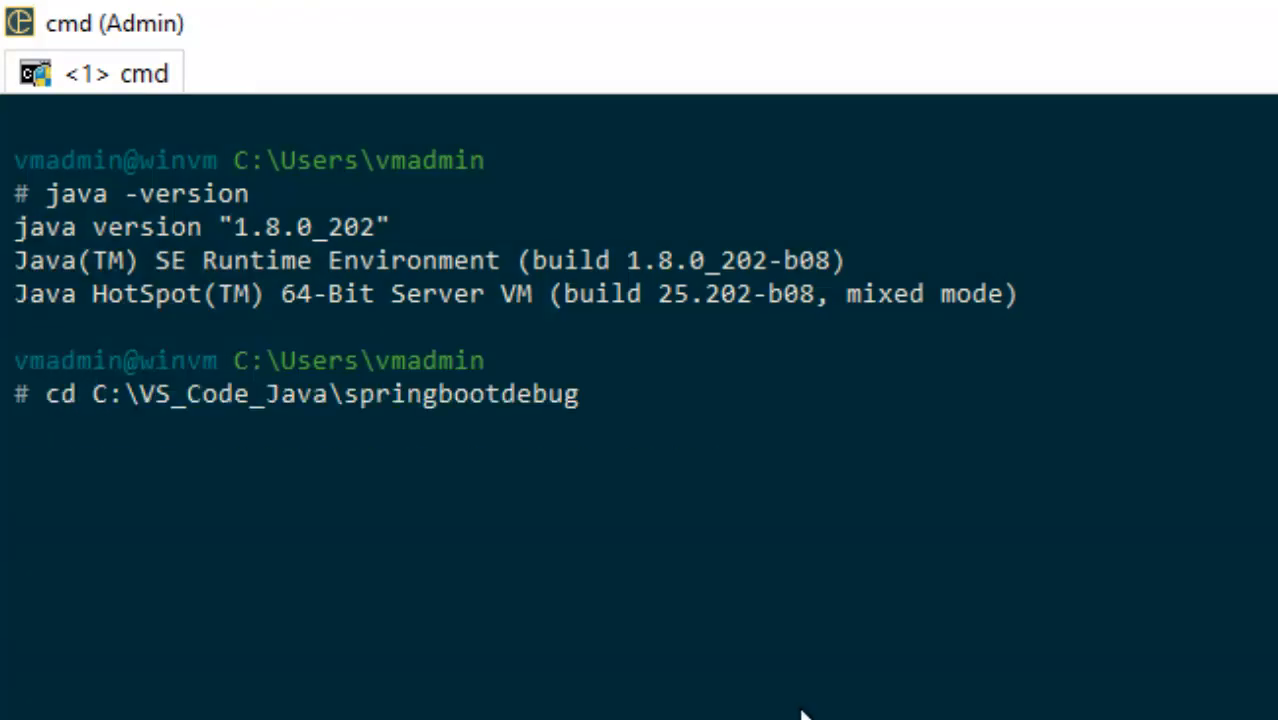
{"action": "key", "text": "Return"}
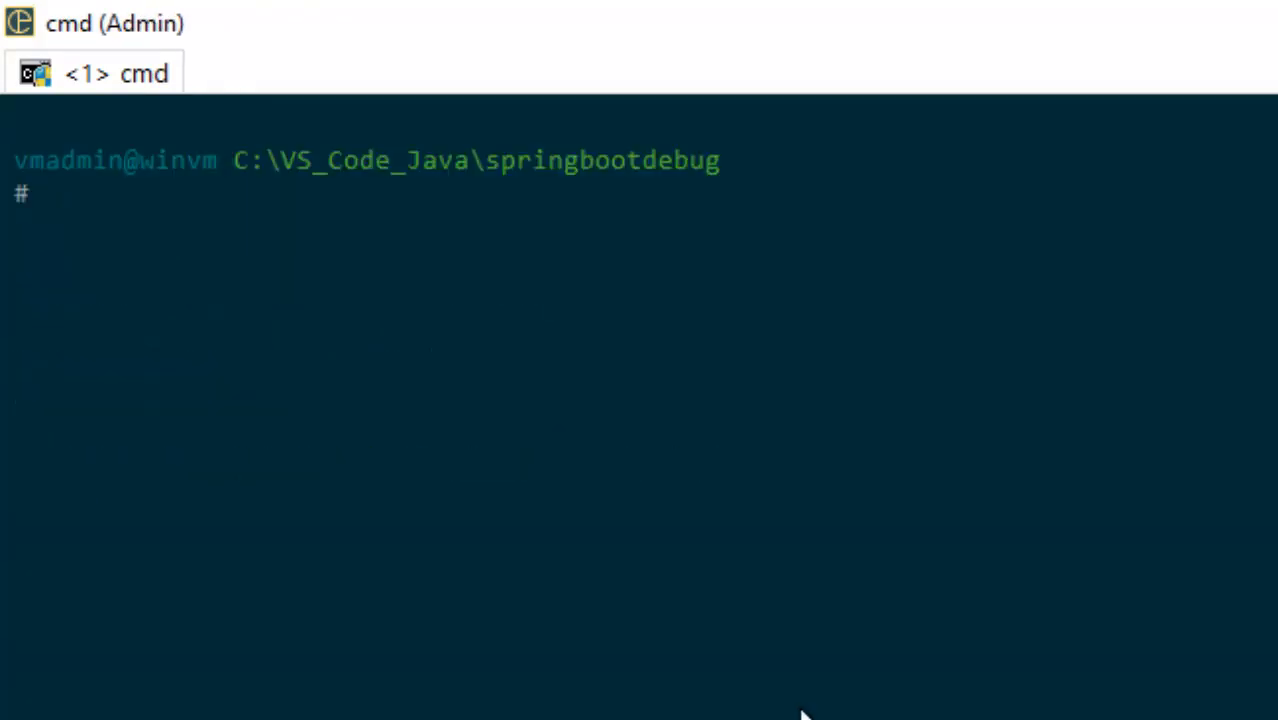
{"action": "type", "text": "mvn clean install"}
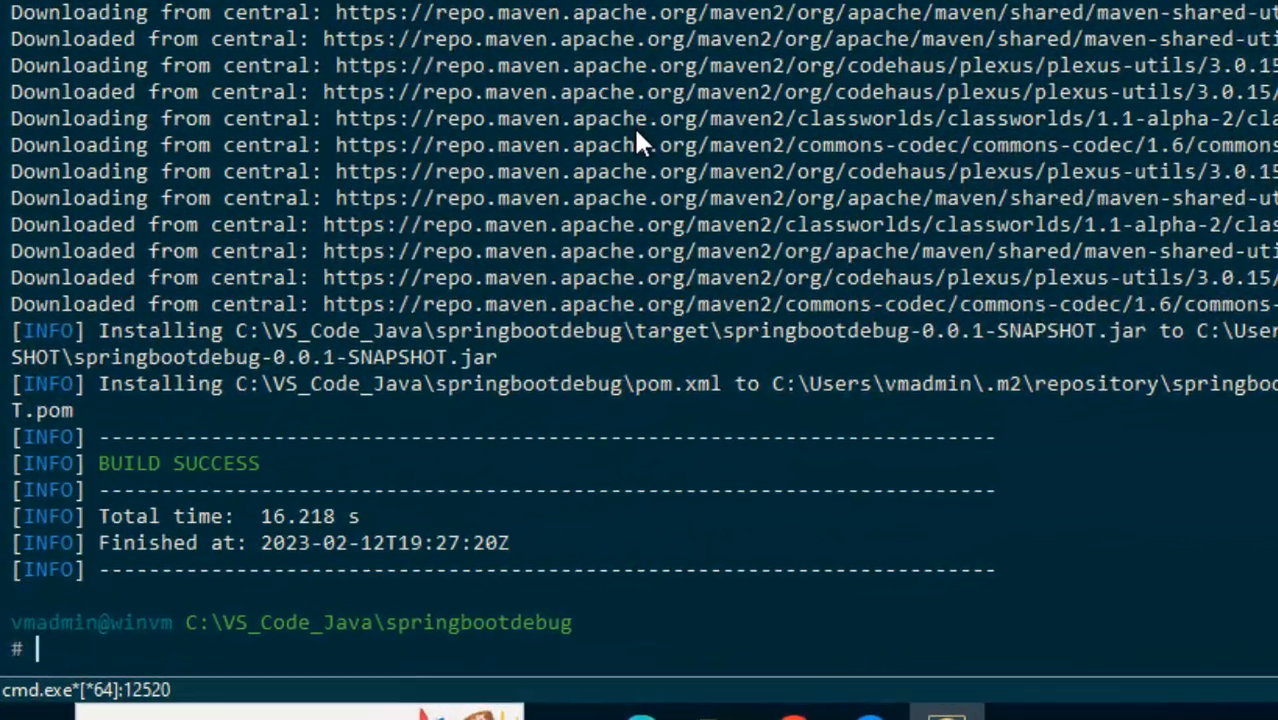
{"action": "type", "text": "dir"}
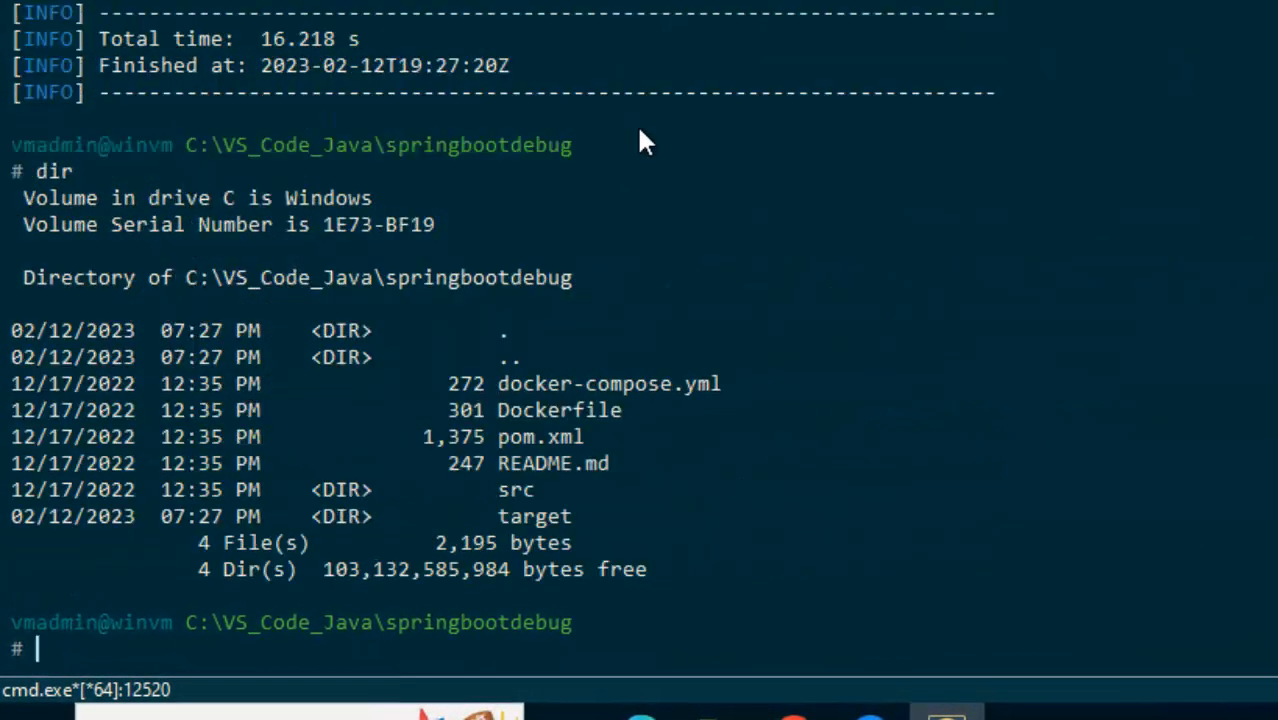
{"action": "type", "text": "cd target"}
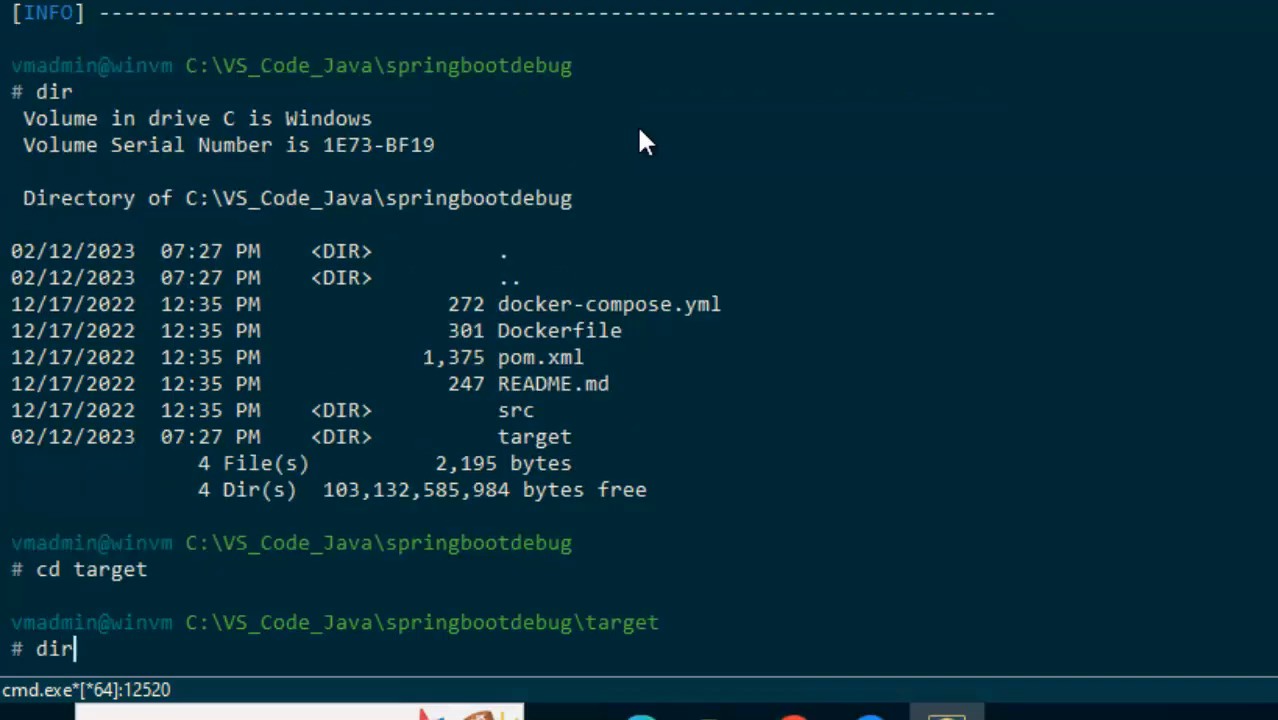
{"action": "key", "text": "Return"}
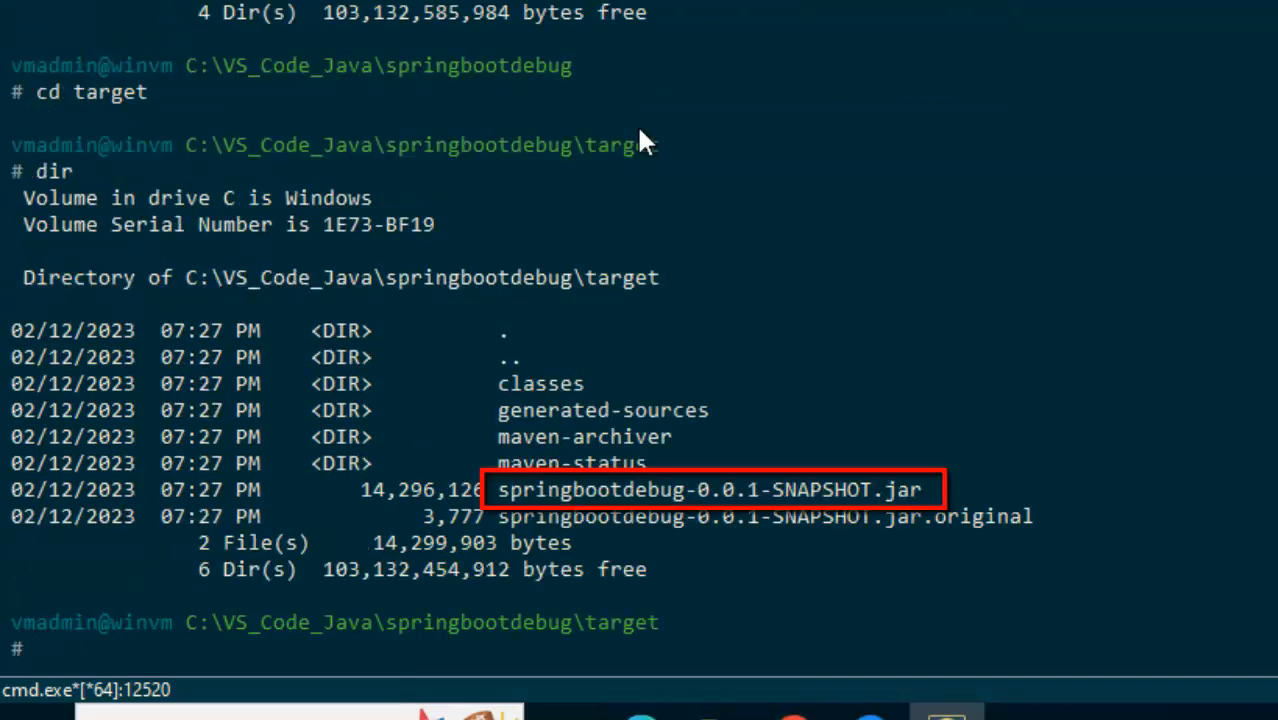
{"action": "mouse_move", "coordinate": [710, 516]}
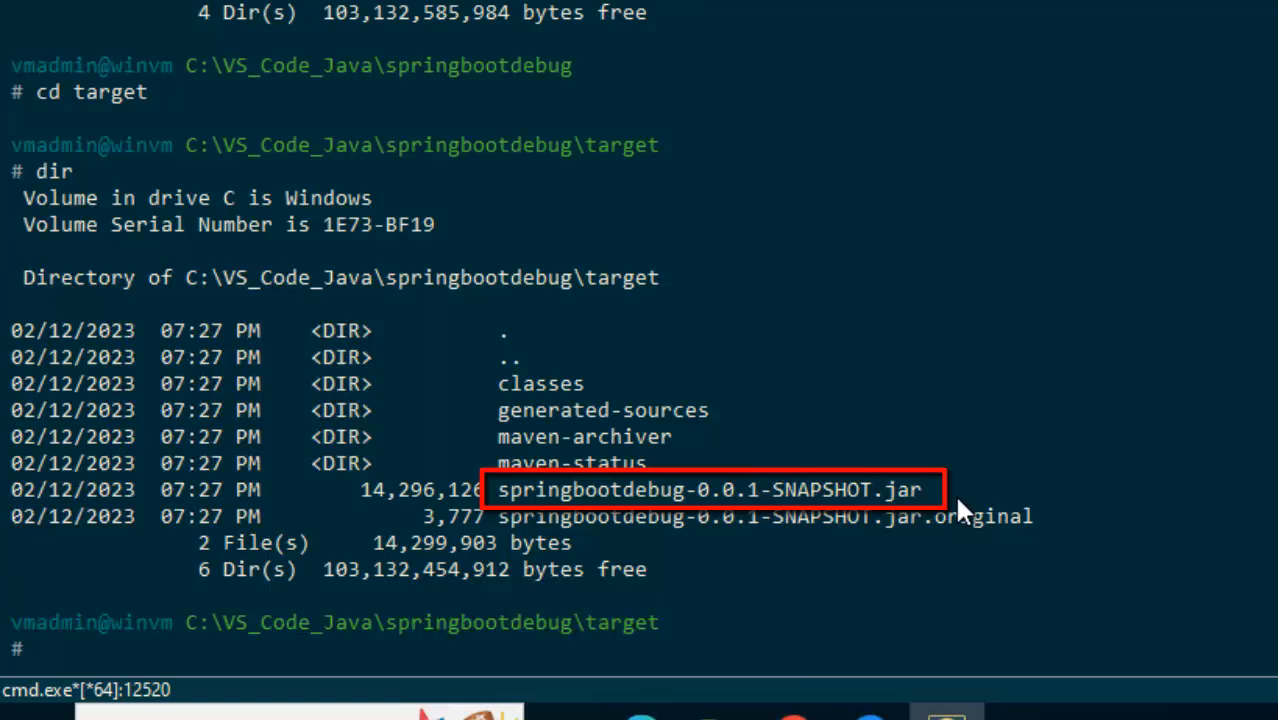
- Return to the project folder and enter mvn spring-boot:run with -Xdebug JDWP arguments
{"action": "type", "text": "c"}
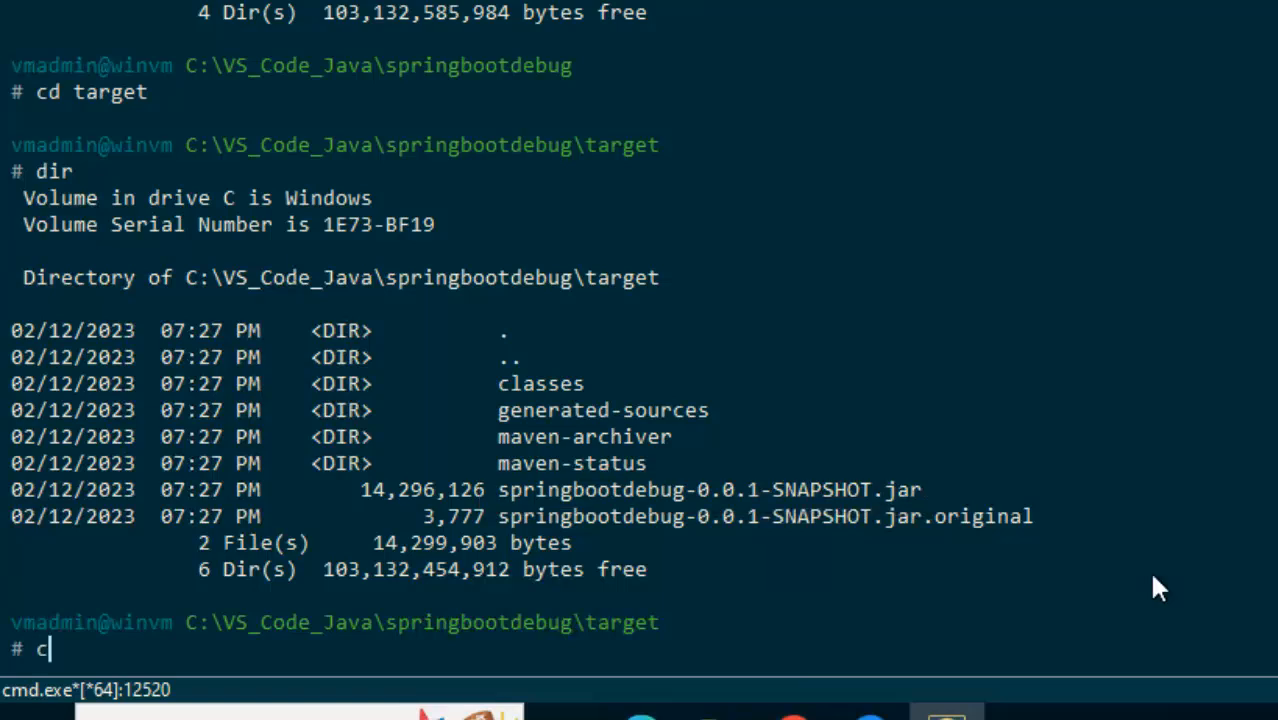
{"action": "type", "text": "d .."}
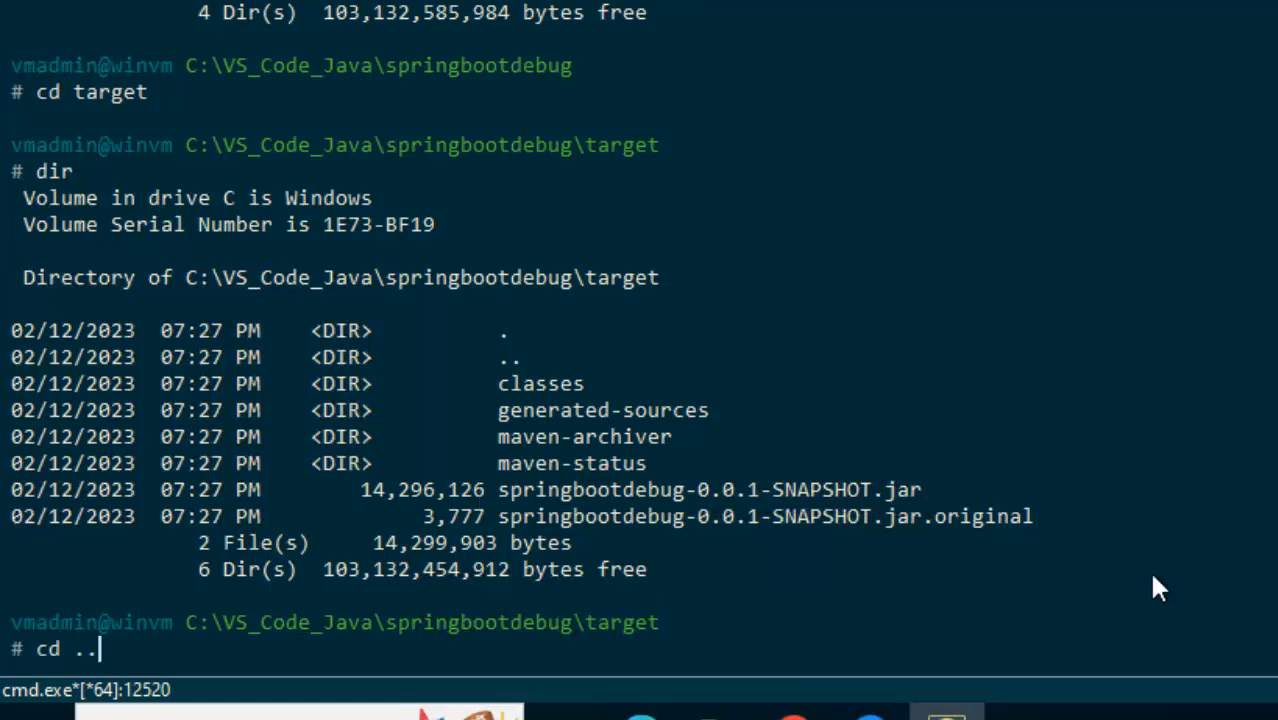
{"action": "key", "text": "Return"}
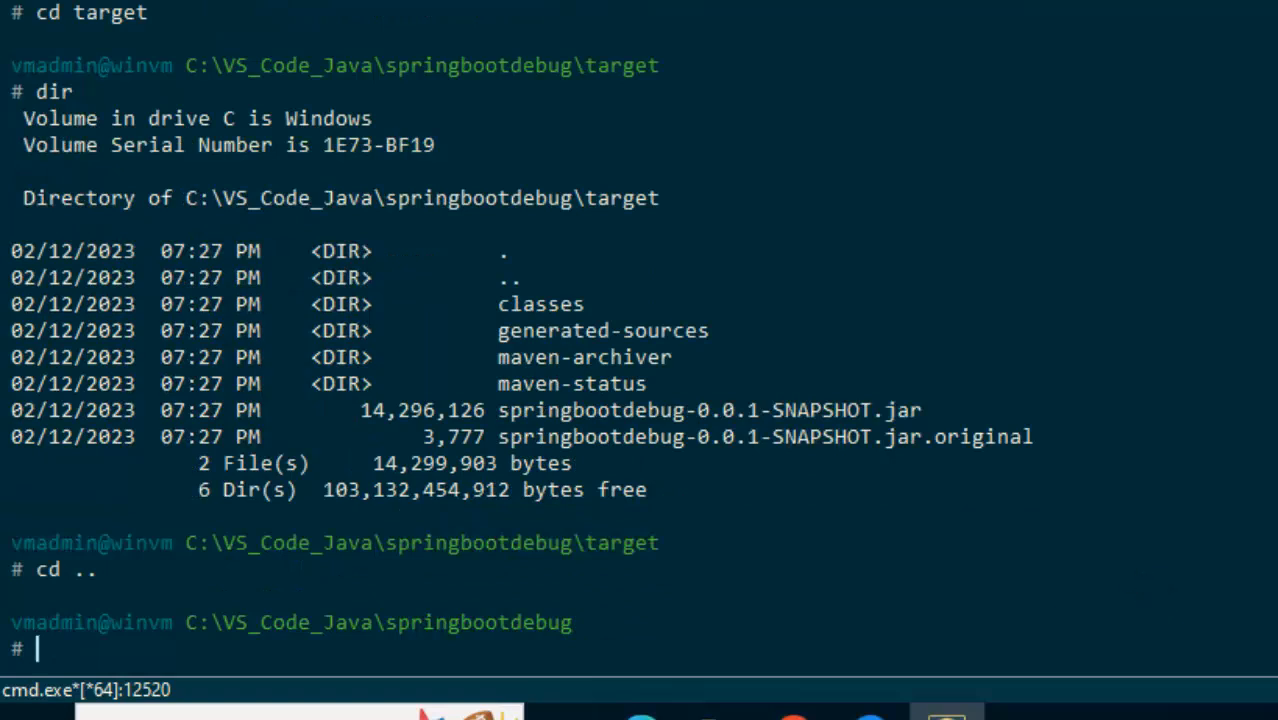
{"action": "mouse_move", "coordinate": [1063, 613]}
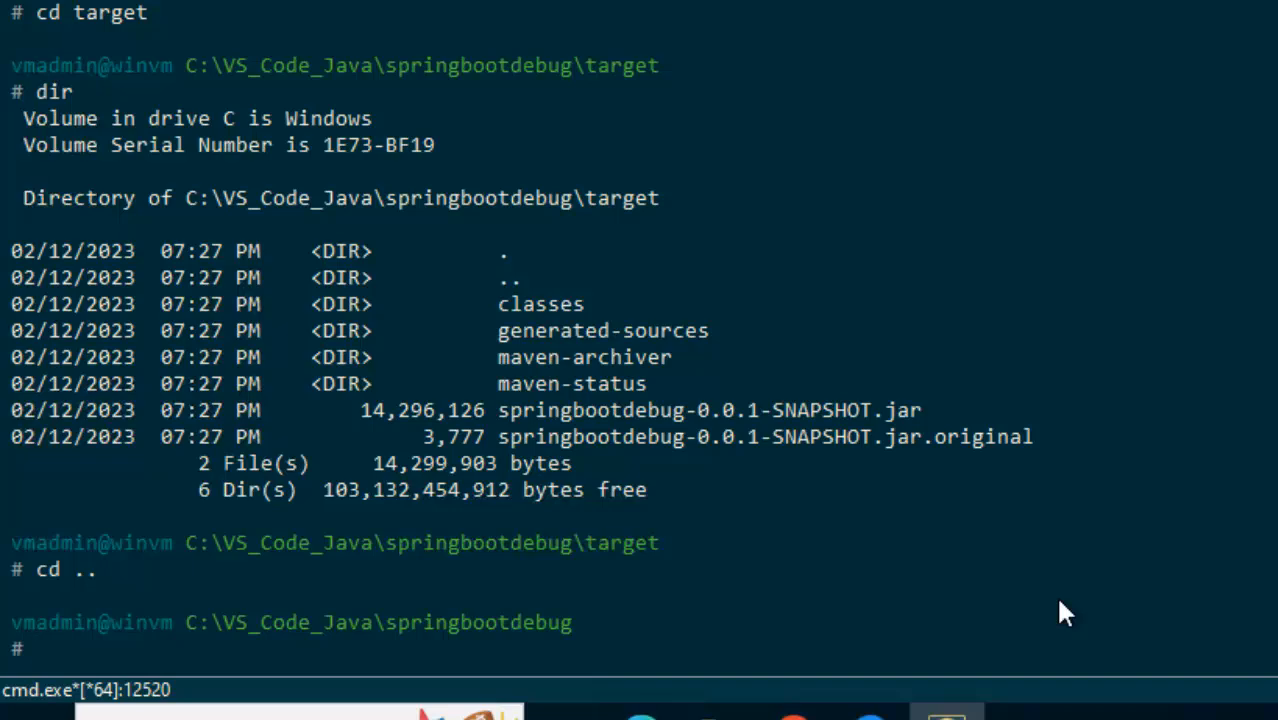
{"action": "scroll", "scroll_direction": "up", "scroll_amount": 3}
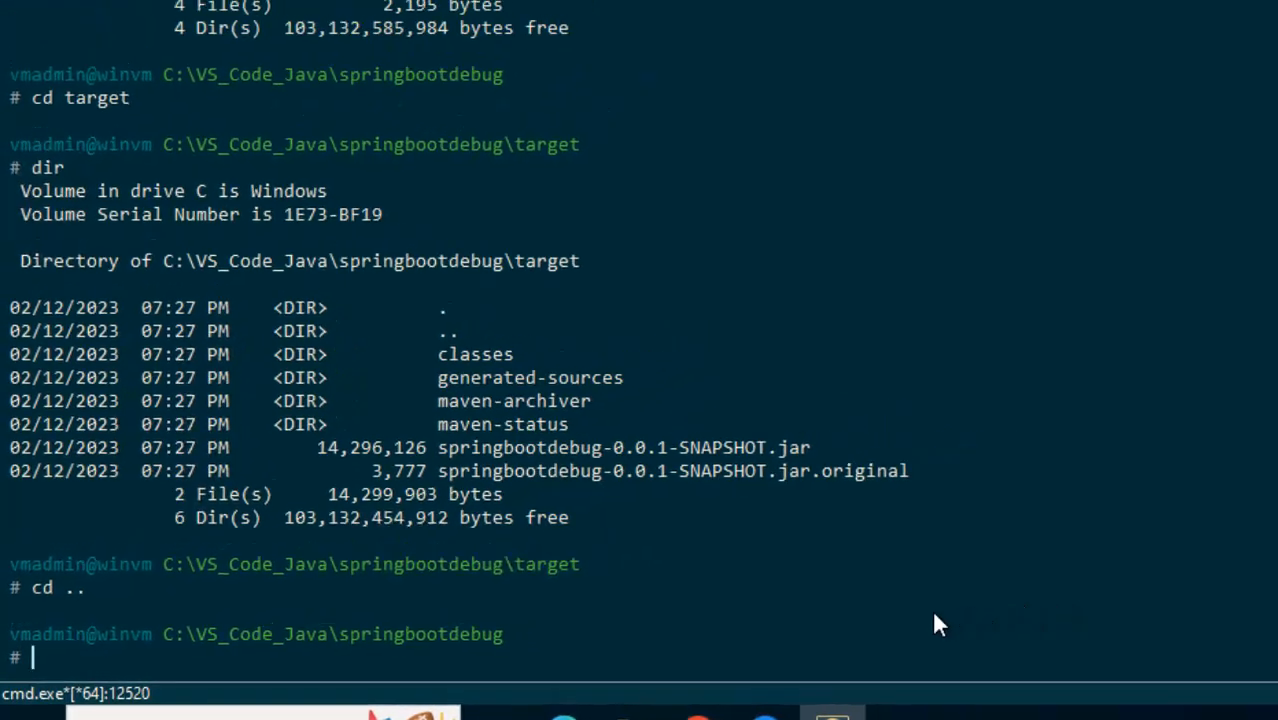
{"action": "type", "text": "mvn spring-boot:run -Drun.jvmArguments=\"-Xdebug -Xrunjdwp:transport=dt_socket,server=y,suspend=n,address=8001\""}
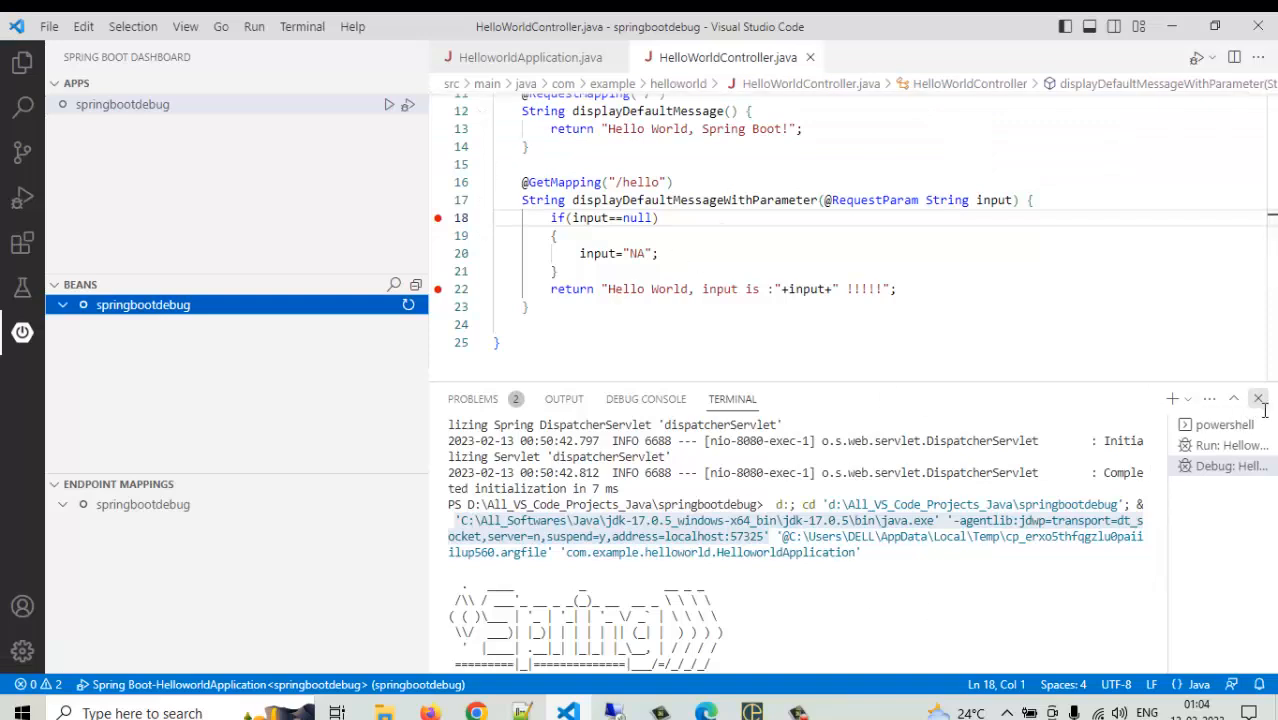
- In launch.json, swap the old launch entry for a 'Java: Attach to Remote Program' configuration
{"action": "left_click", "coordinate": [22, 62]}
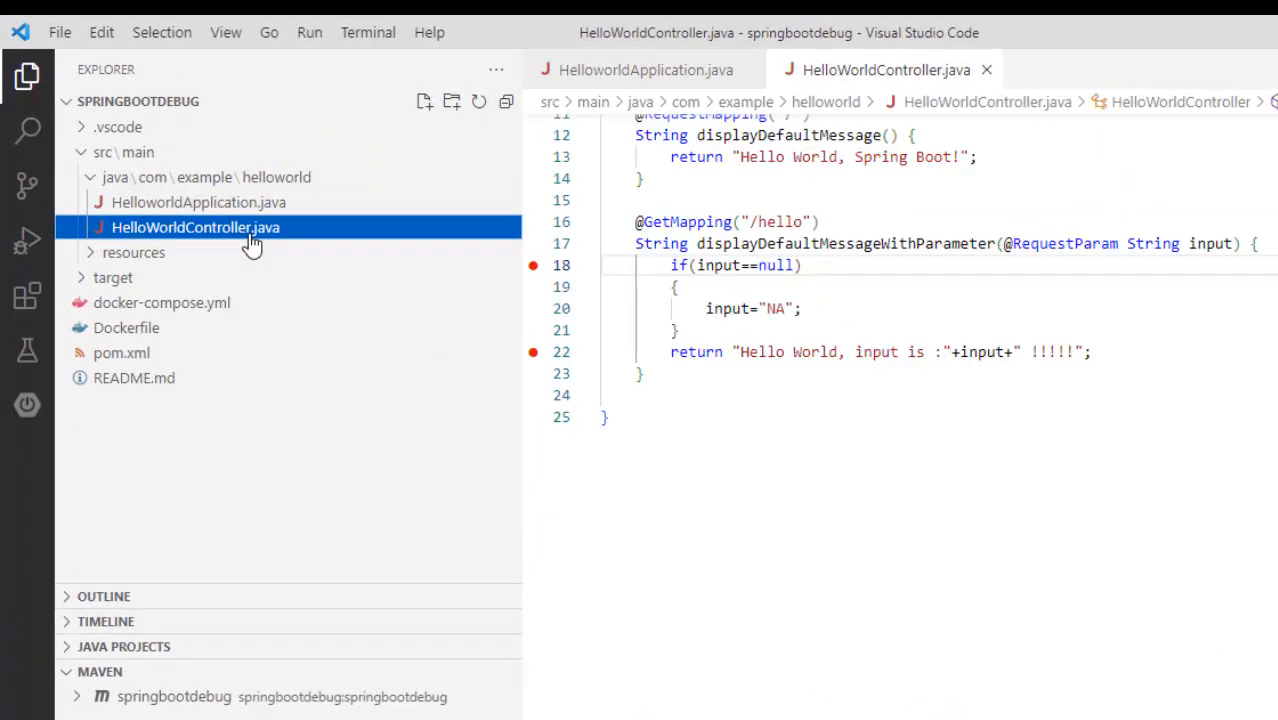
{"action": "left_click", "coordinate": [27, 243]}
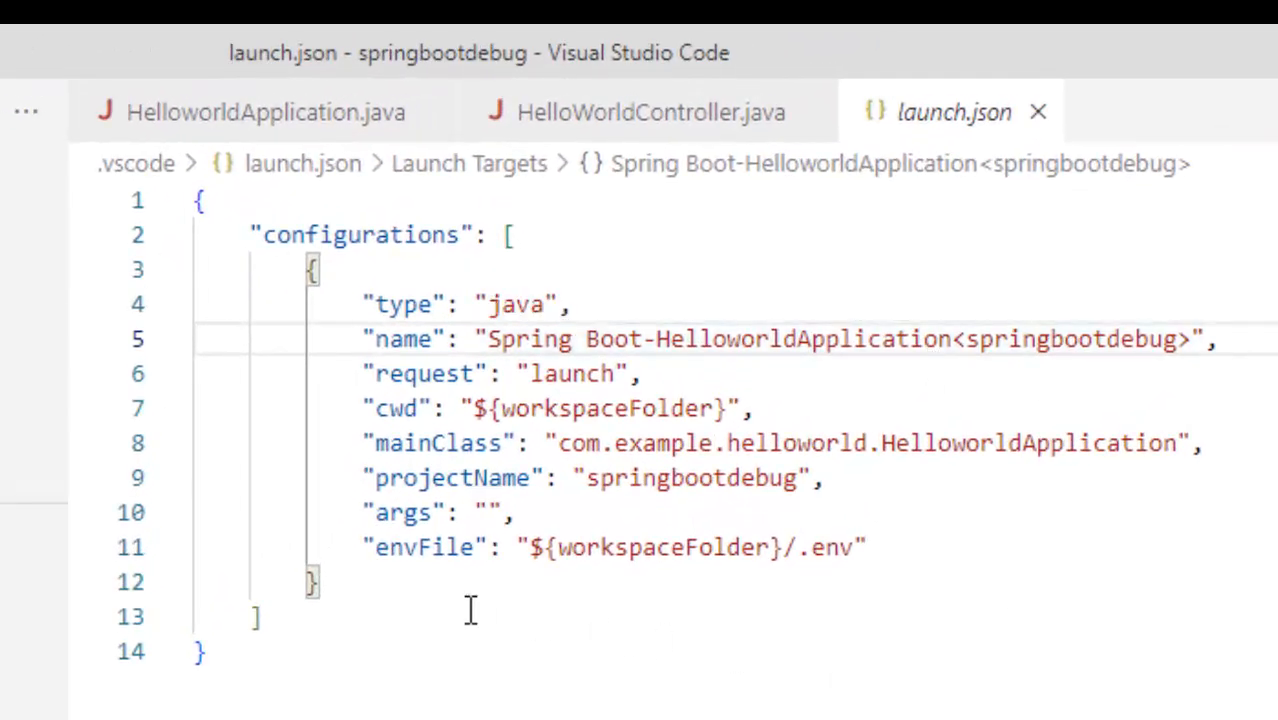
{"action": "left_click", "coordinate": [235, 339]}
{"action": "type", "text": ","}
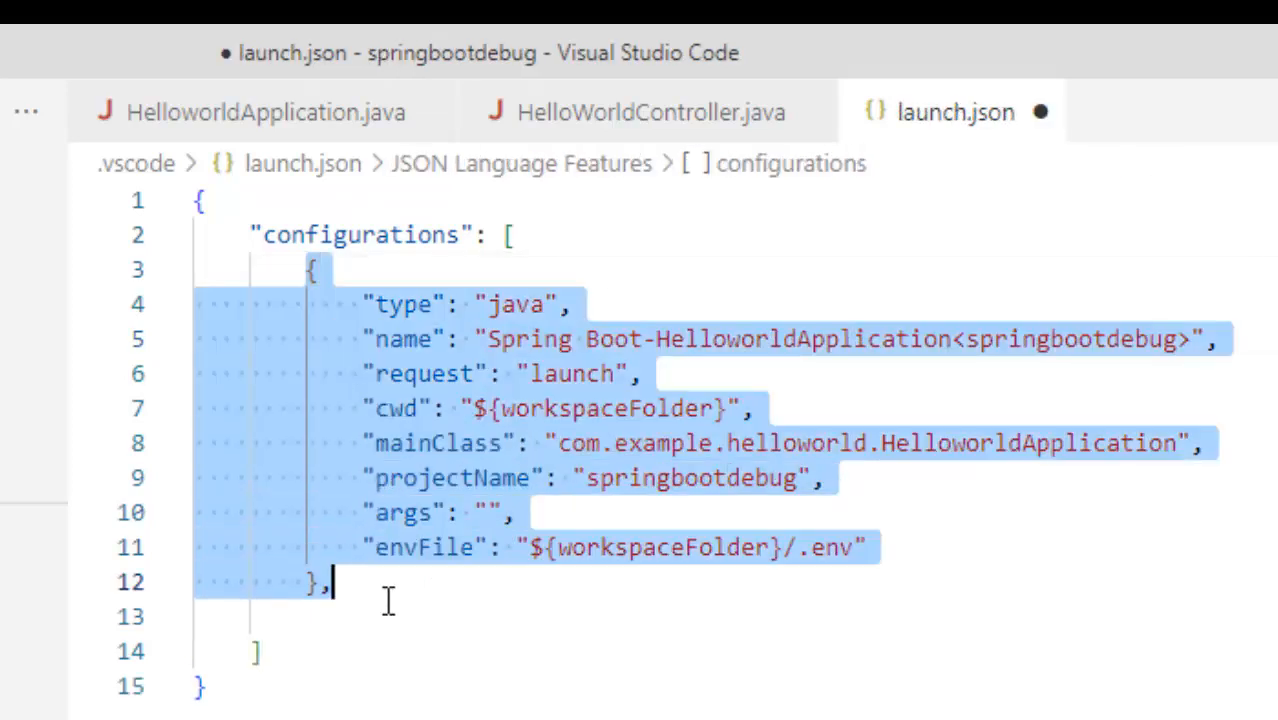
{"action": "key", "text": "Delete"}
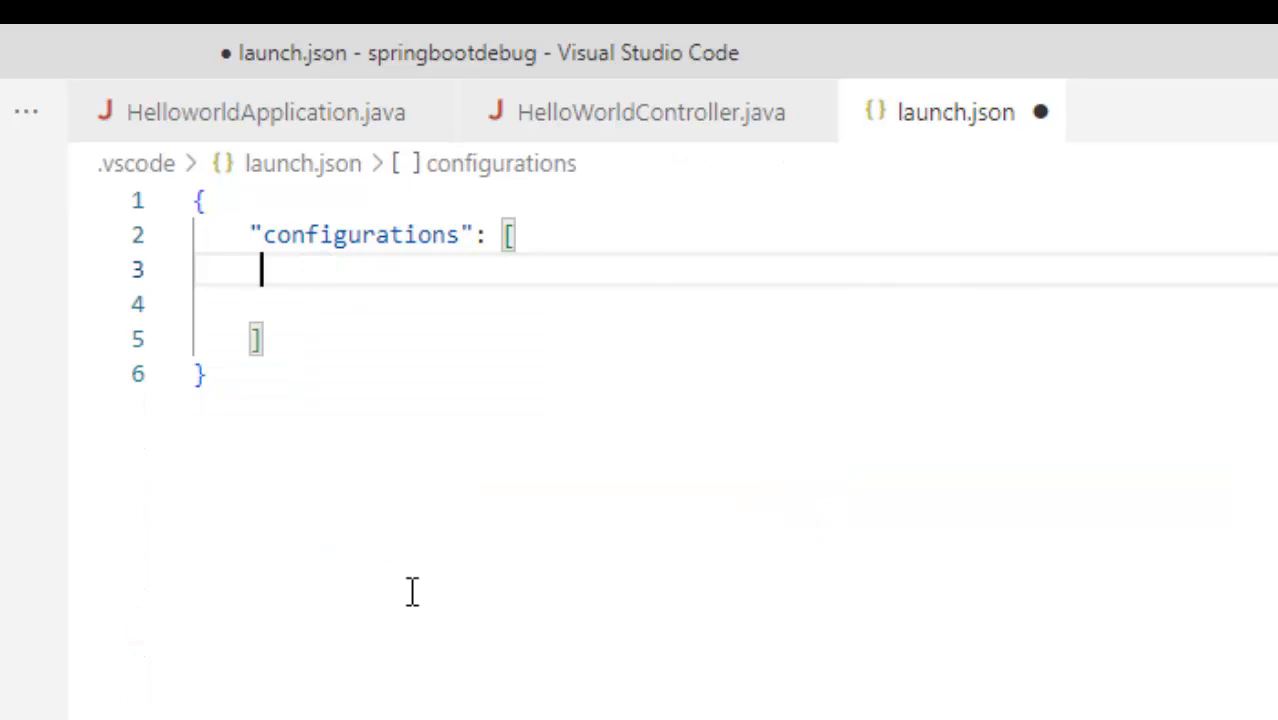
{"action": "type", "text": "att"}
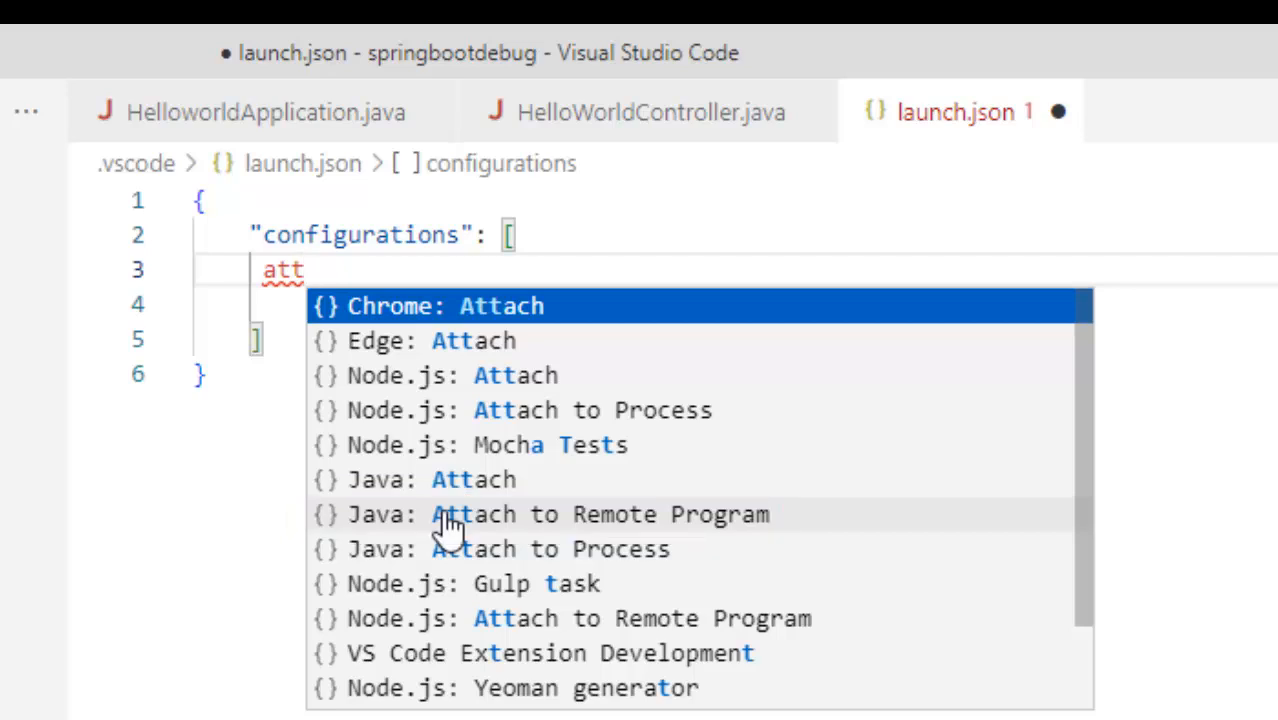
{"action": "mouse_move", "coordinate": [485, 520]}
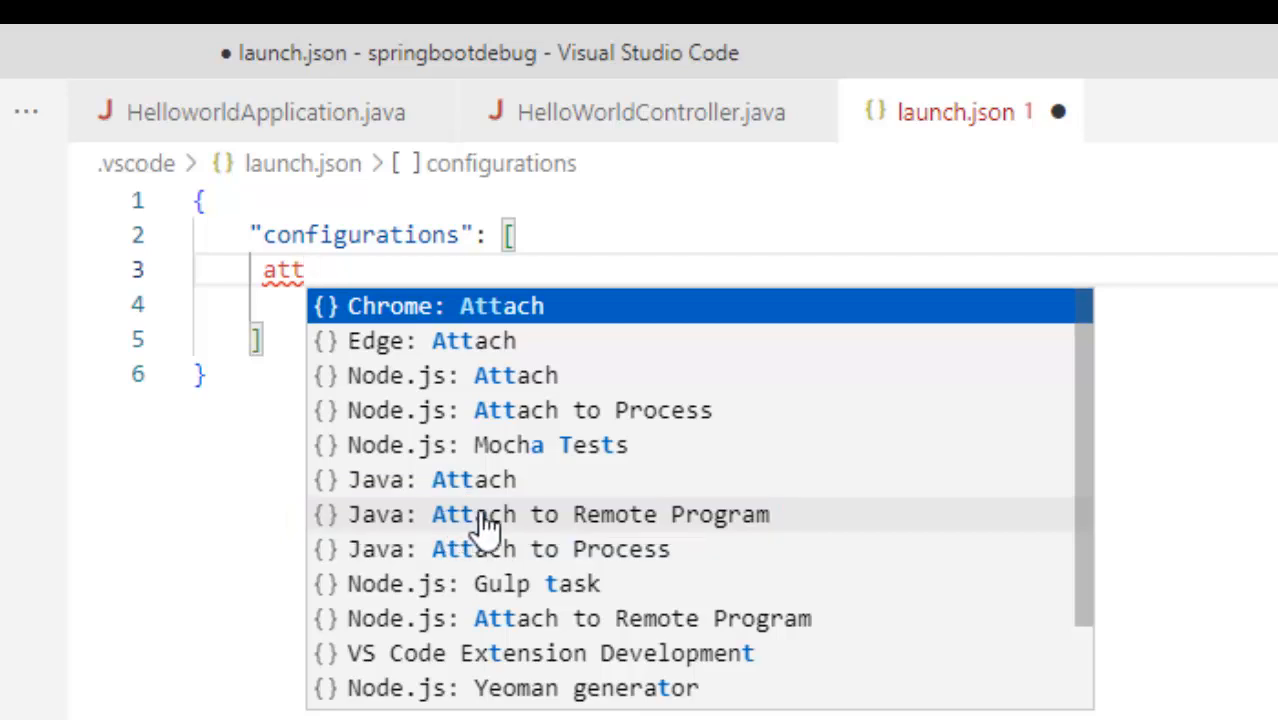
{"action": "mouse_move", "coordinate": [635, 535]}
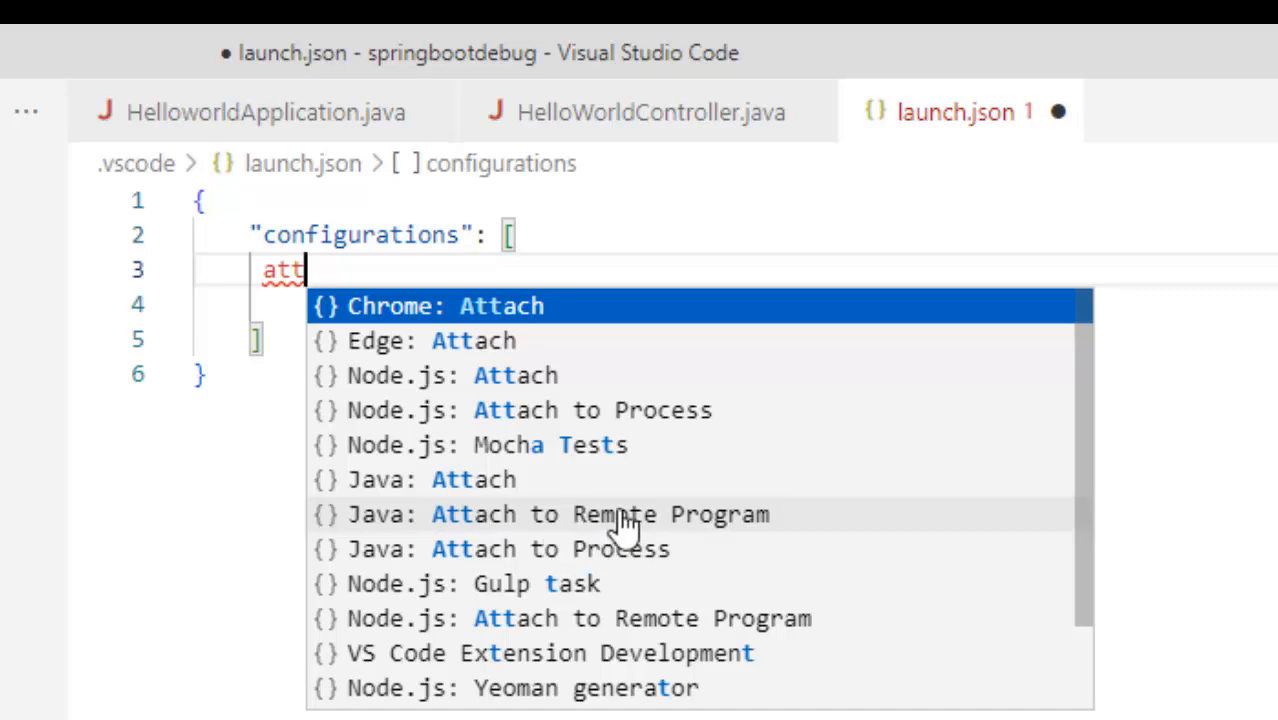
{"action": "left_click", "coordinate": [559, 514]}
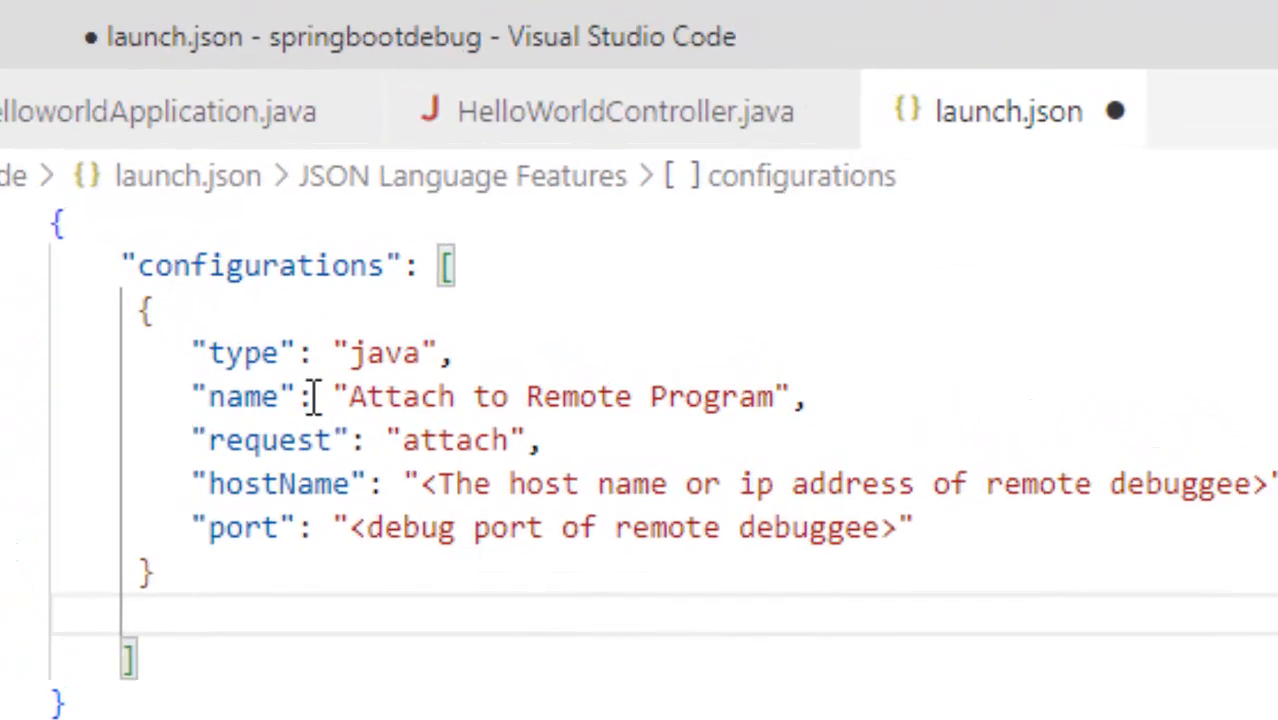
{"action": "mouse_move", "coordinate": [490, 438]}
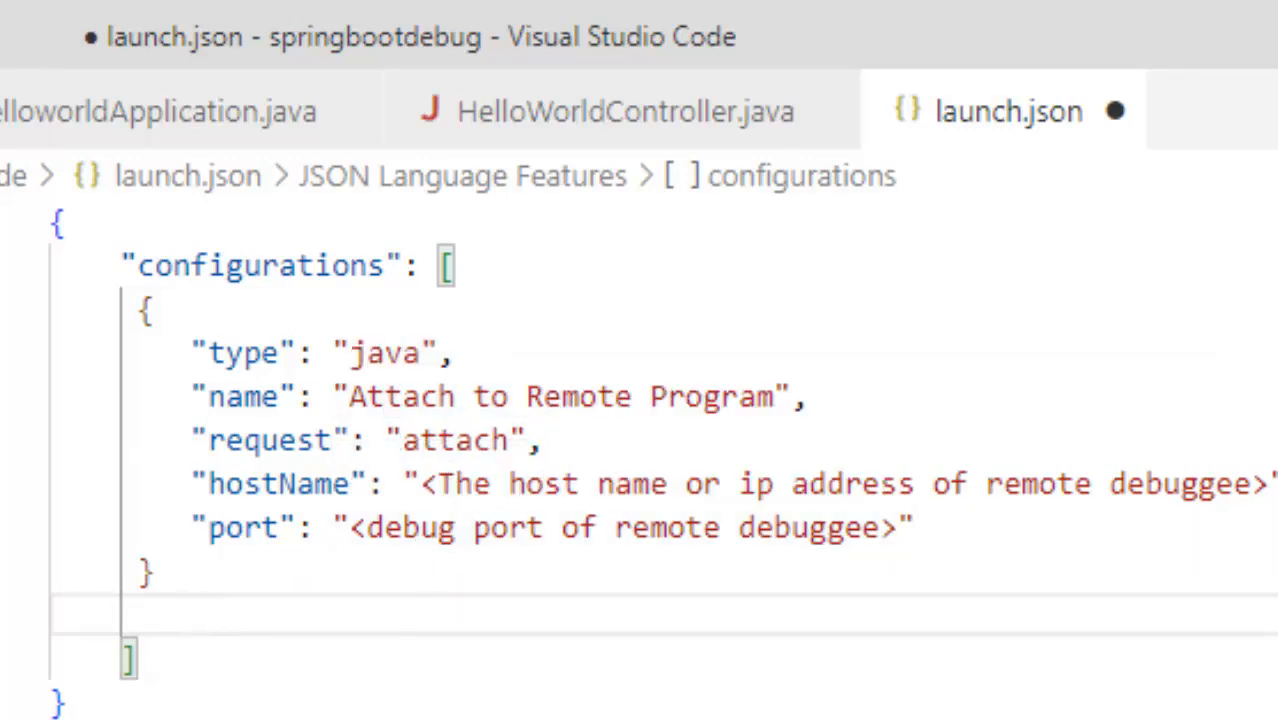
- Set the attach hostName to 20.51.240.251 with port 8001 and save launch.json
{"action": "left_click", "coordinate": [447, 483]}
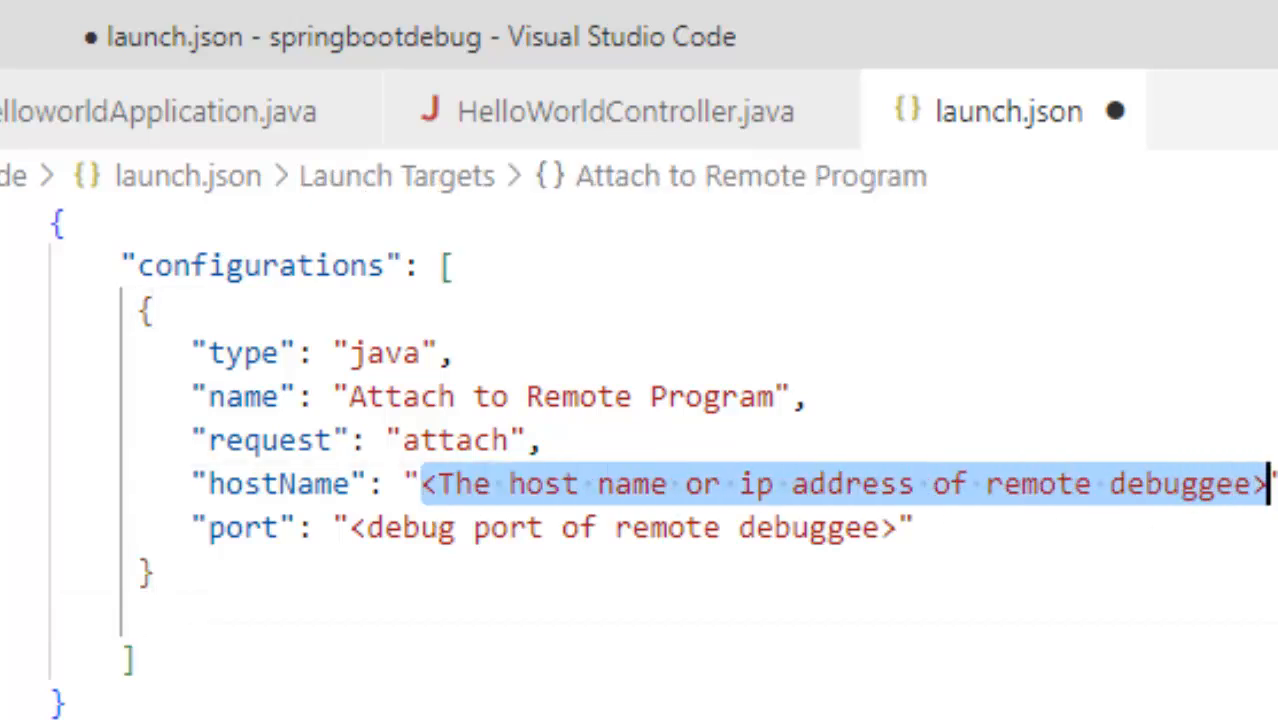
{"action": "type", "text": "20.51.240.251\","}
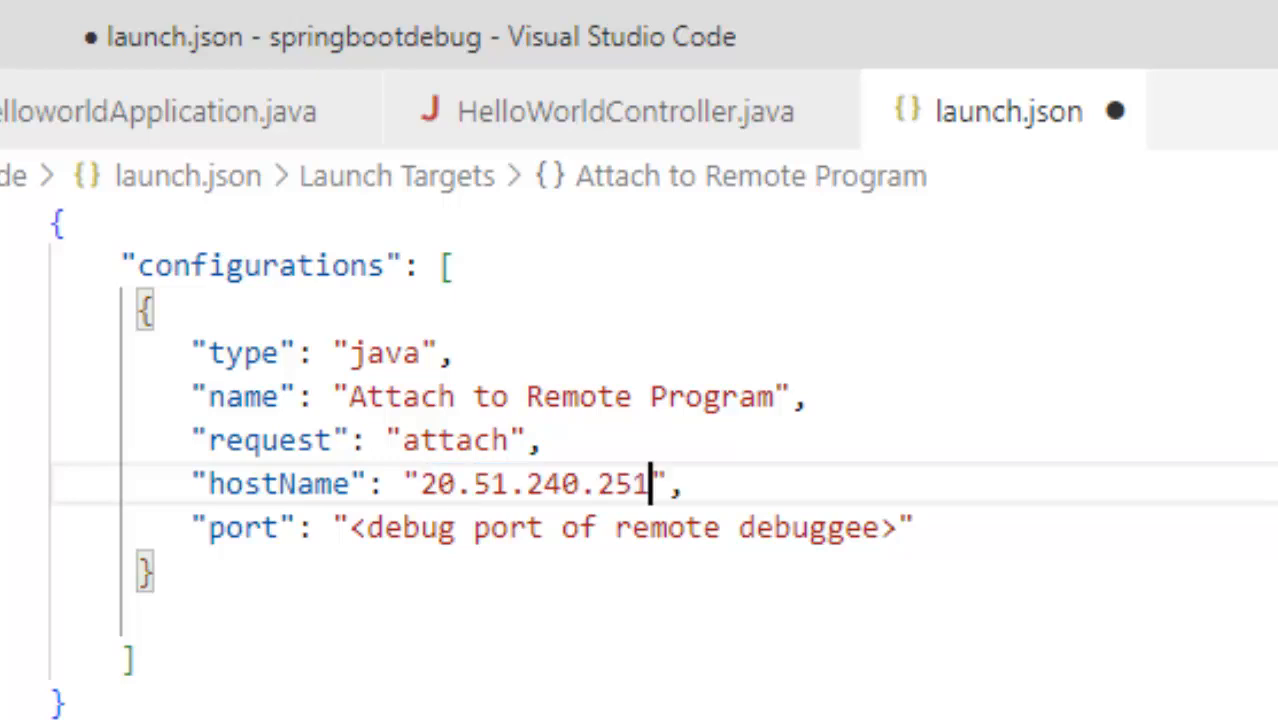
{"action": "key", "text": "ctrl+s"}
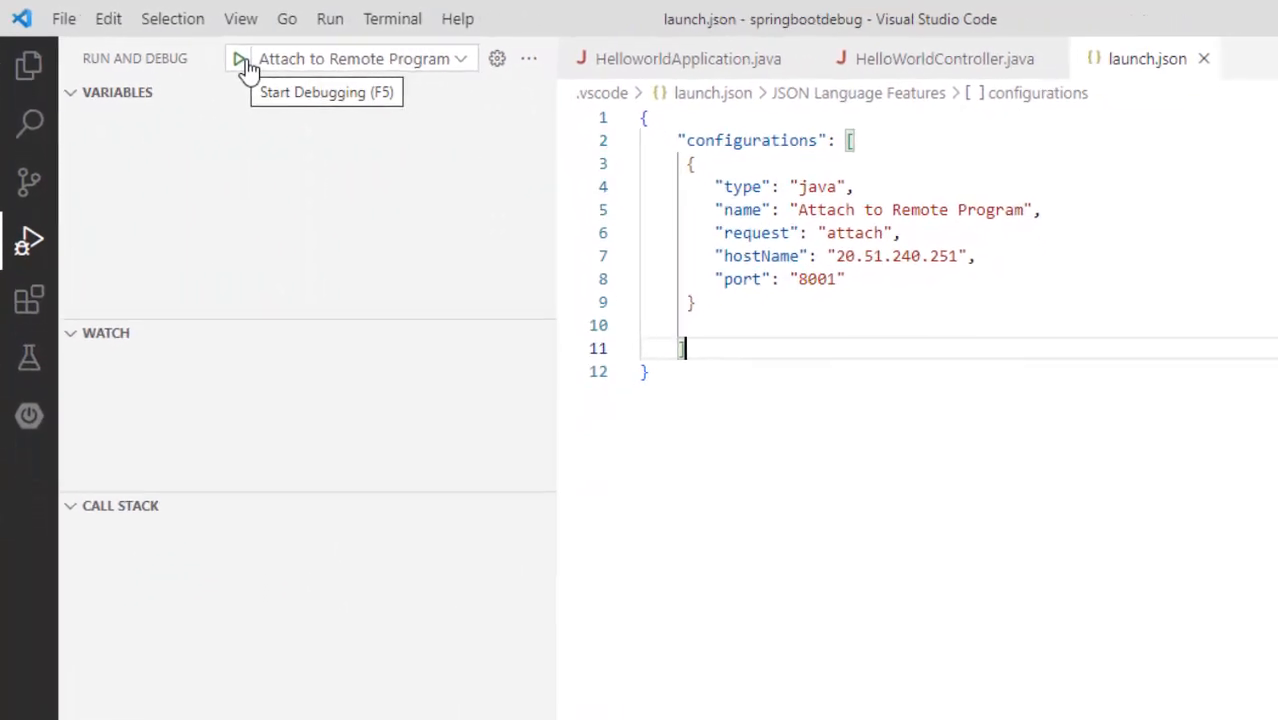
- Start the Attach to Remote Program session and expand the remote http-nio-8080 threads
{"action": "left_click", "coordinate": [239, 58]}
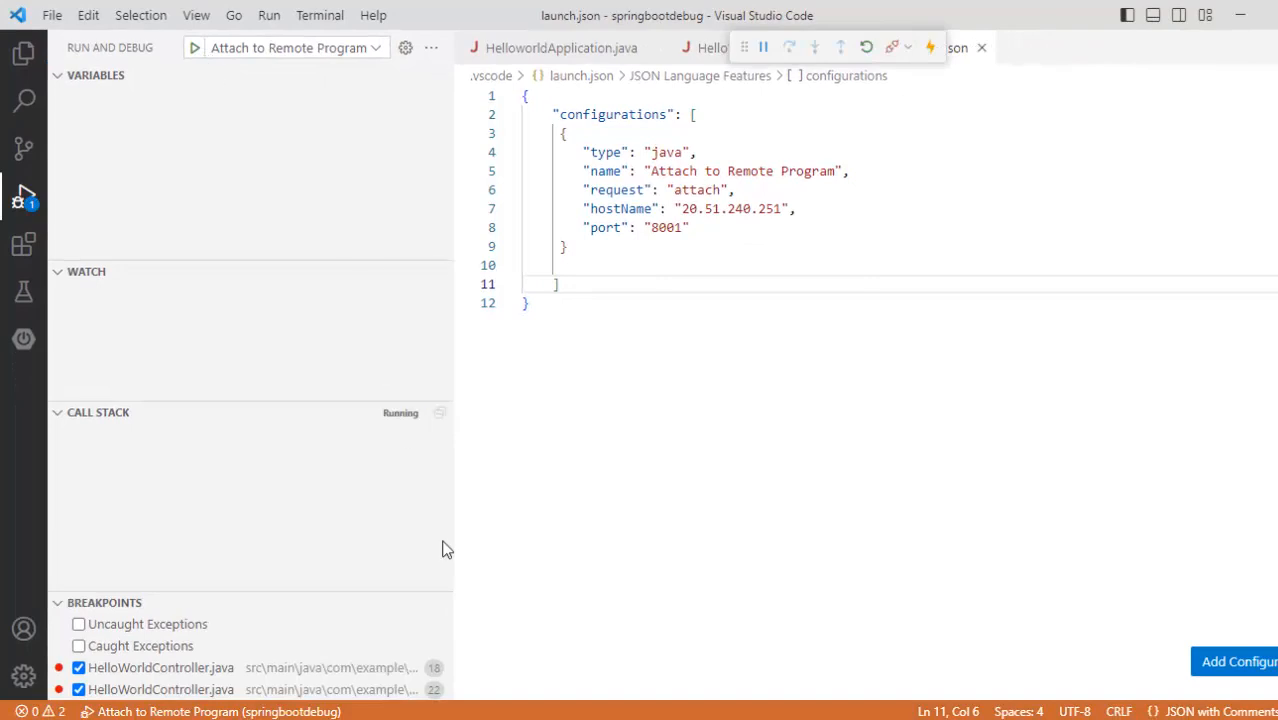
{"action": "left_click", "coordinate": [98, 412]}
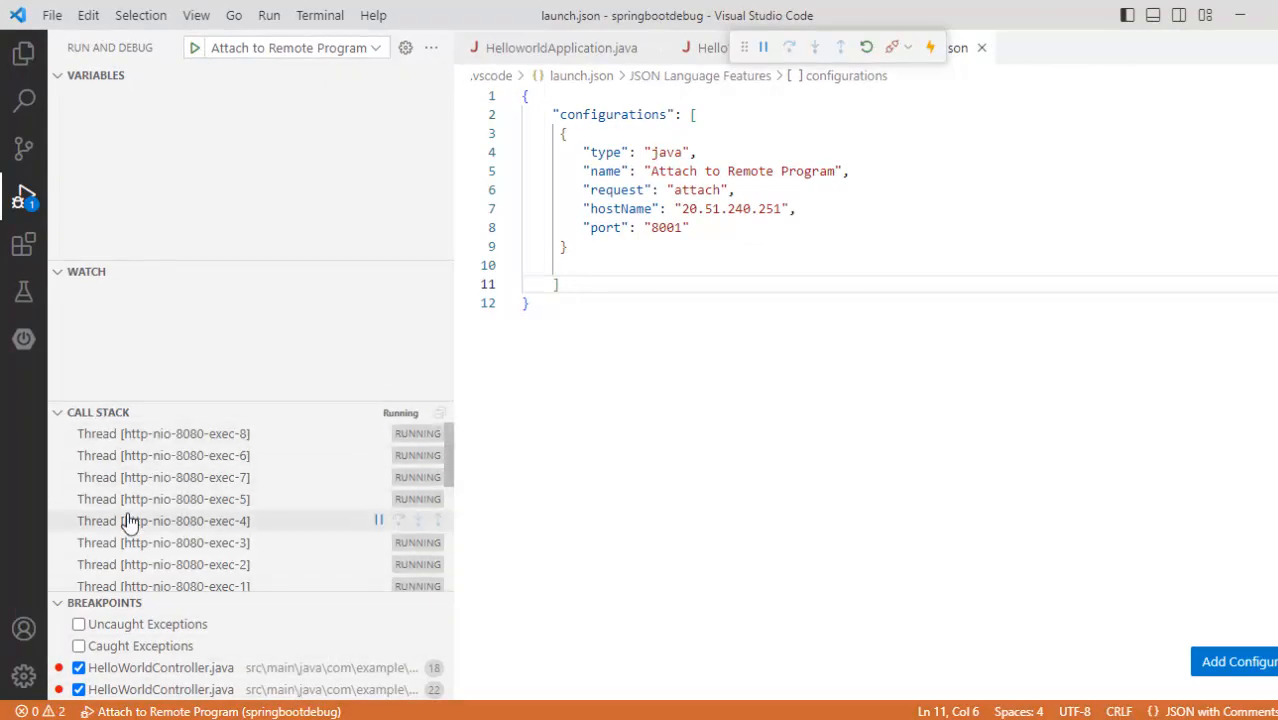
{"action": "mouse_move", "coordinate": [673, 240]}
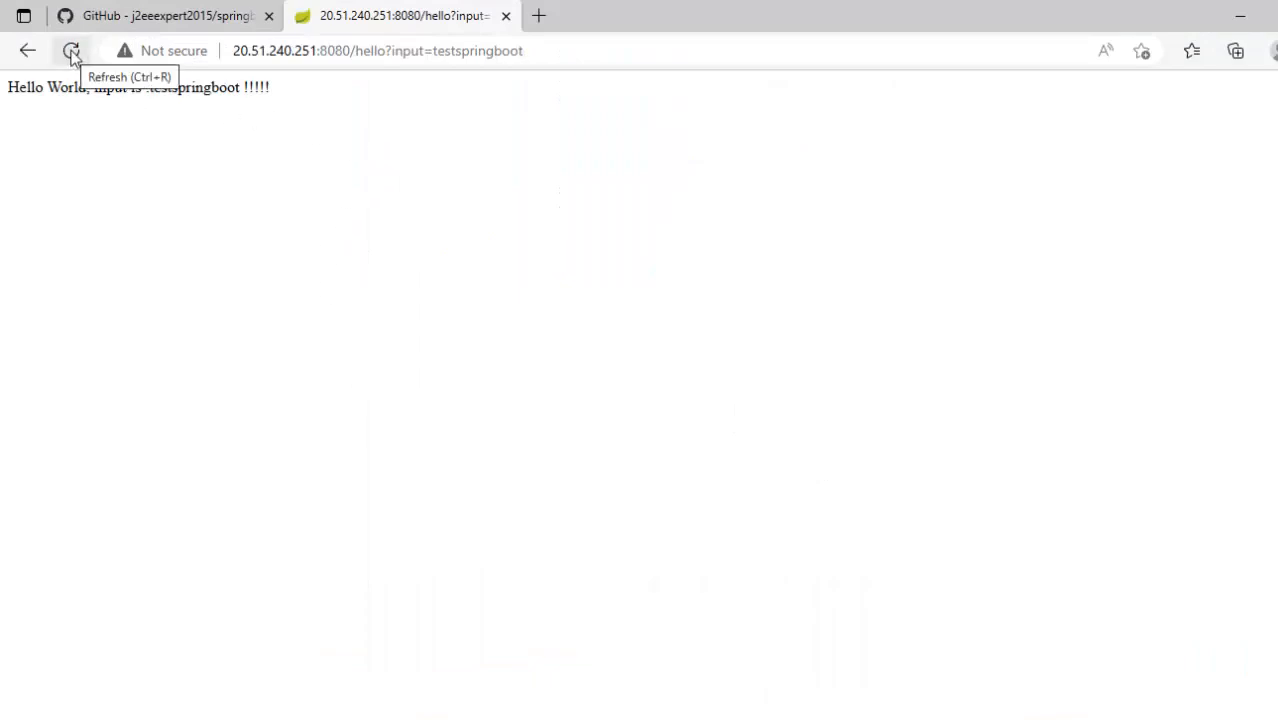
- Reload /hello?input=testspringboot in Edge to hit the line 18 breakpoint, then return to VS Code
{"action": "left_click", "coordinate": [71, 51]}
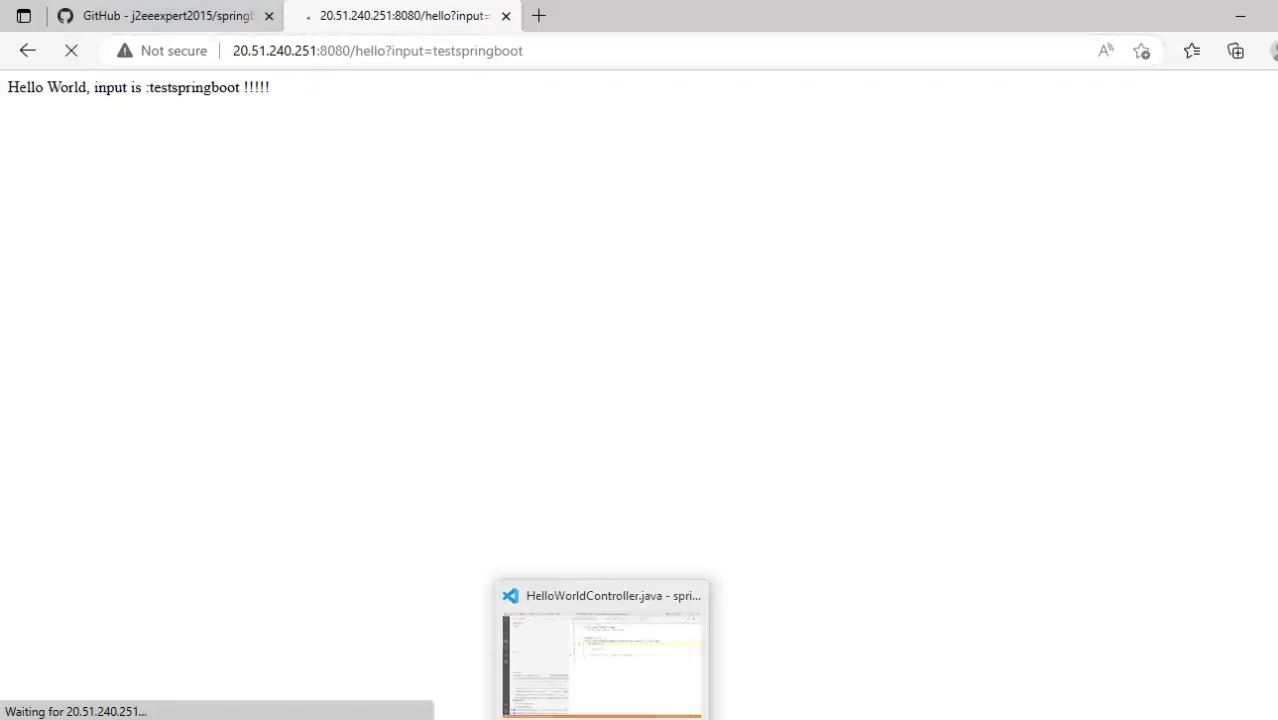
{"action": "left_click", "coordinate": [600, 650]}
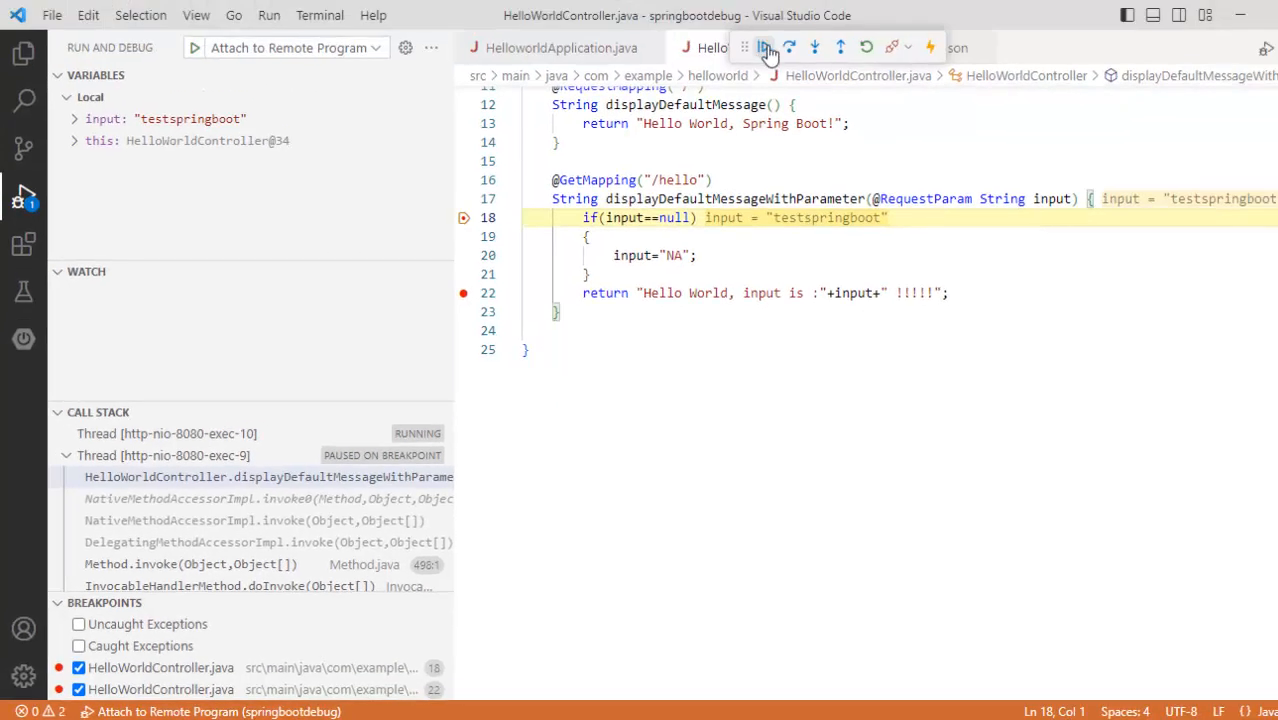
- Continue execution twice, past the breakpoints on lines 18 and 22
{"action": "left_click", "coordinate": [762, 47]}
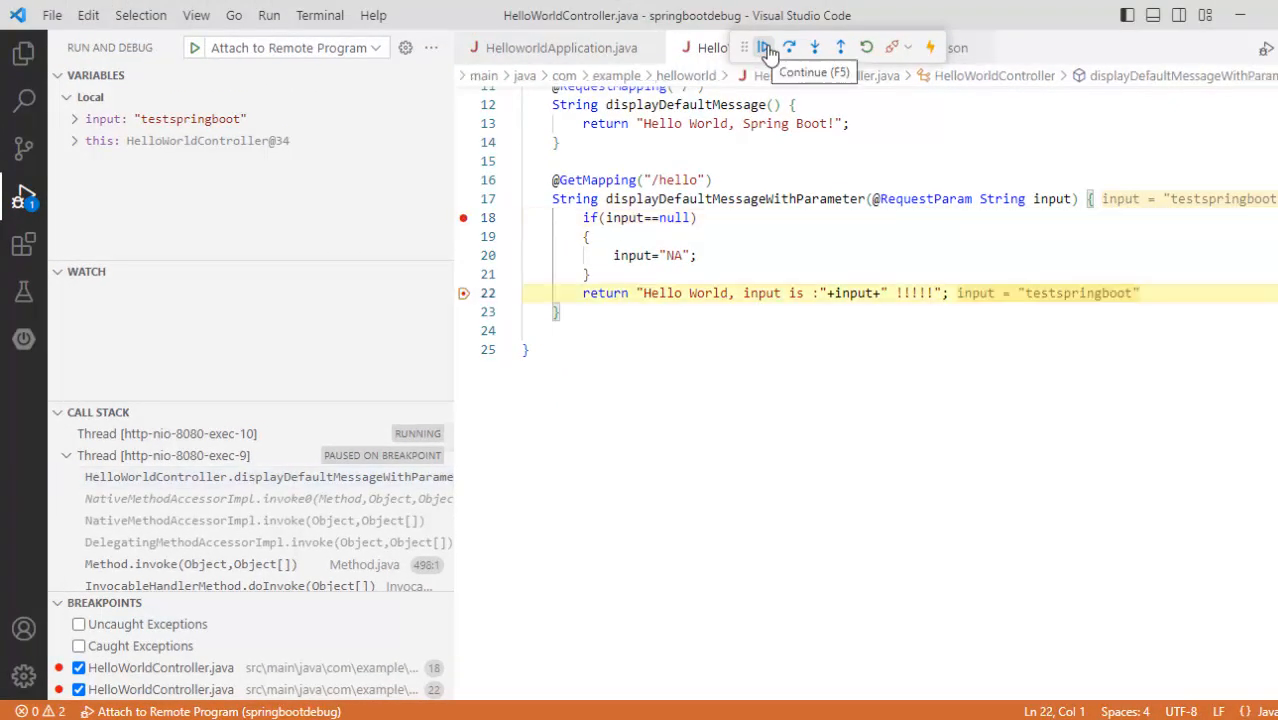
{"action": "left_click", "coordinate": [762, 47]}
{"action": "type", "text": "System.out.println(\"Hello Remote System\");"}
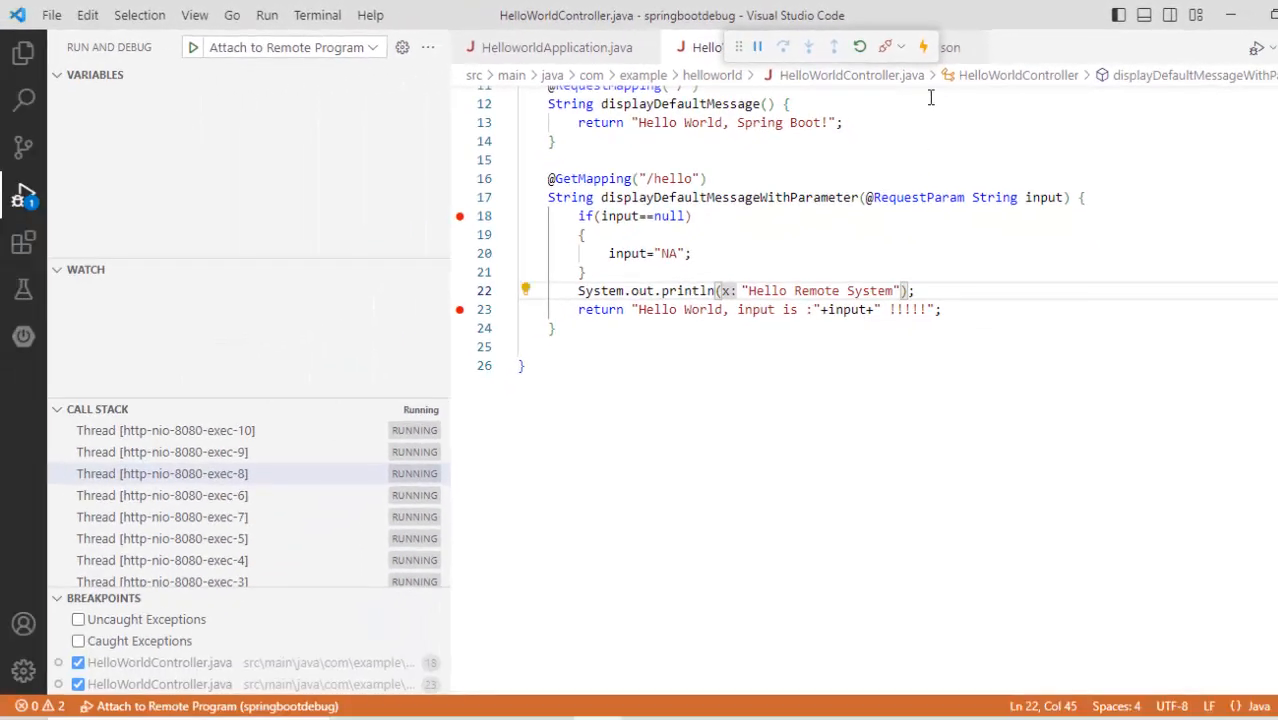
{"action": "mouse_move", "coordinate": [922, 46]}
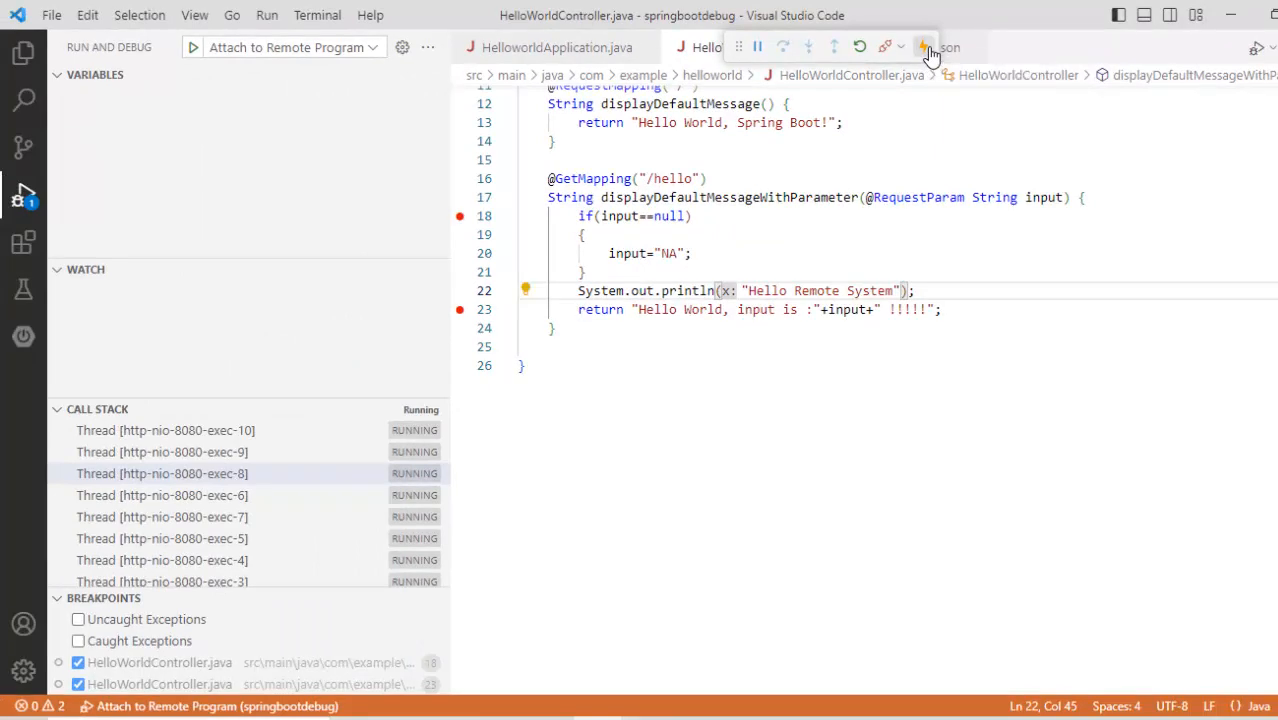
- Hot-replace the 'Hello Remote System' println into the remote app; the session ends with an IOException
{"action": "left_click", "coordinate": [924, 47]}
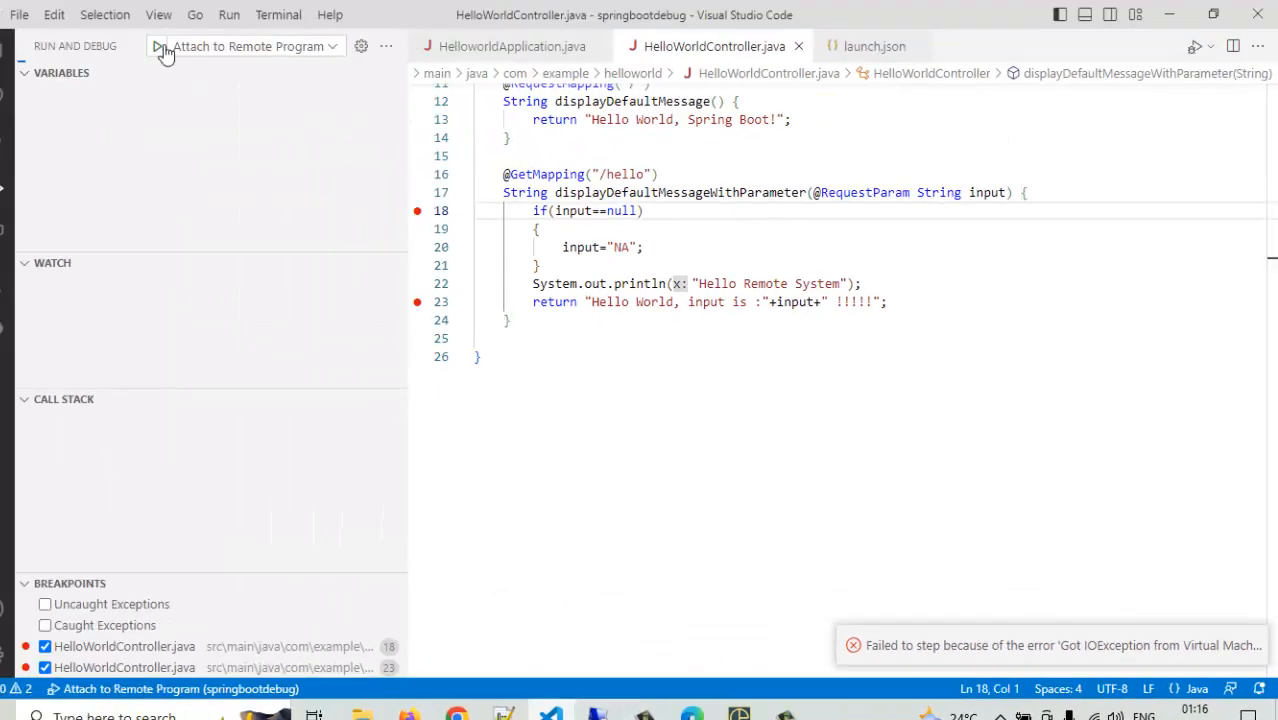
- Reattach the debugger, append ' 123' to the println, apply it, and view the server console
{"action": "left_click", "coordinate": [157, 46]}
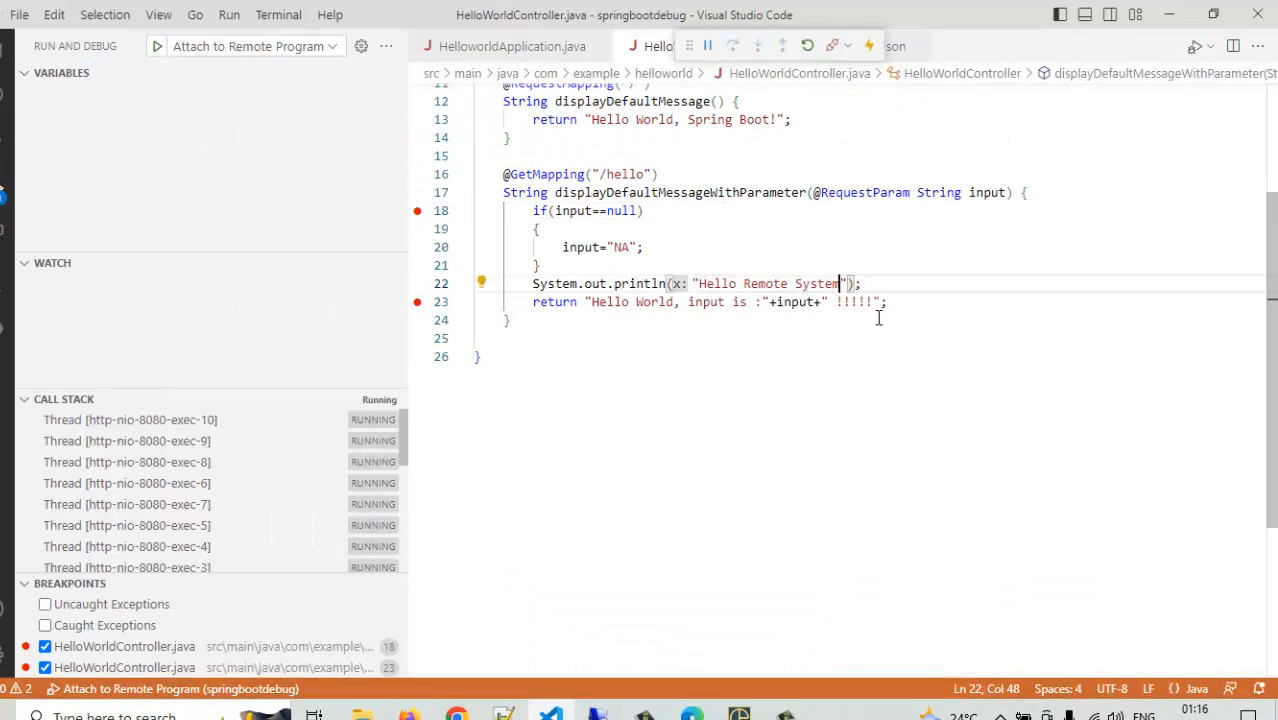
{"action": "type", "text": "123"}
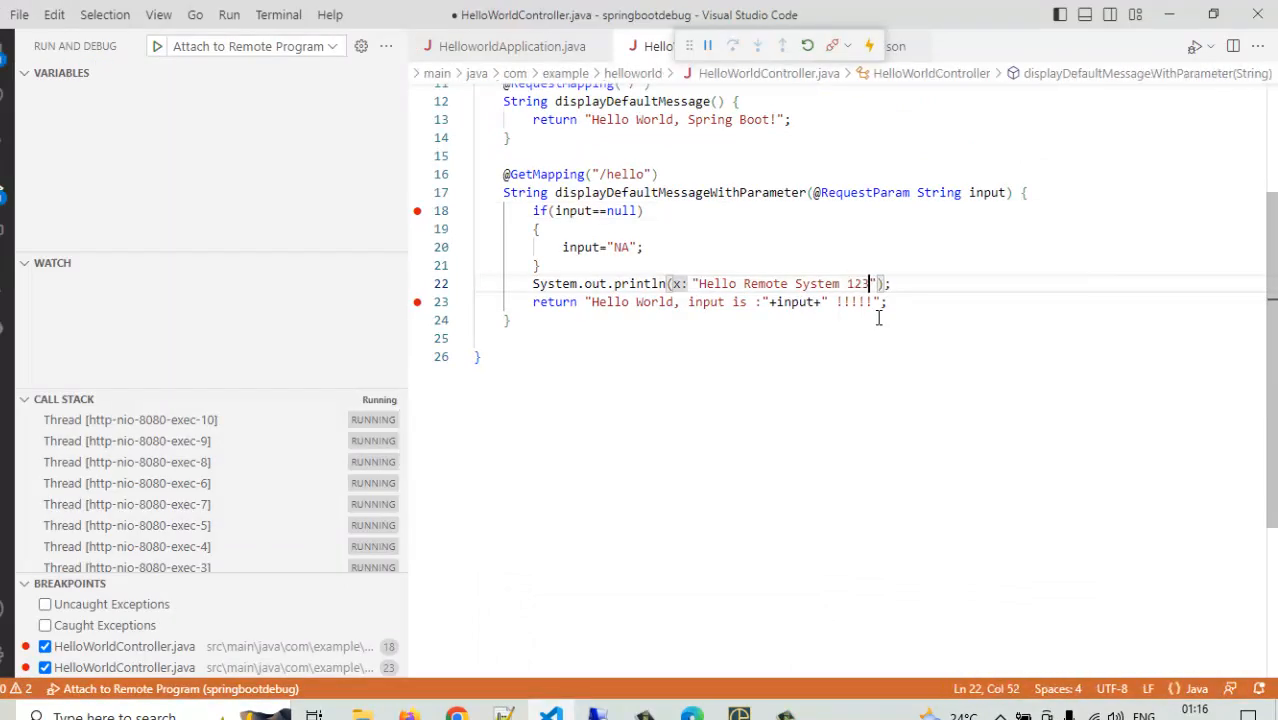
{"action": "left_click", "coordinate": [869, 45]}
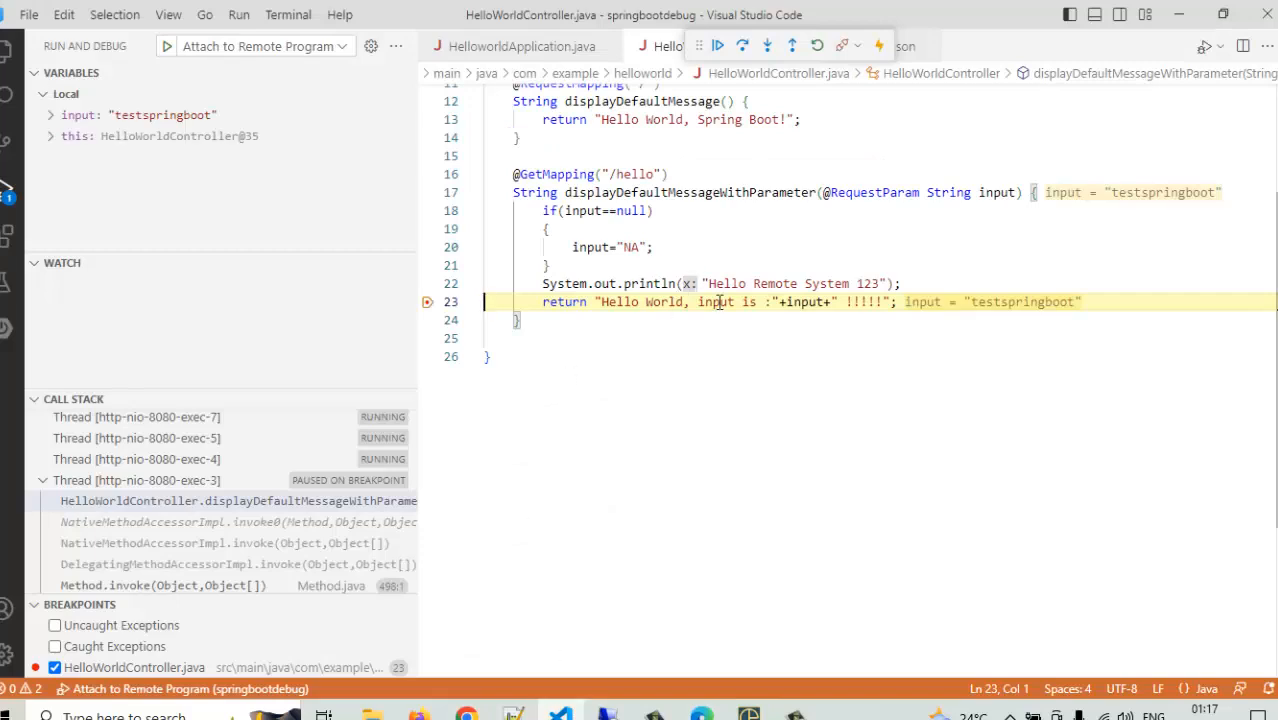
{"action": "mouse_move", "coordinate": [605, 714]}
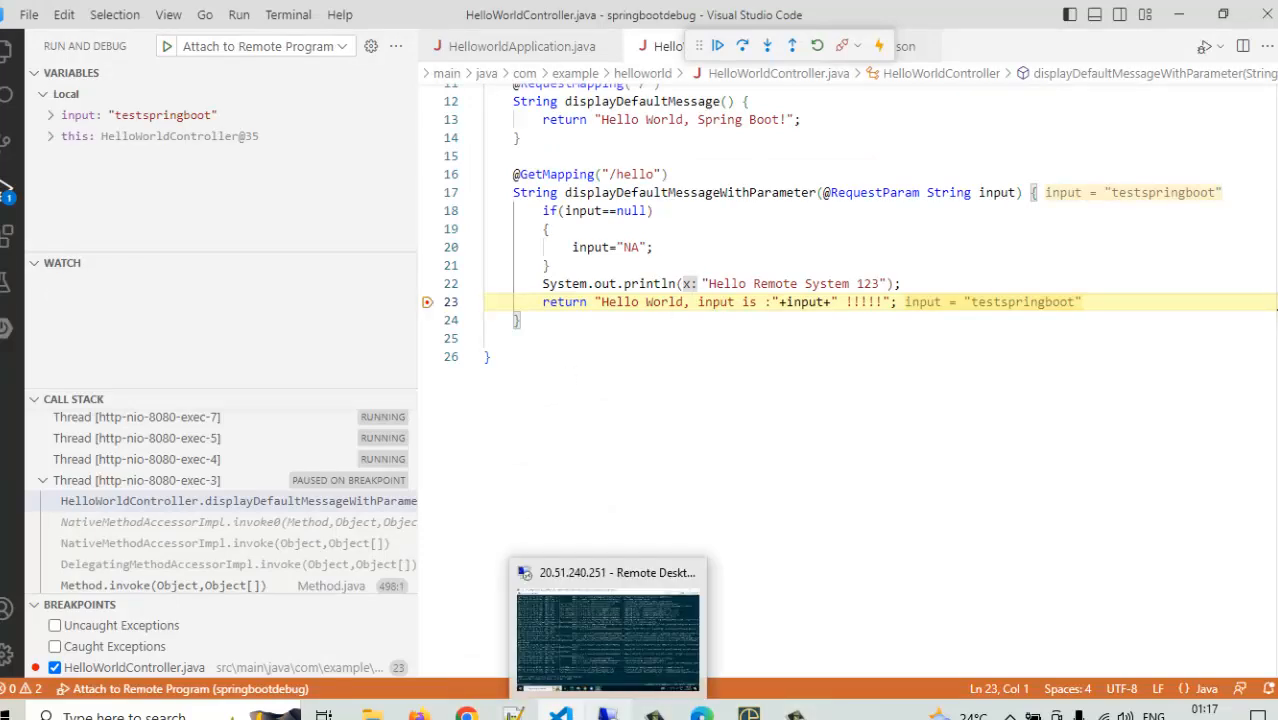
{"action": "left_click", "coordinate": [607, 640]}
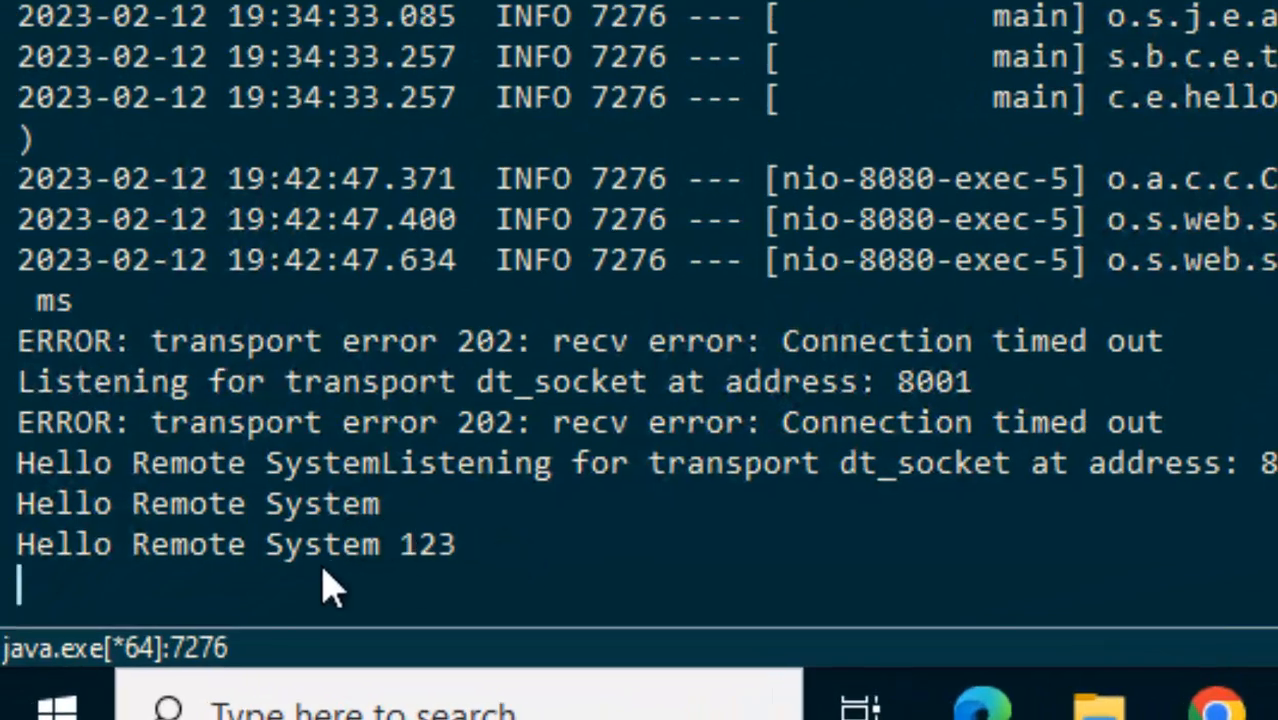